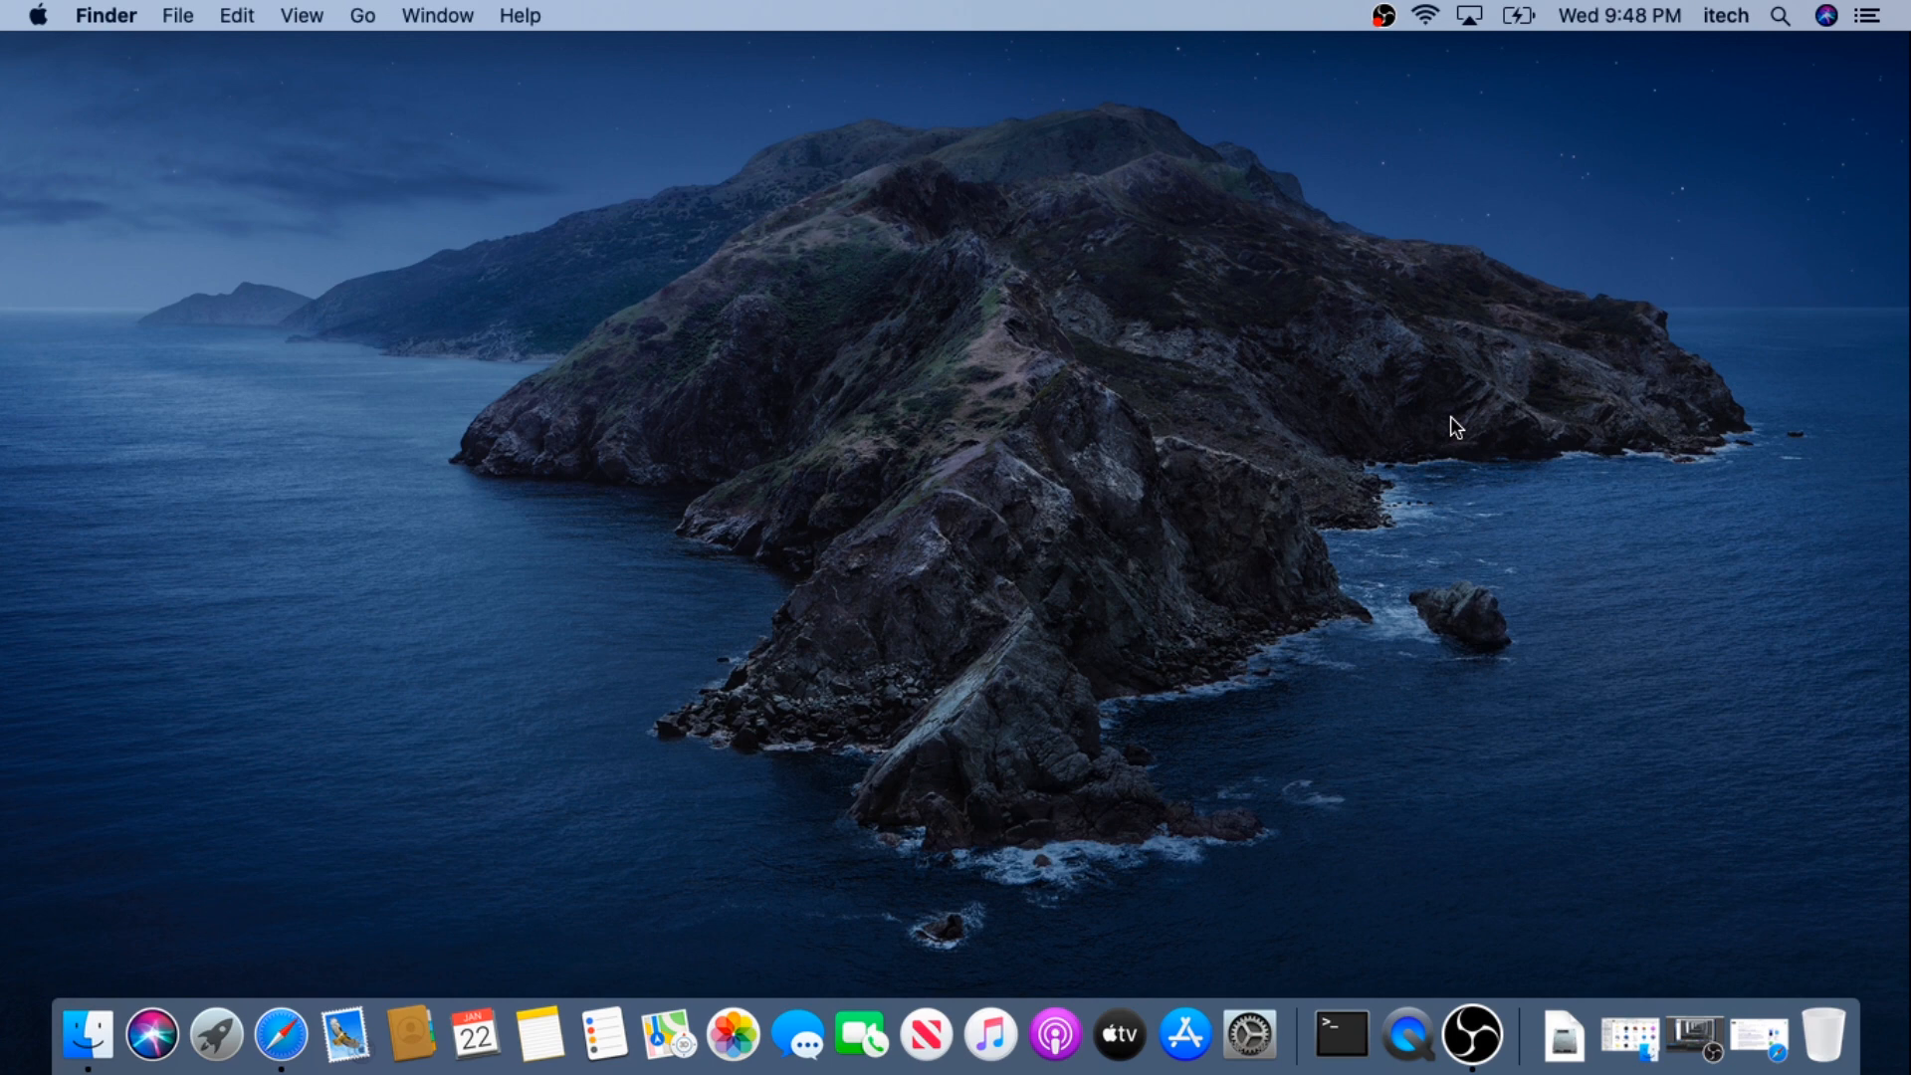
pyautogui.moveTo(282, 1035)
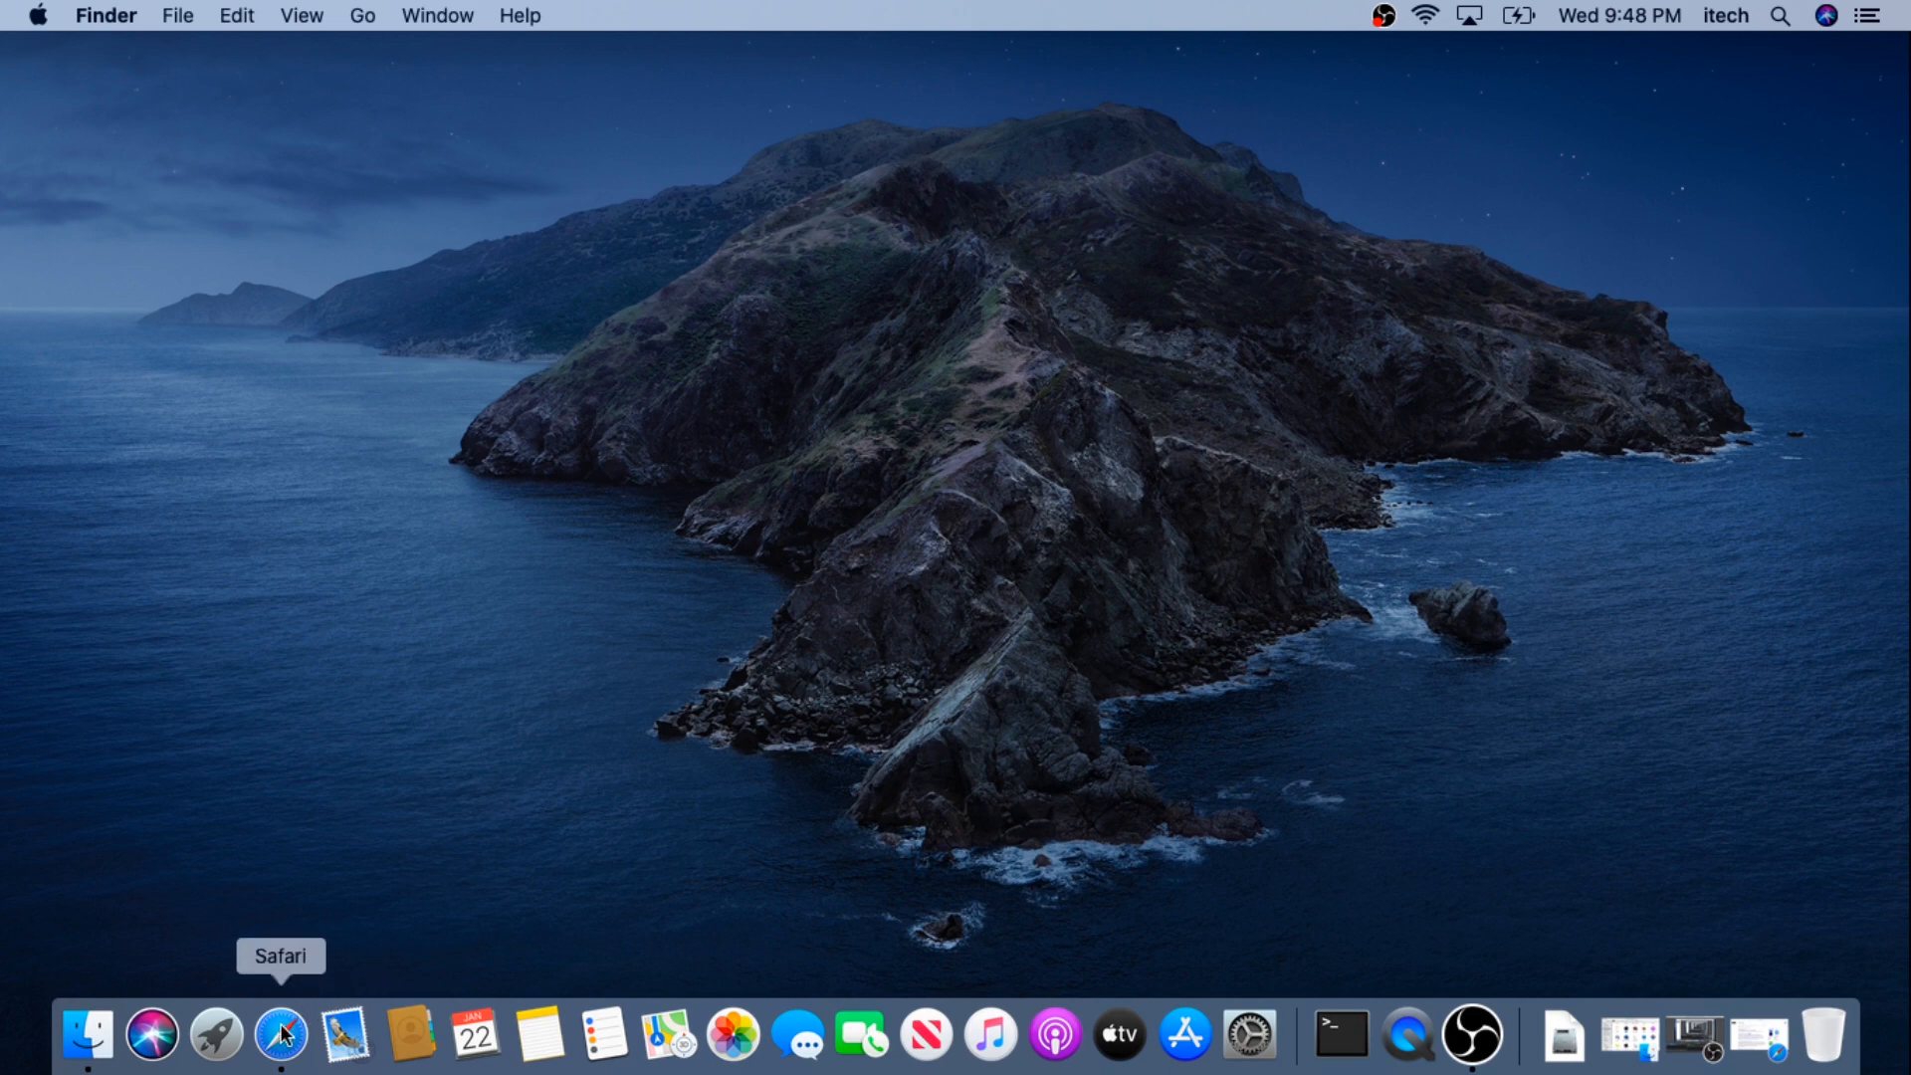
# Step: Launch Safari and scroll the 'download fortnite' results to Epic's Fortnite page
pyautogui.click(281, 1033)
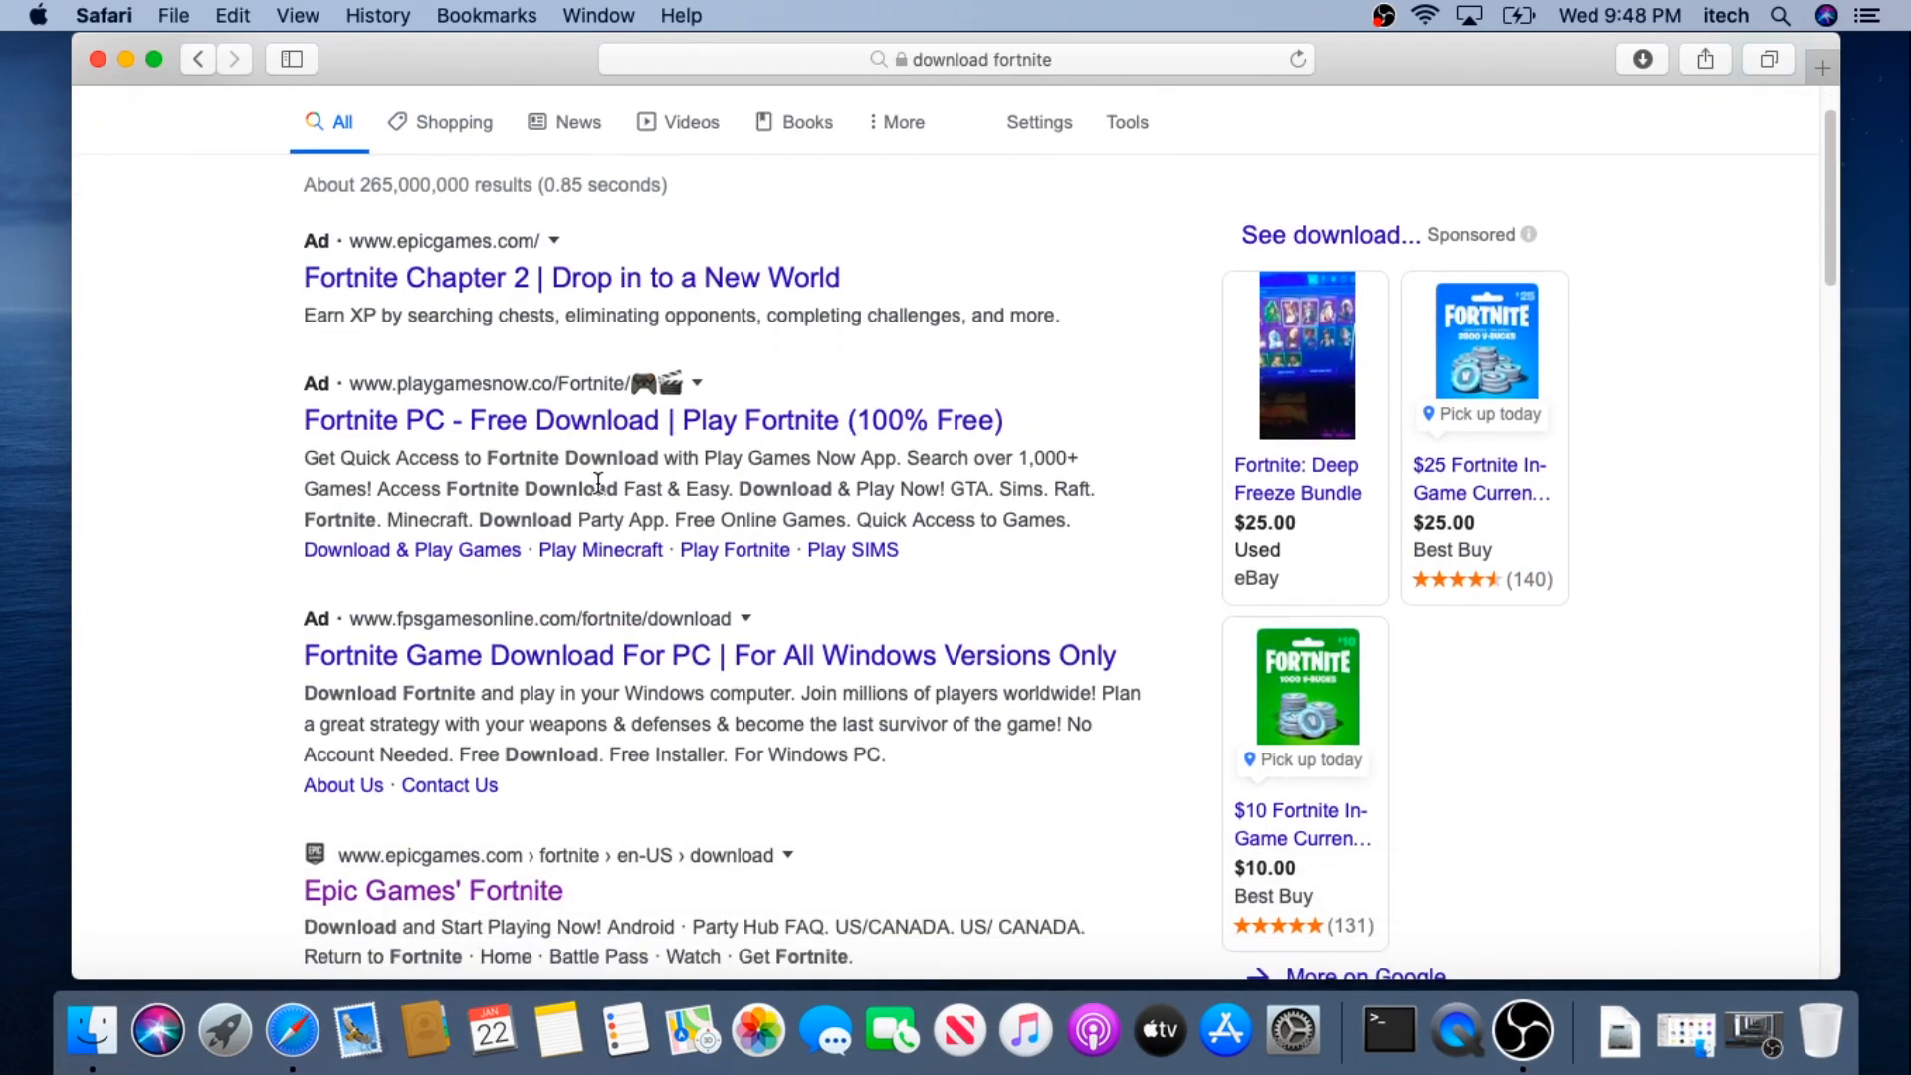
pyautogui.scroll(-3)
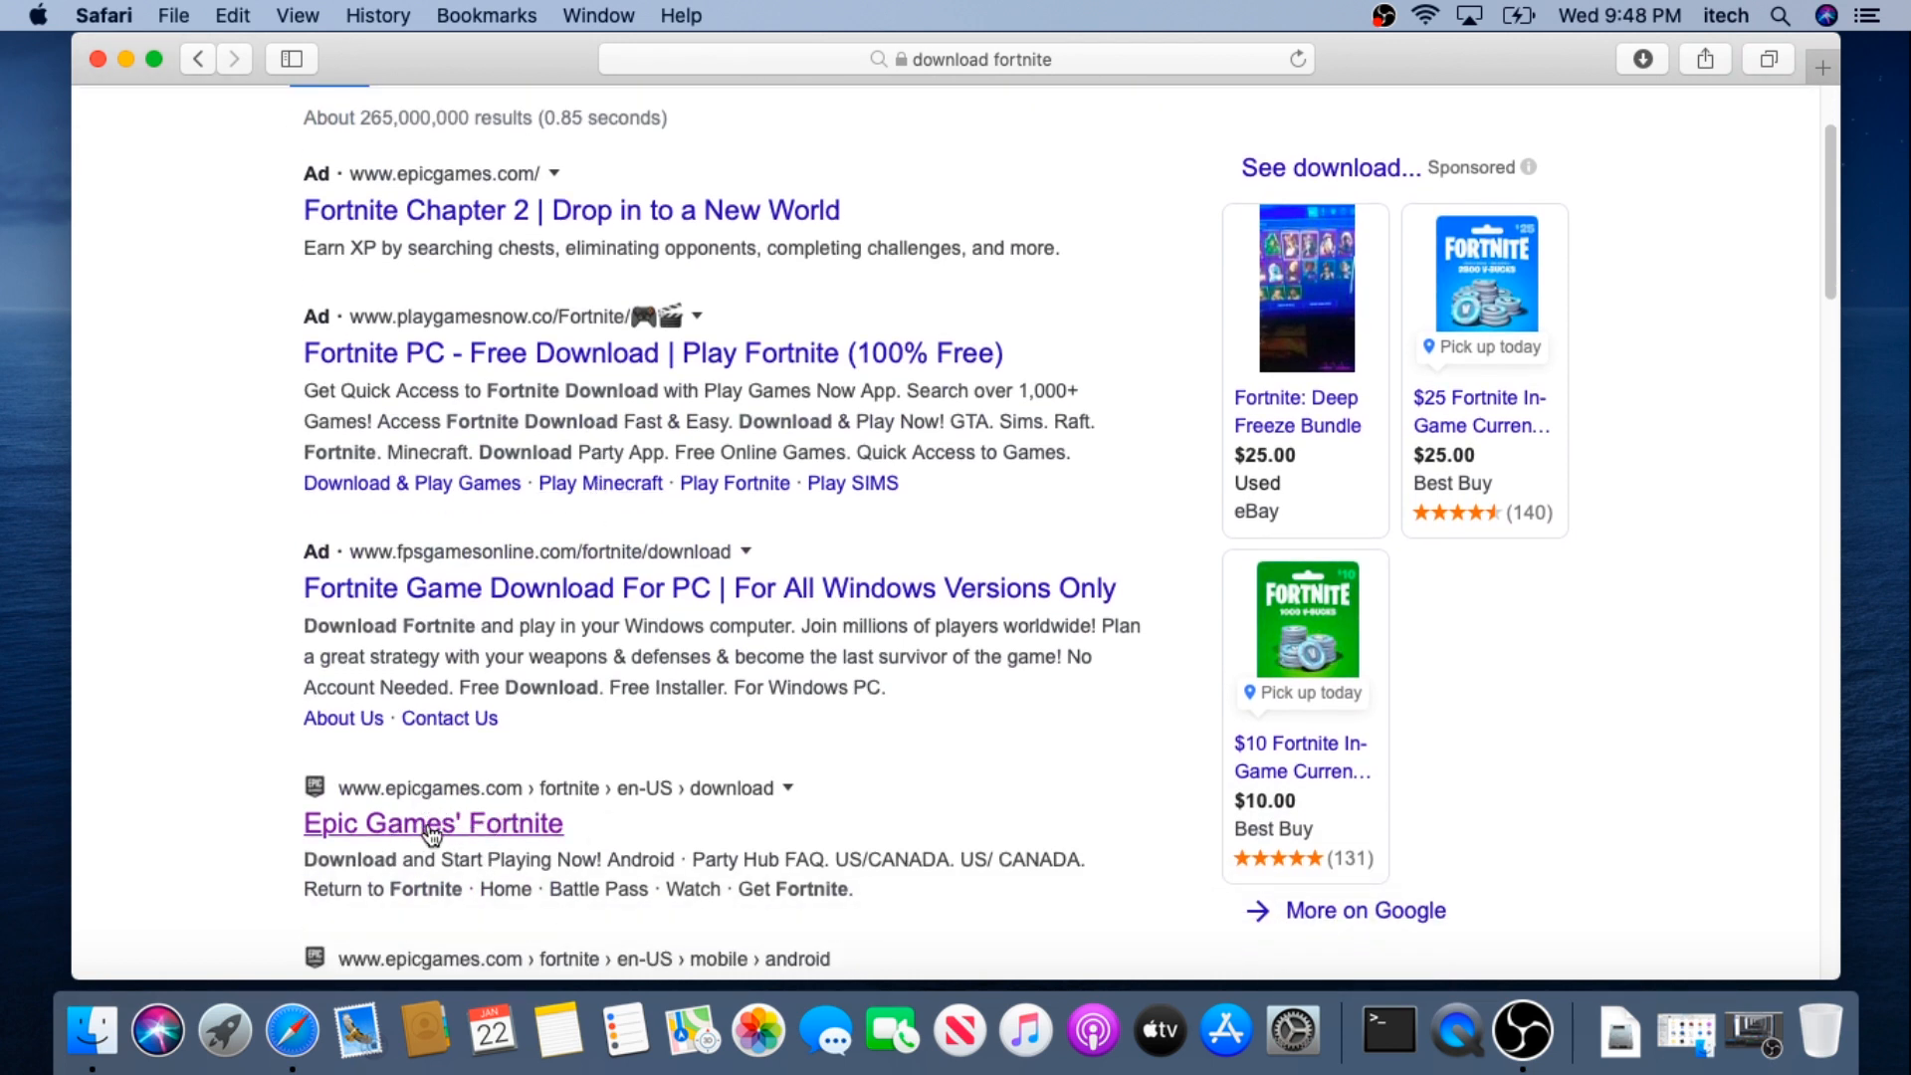
pyautogui.moveTo(555, 841)
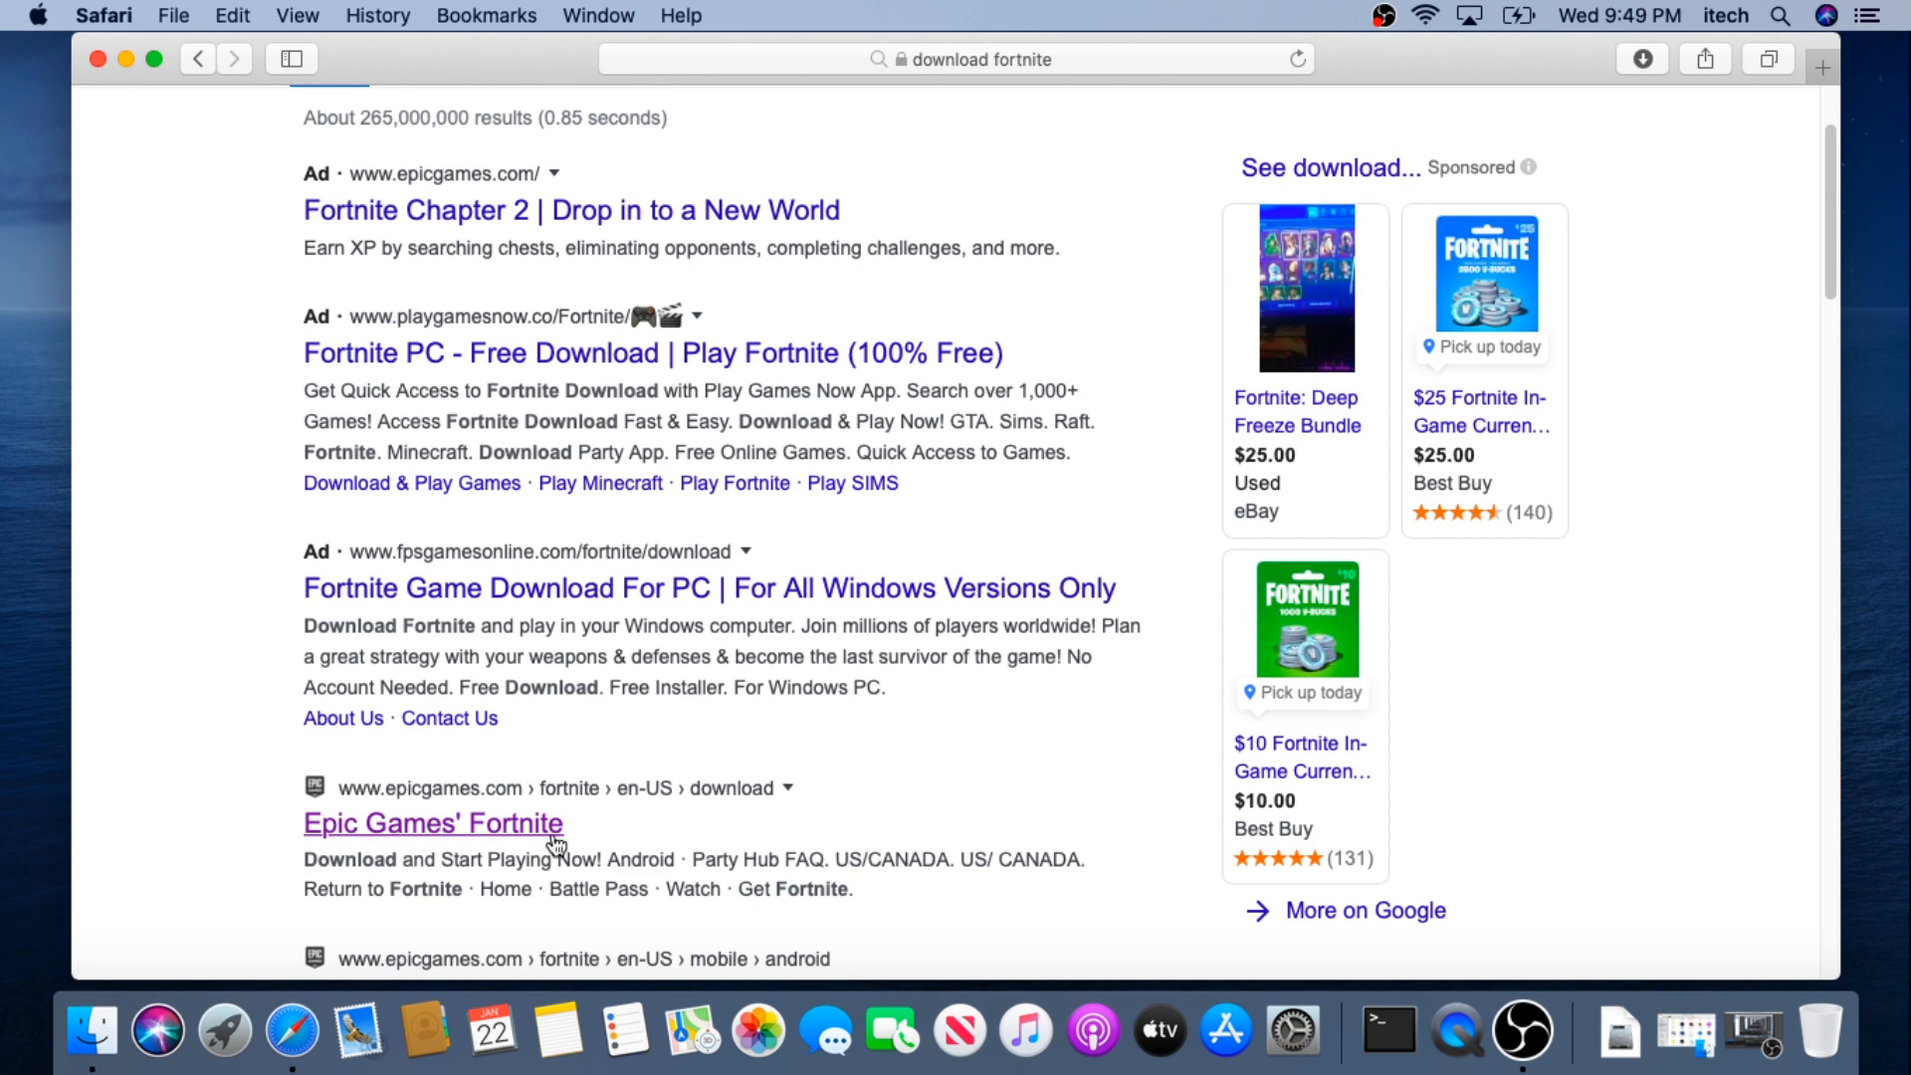
pyautogui.moveTo(498, 847)
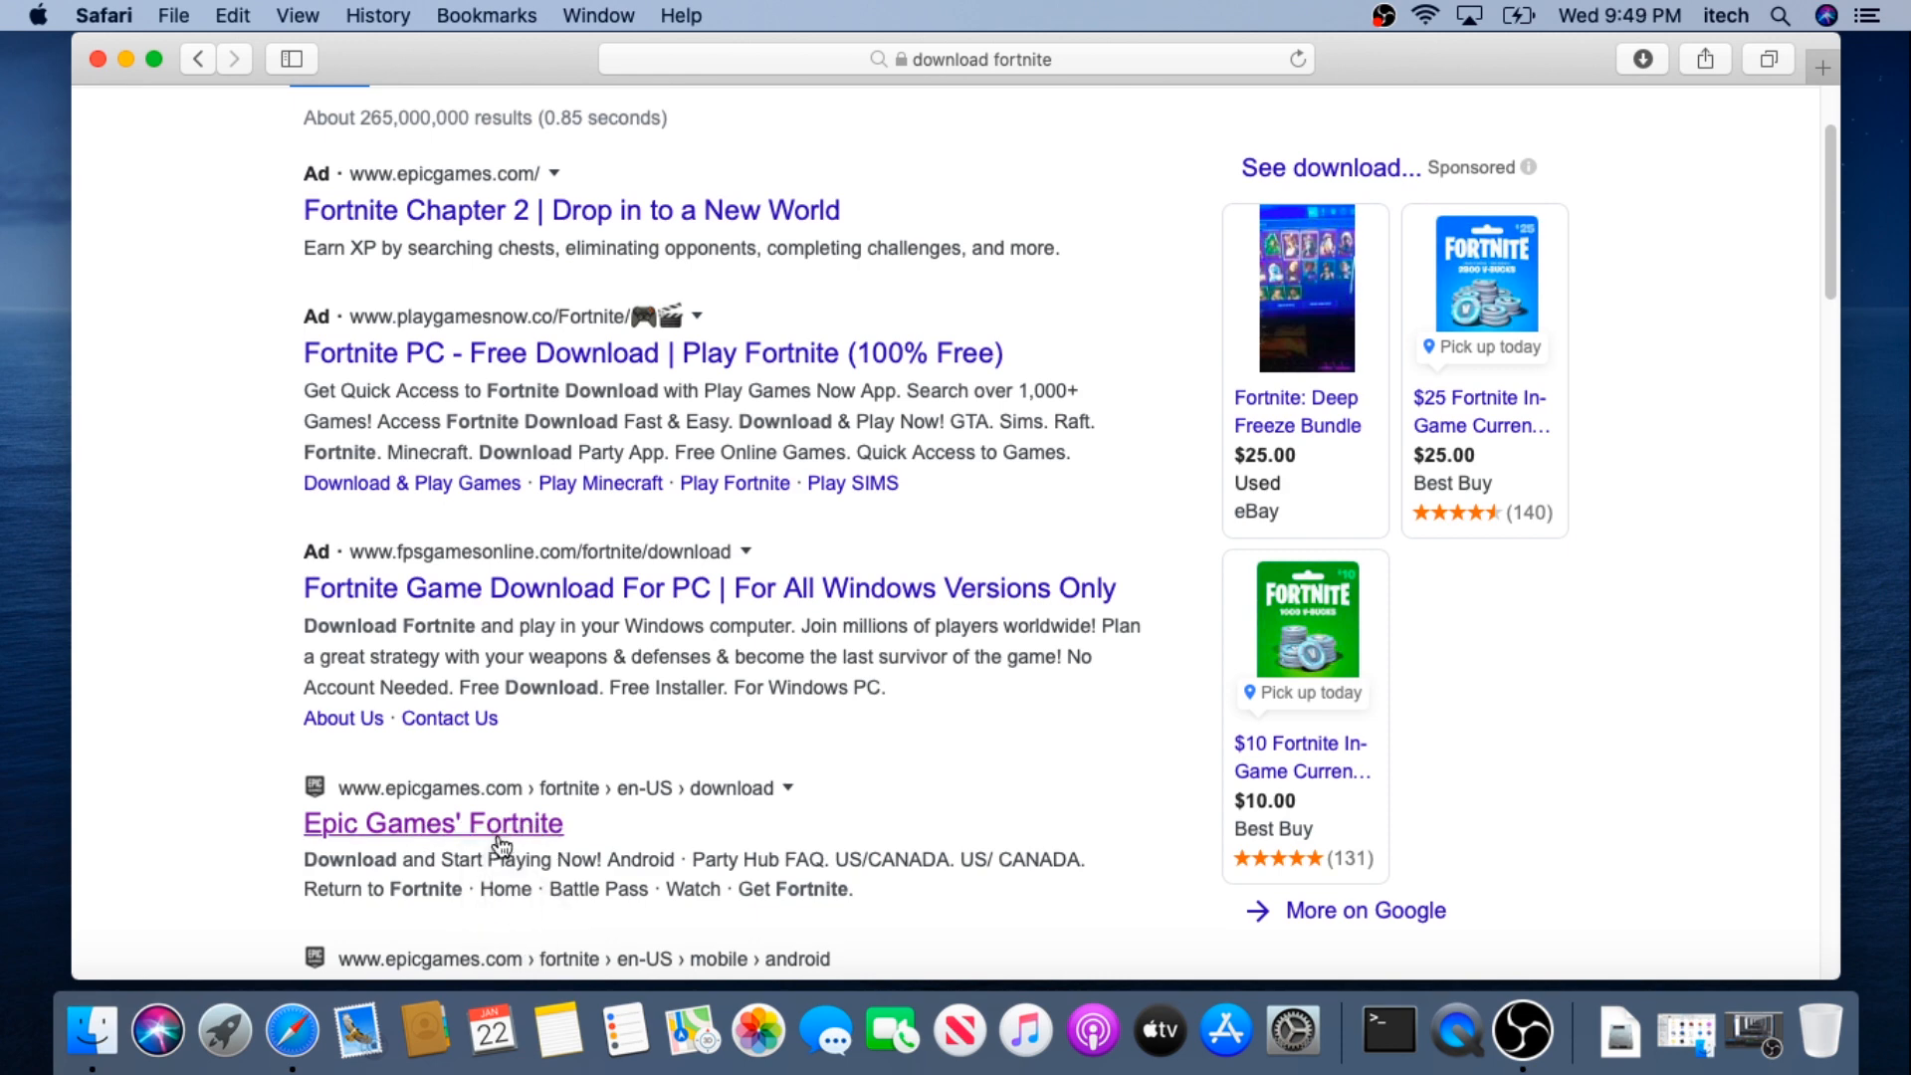
# Step: Download the Epic Games Launcher installer from Epic's Fortnite page and open it
pyautogui.click(431, 824)
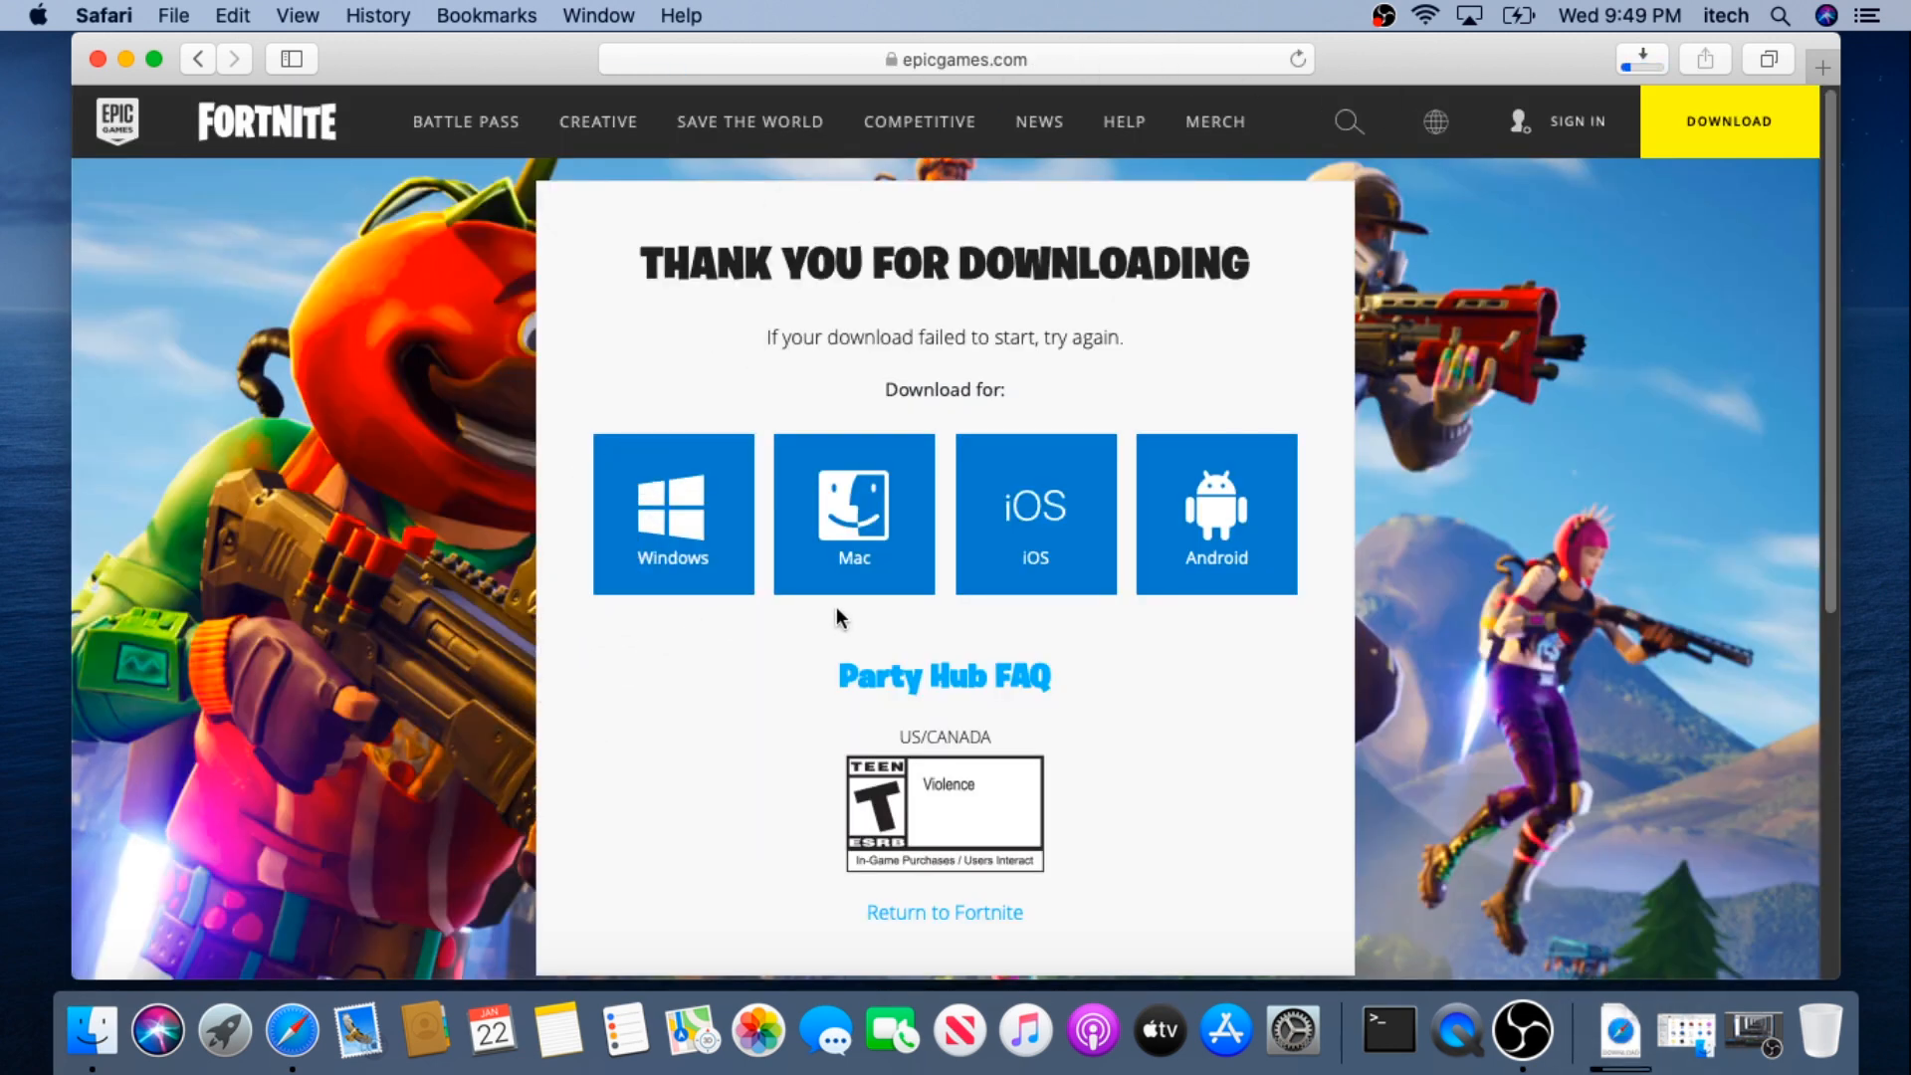
pyautogui.moveTo(1407, 802)
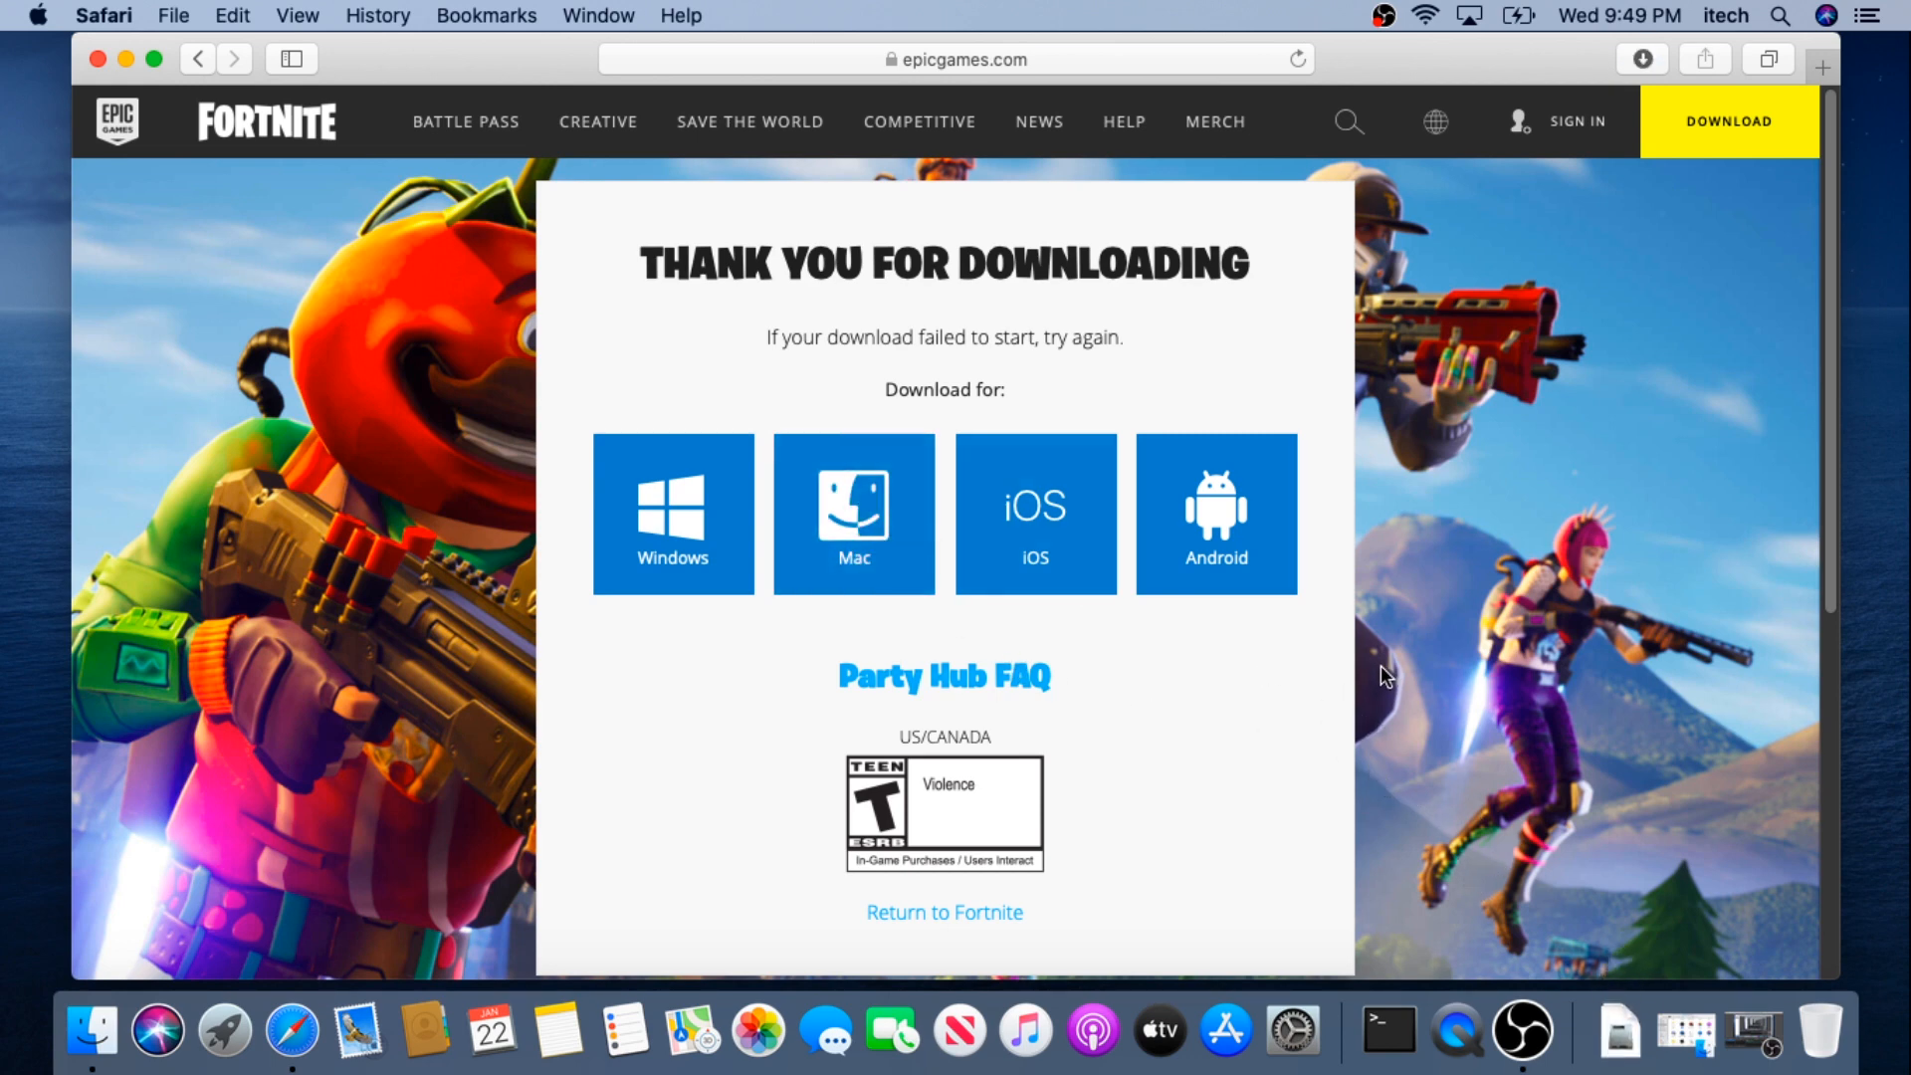
pyautogui.moveTo(1618, 1035)
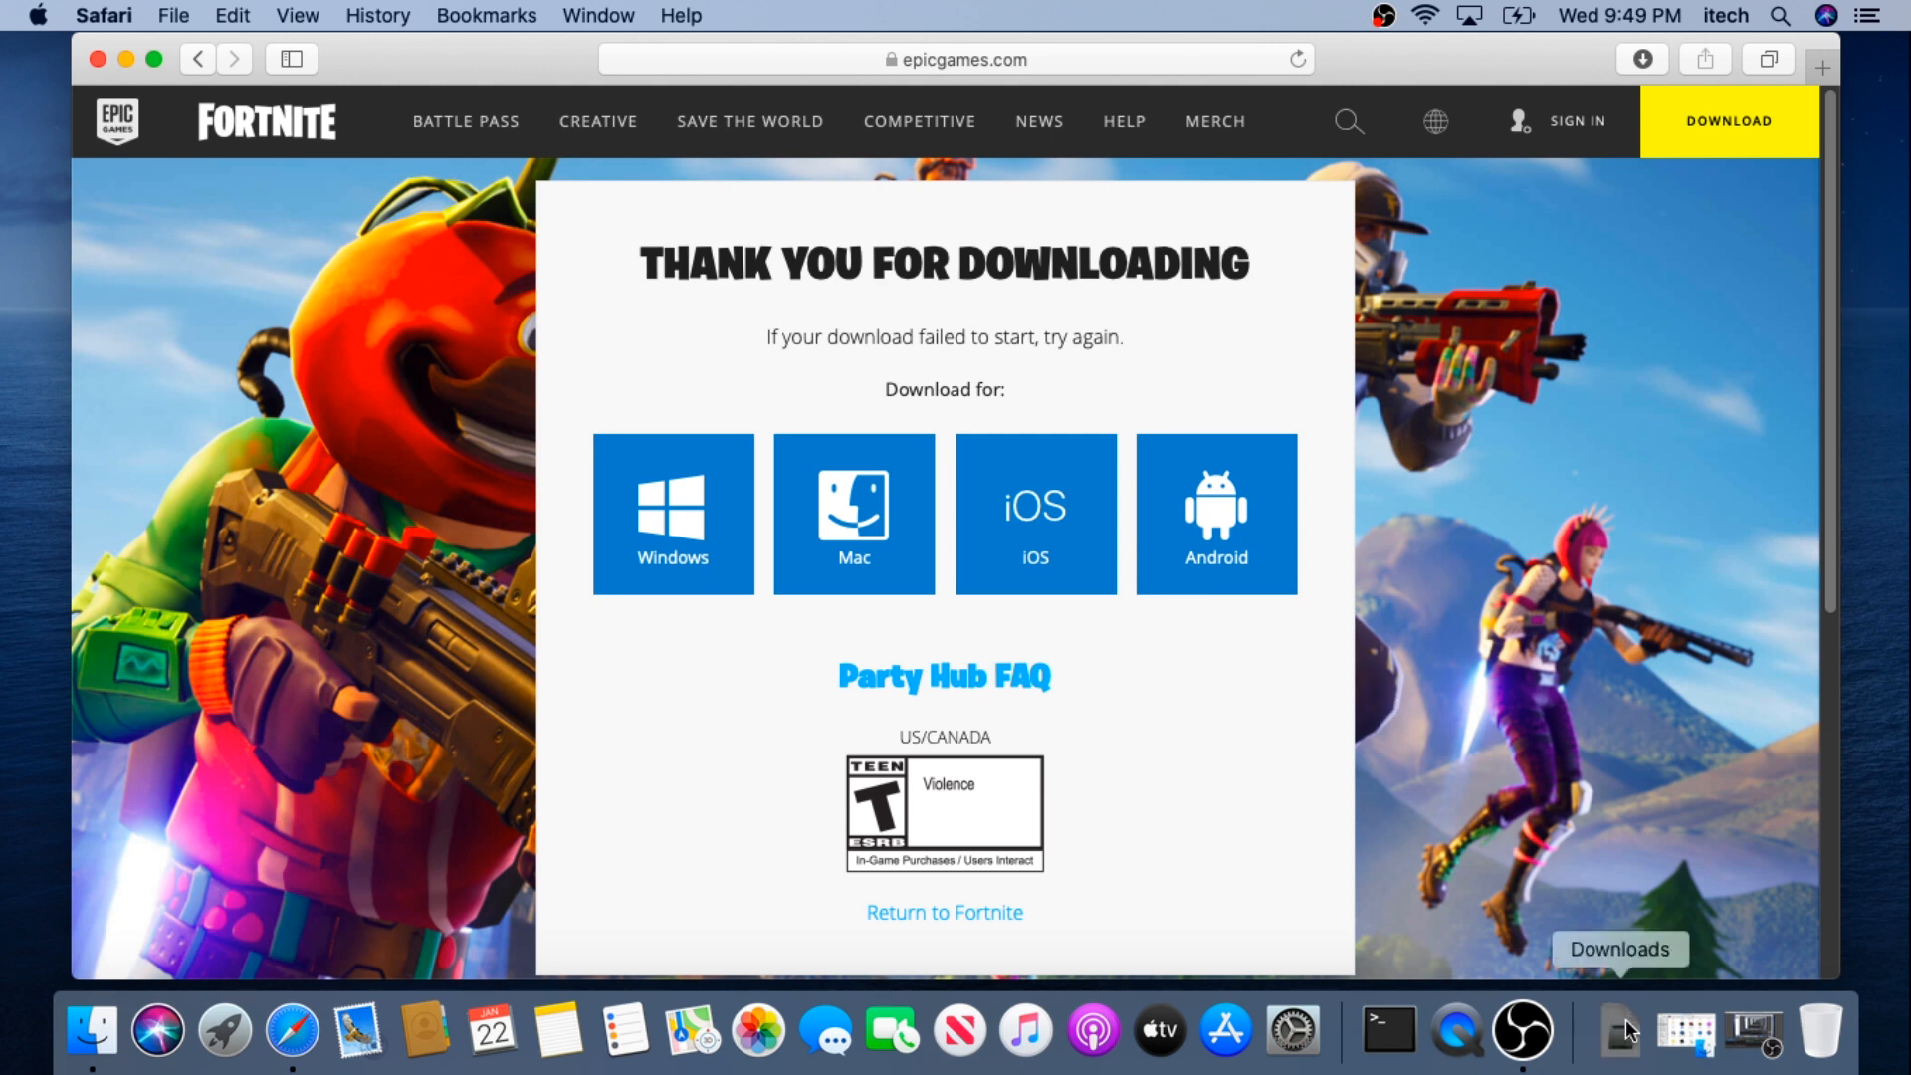
pyautogui.click(1620, 1032)
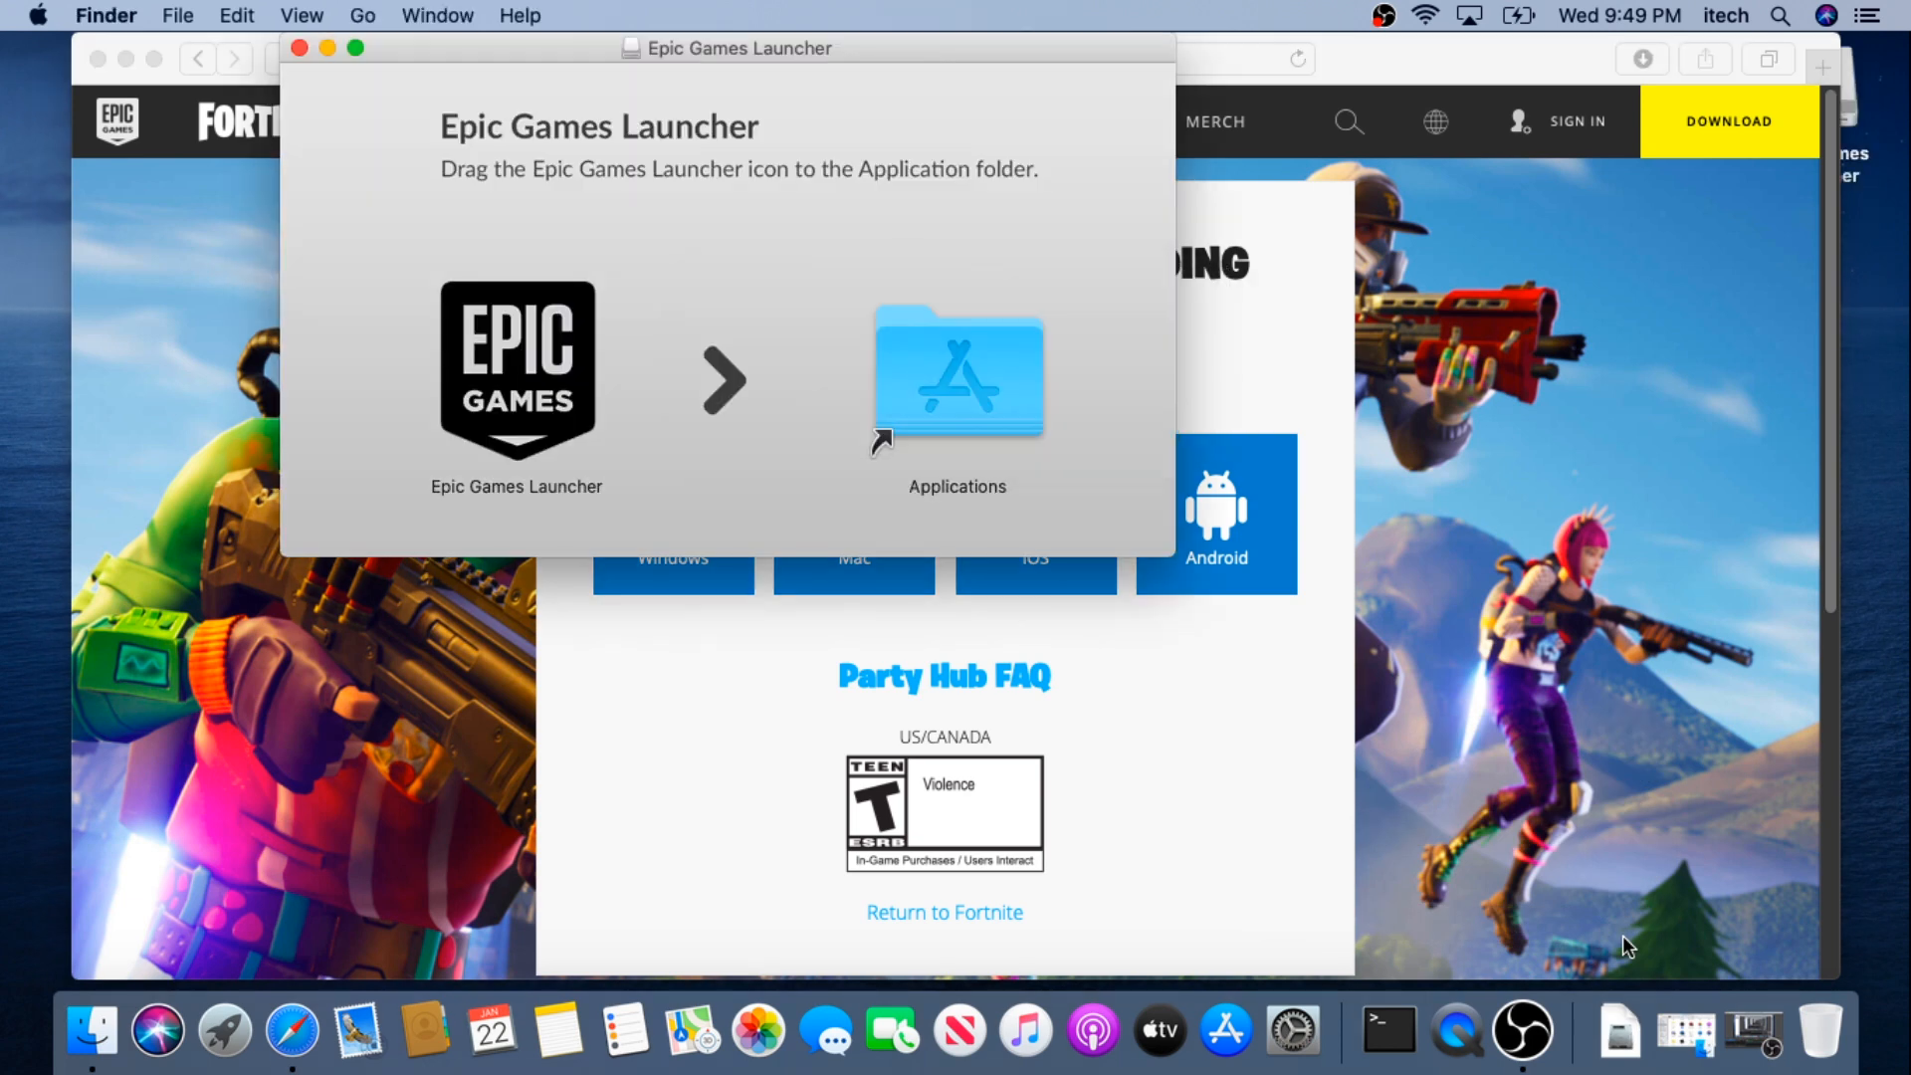
pyautogui.moveTo(561, 376)
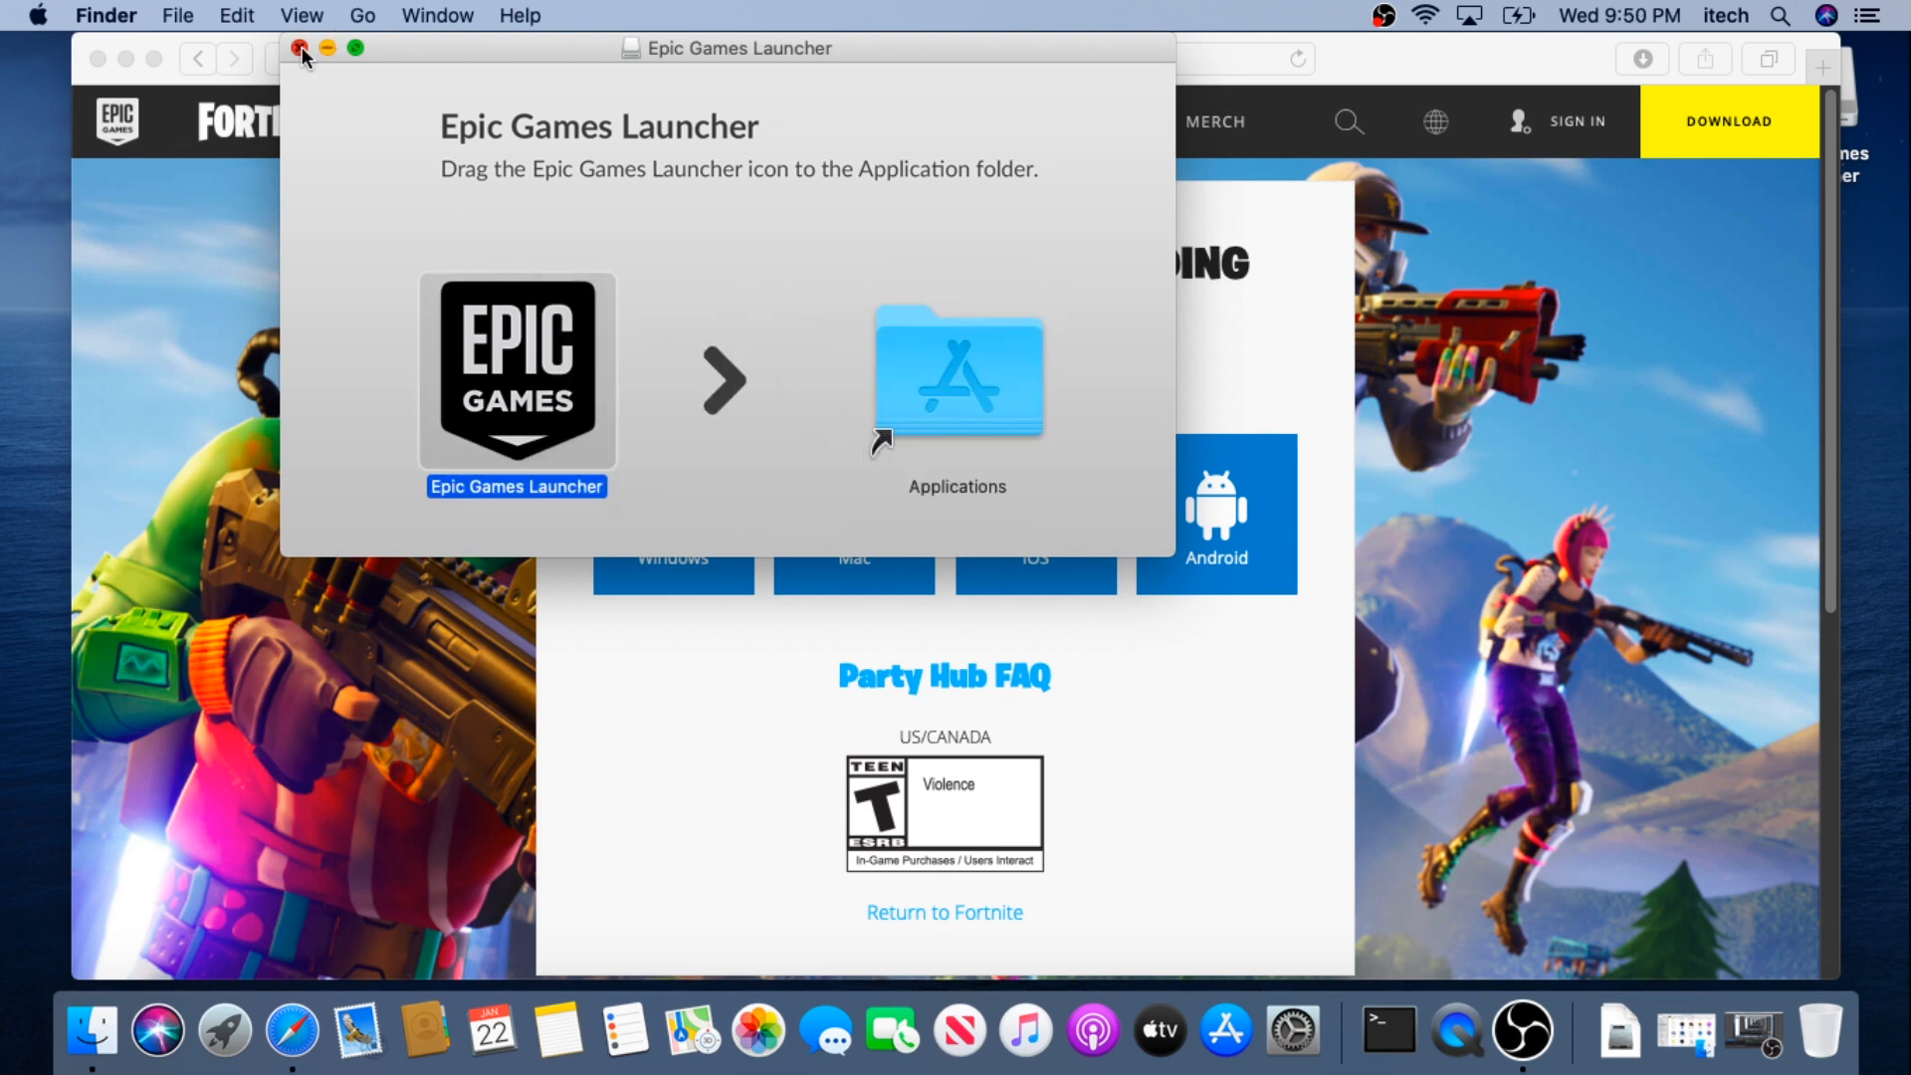
# Step: Close the installer and launch Epic Games Launcher from the Applications folder
pyautogui.click(362, 16)
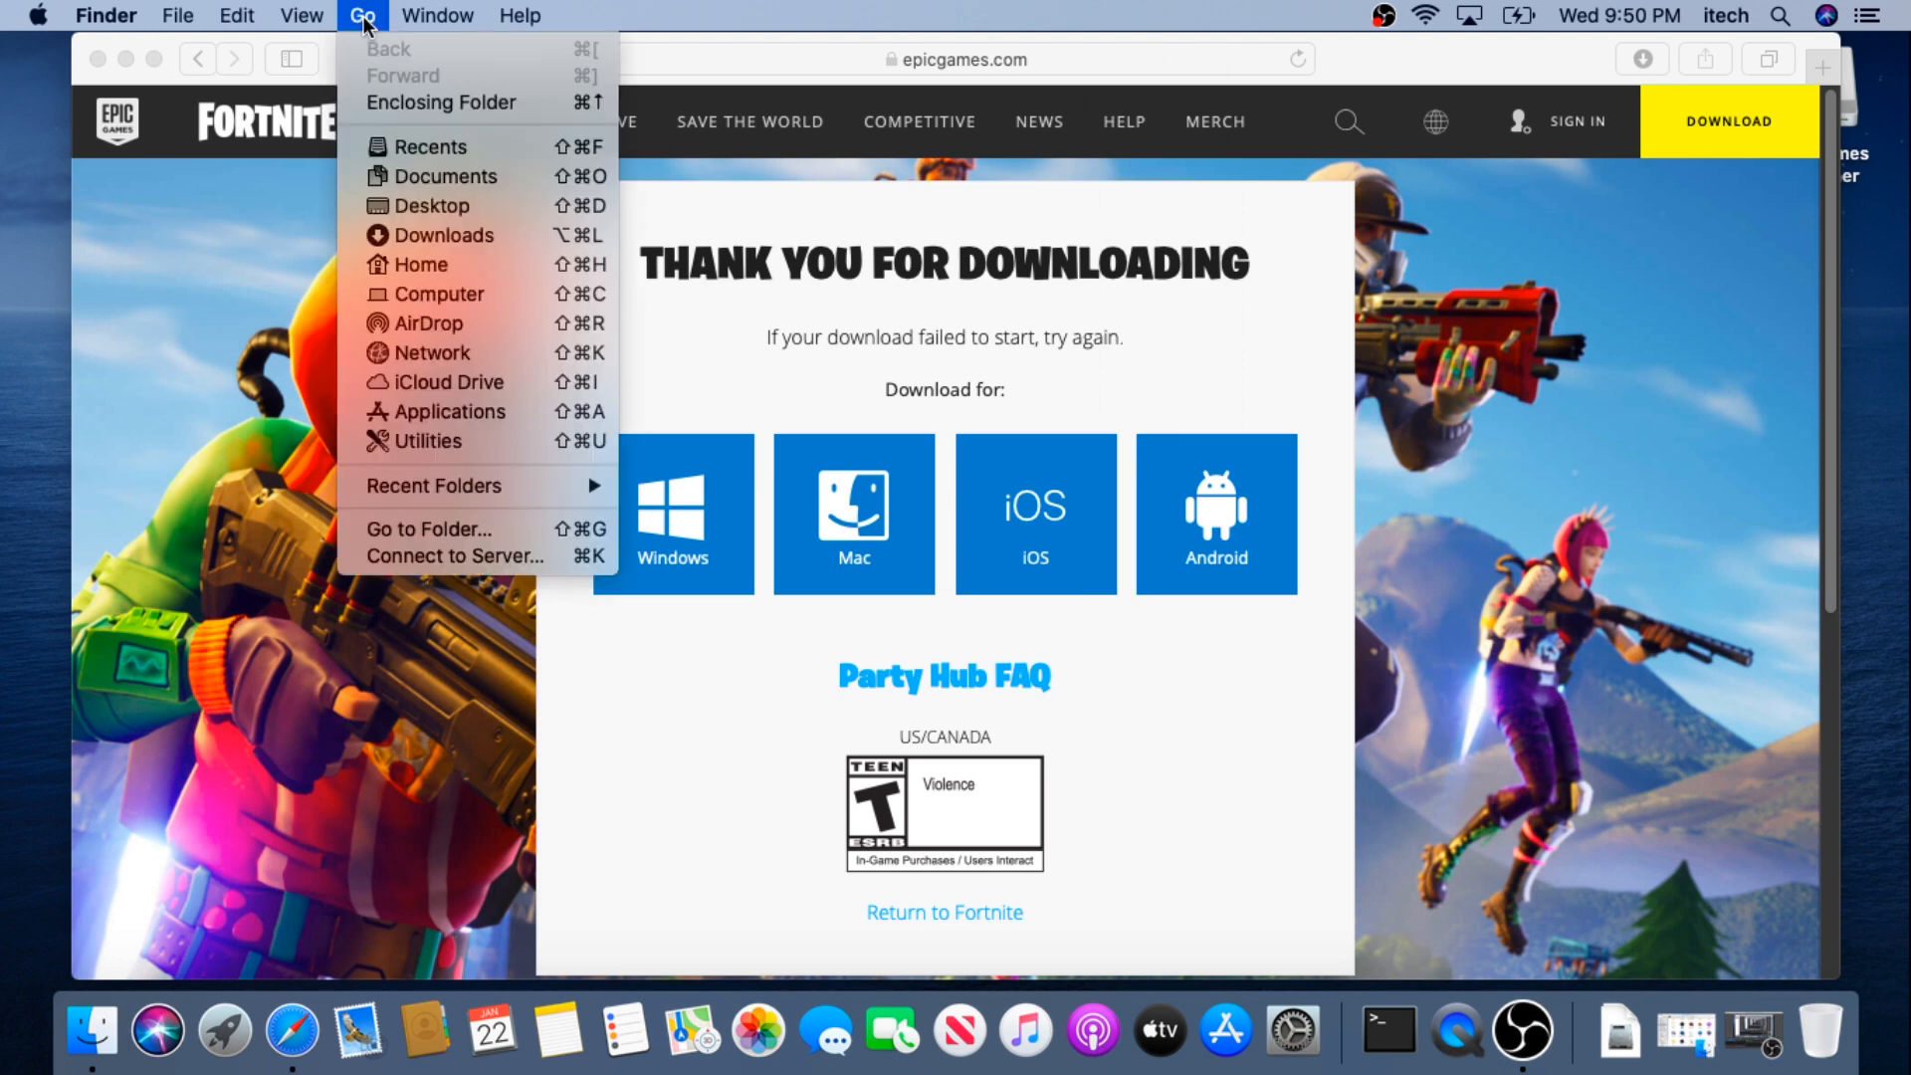
pyautogui.click(446, 411)
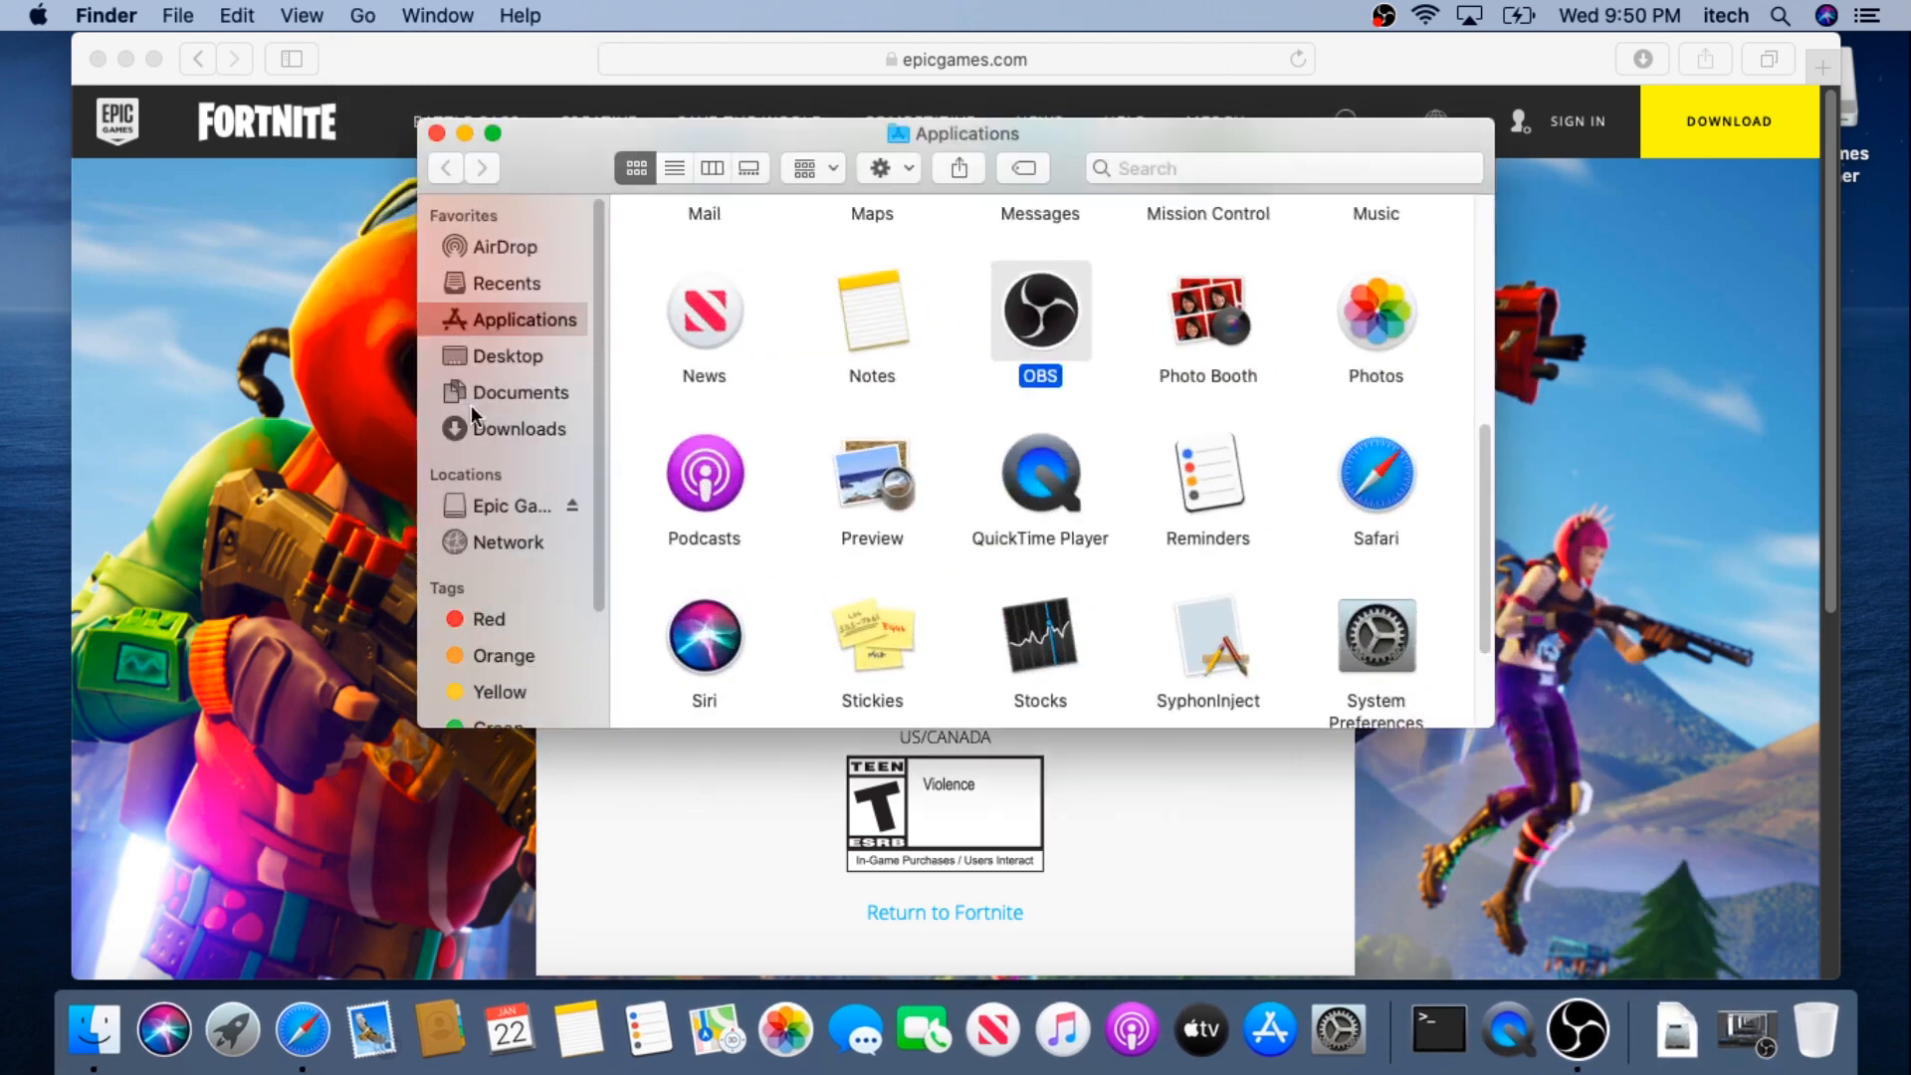
pyautogui.scroll(3)
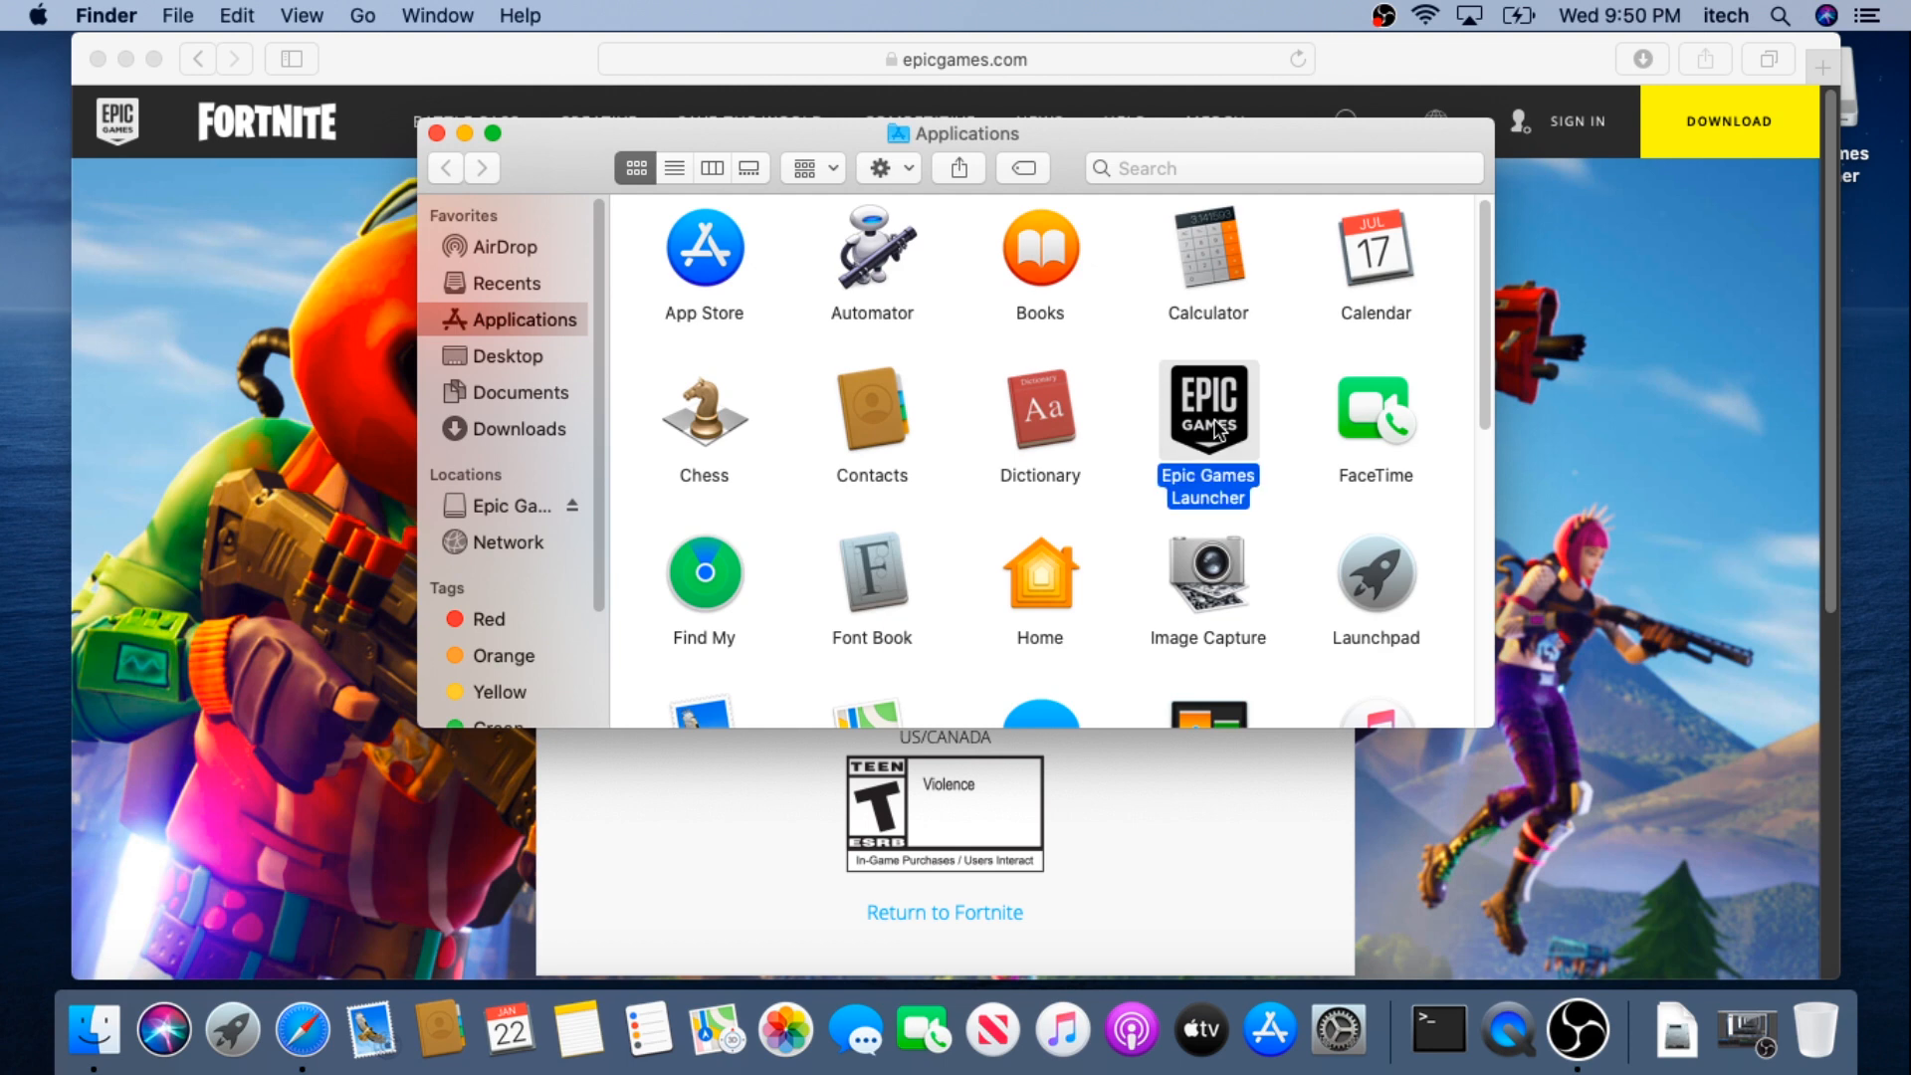
pyautogui.doubleClick(1206, 408)
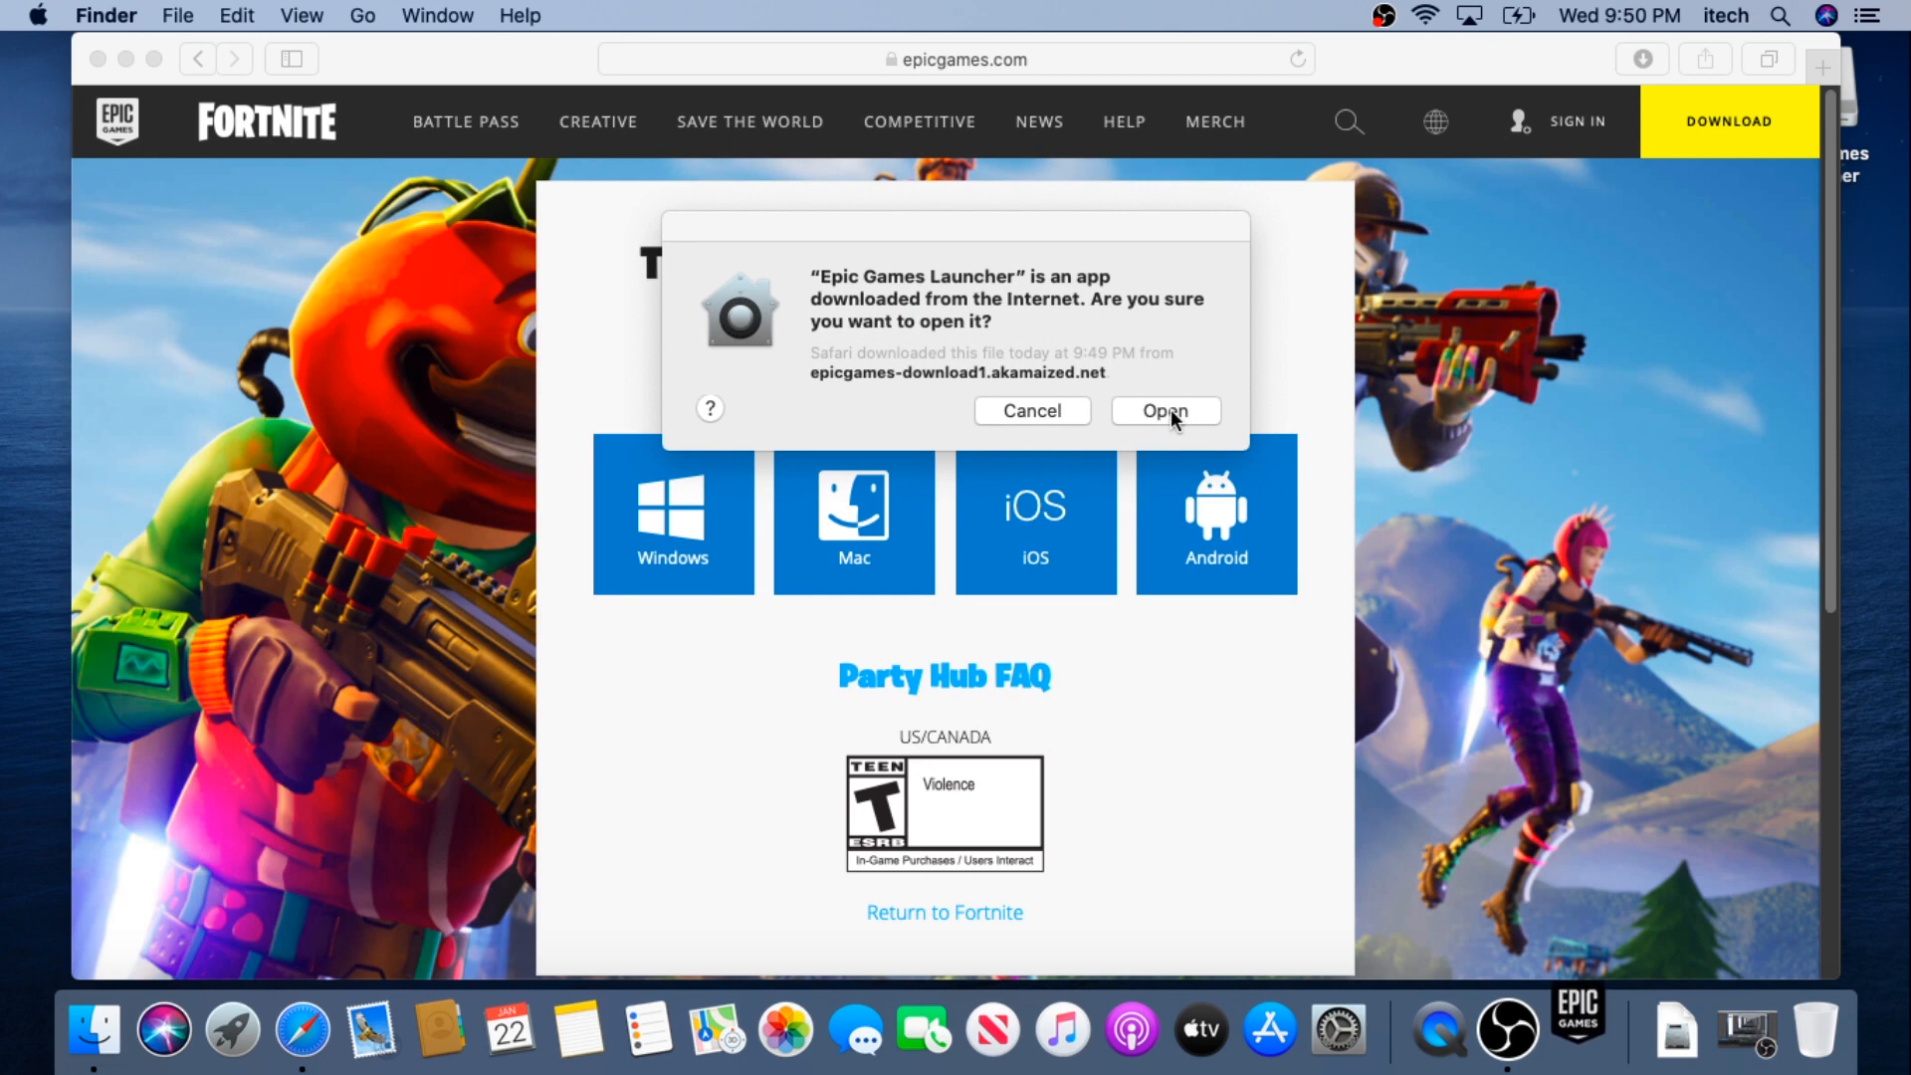
# Step: Allow the downloaded Epic Games Launcher to open and let it update
pyautogui.click(1161, 411)
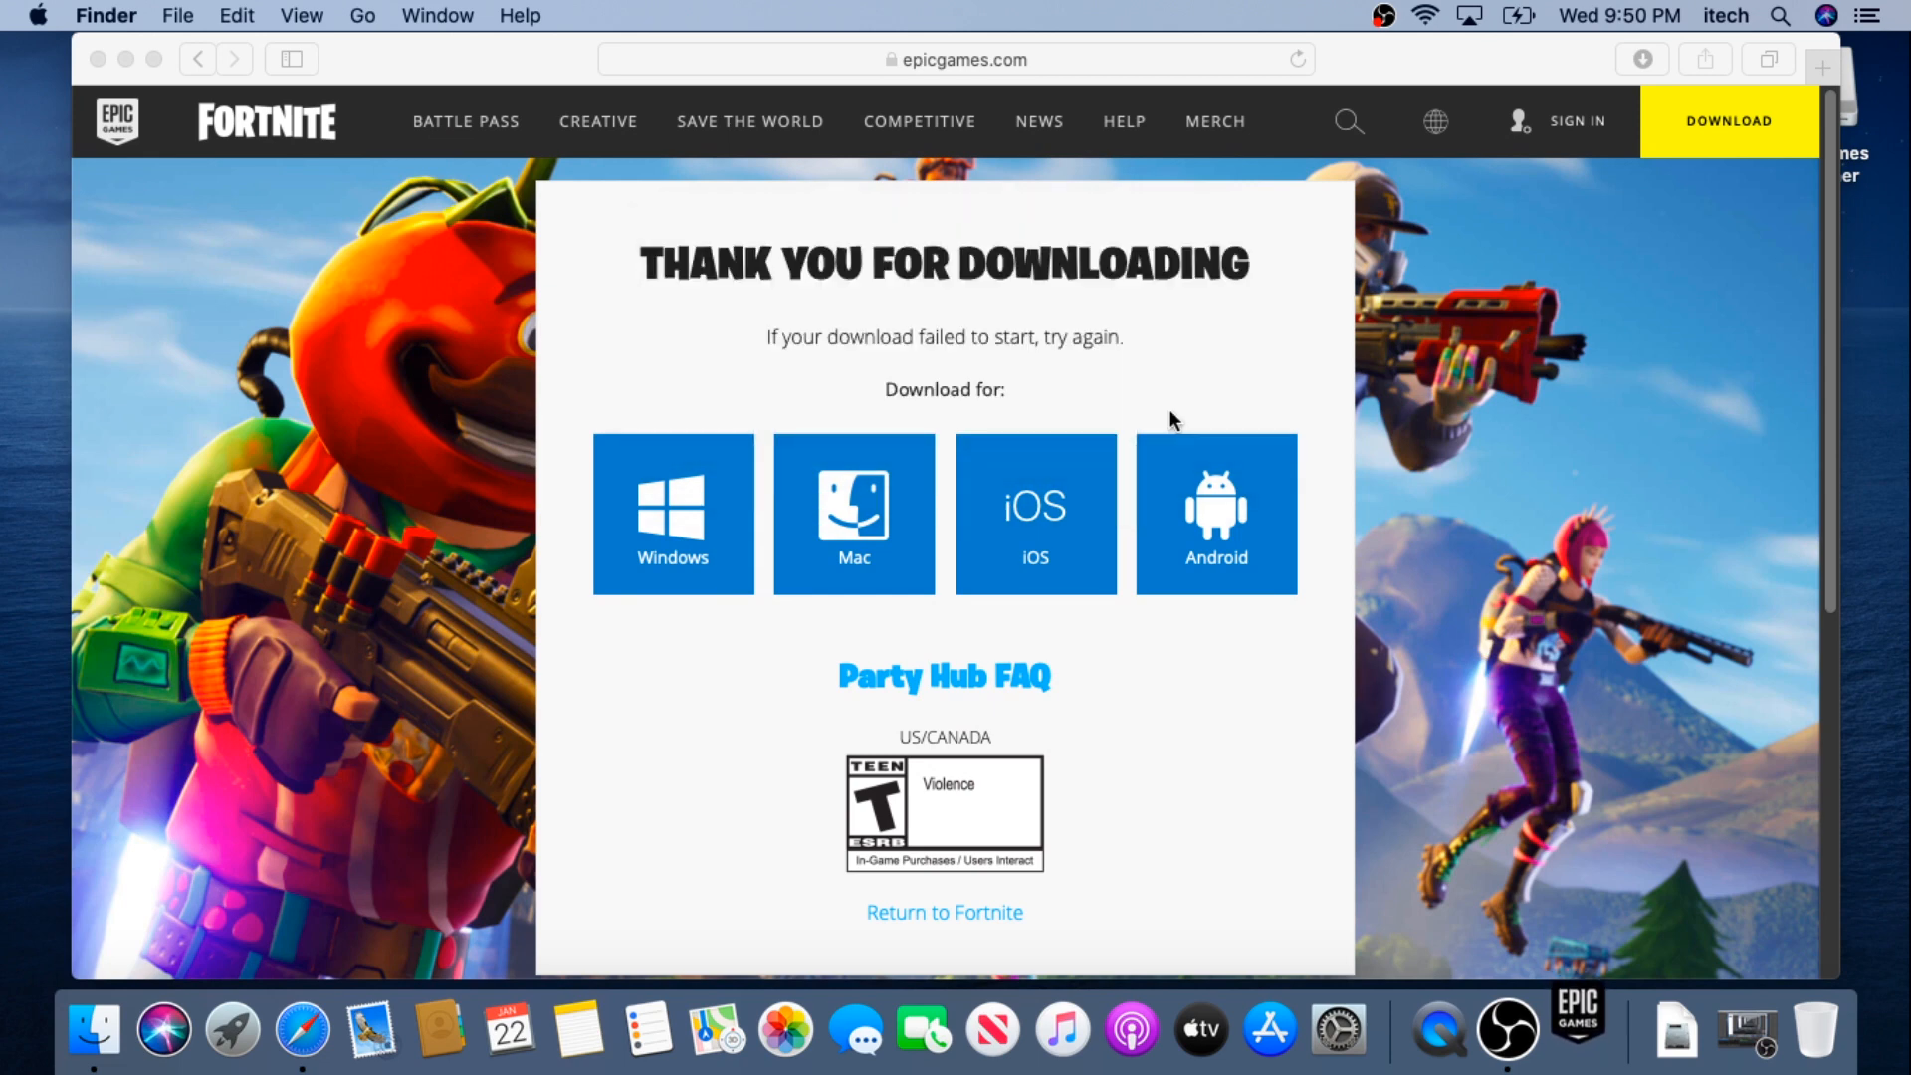
pyautogui.click(853, 514)
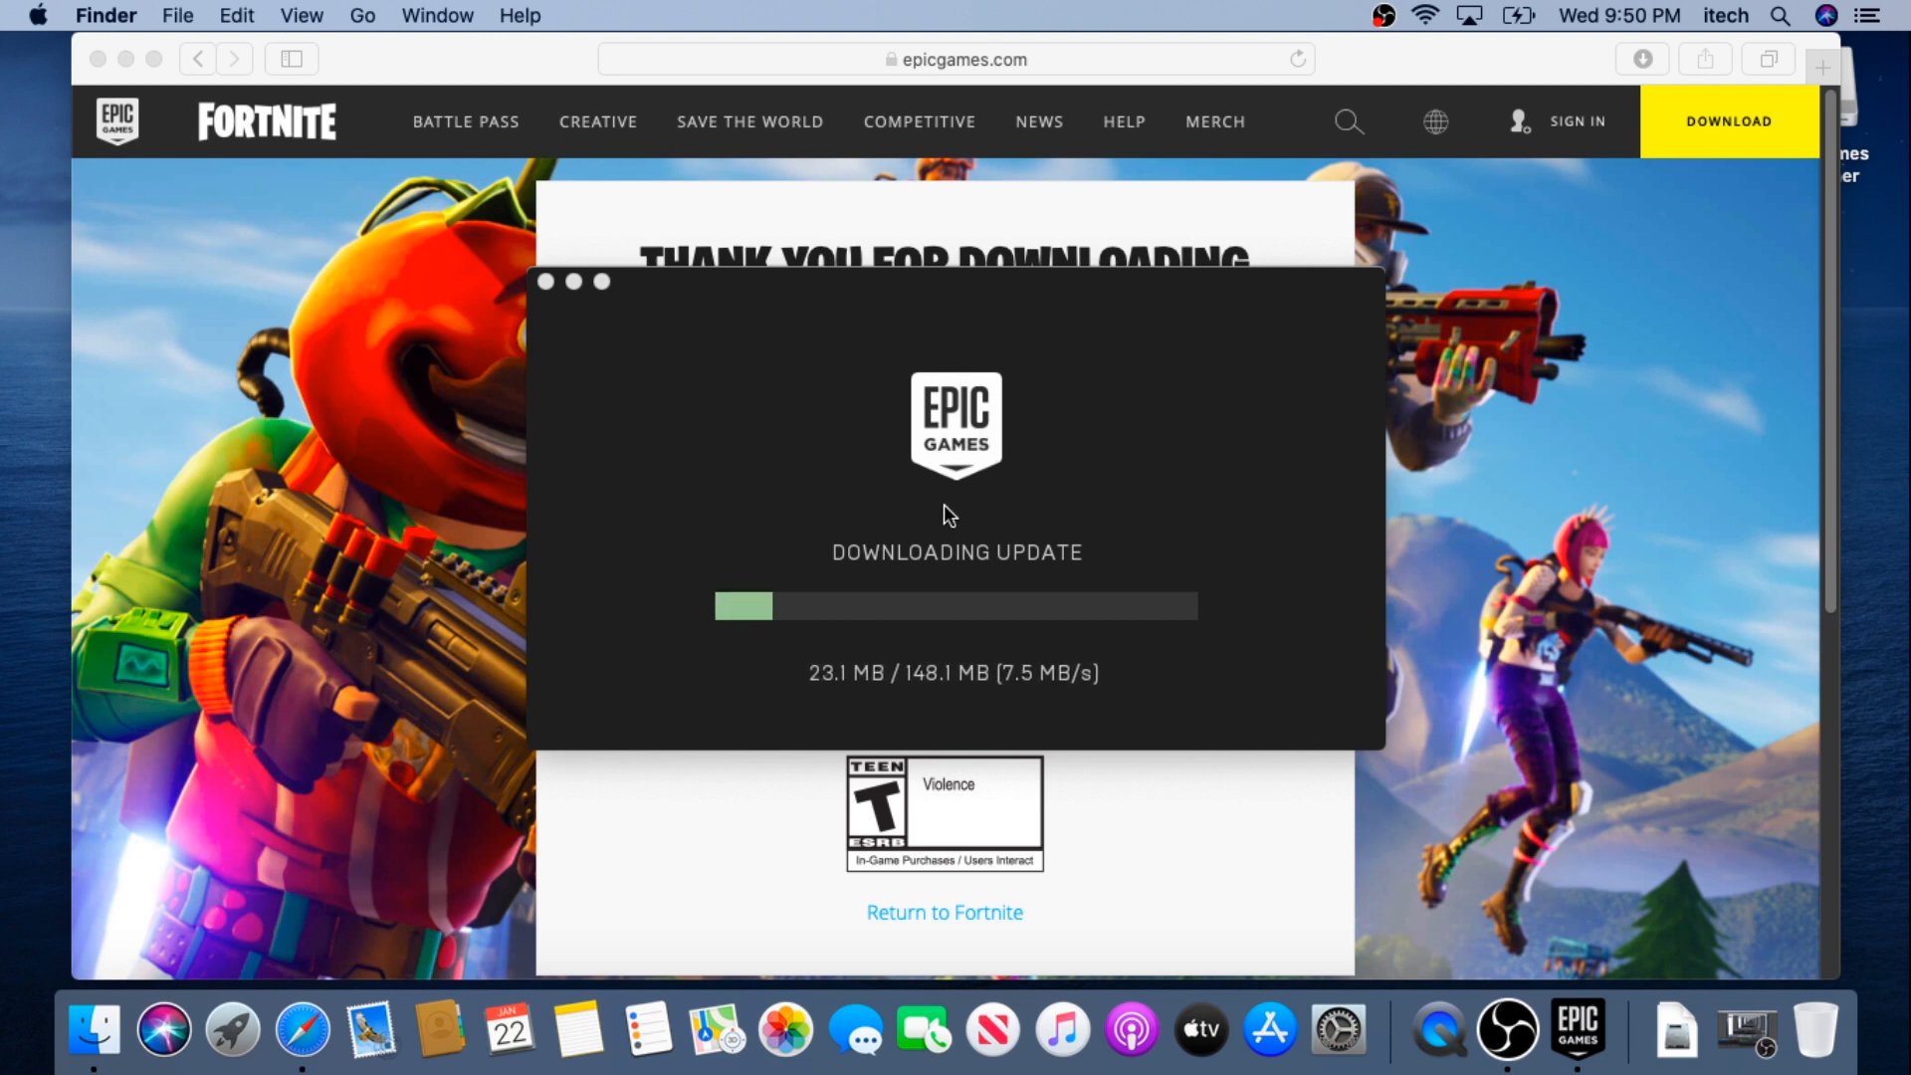
pyautogui.moveTo(1111, 522)
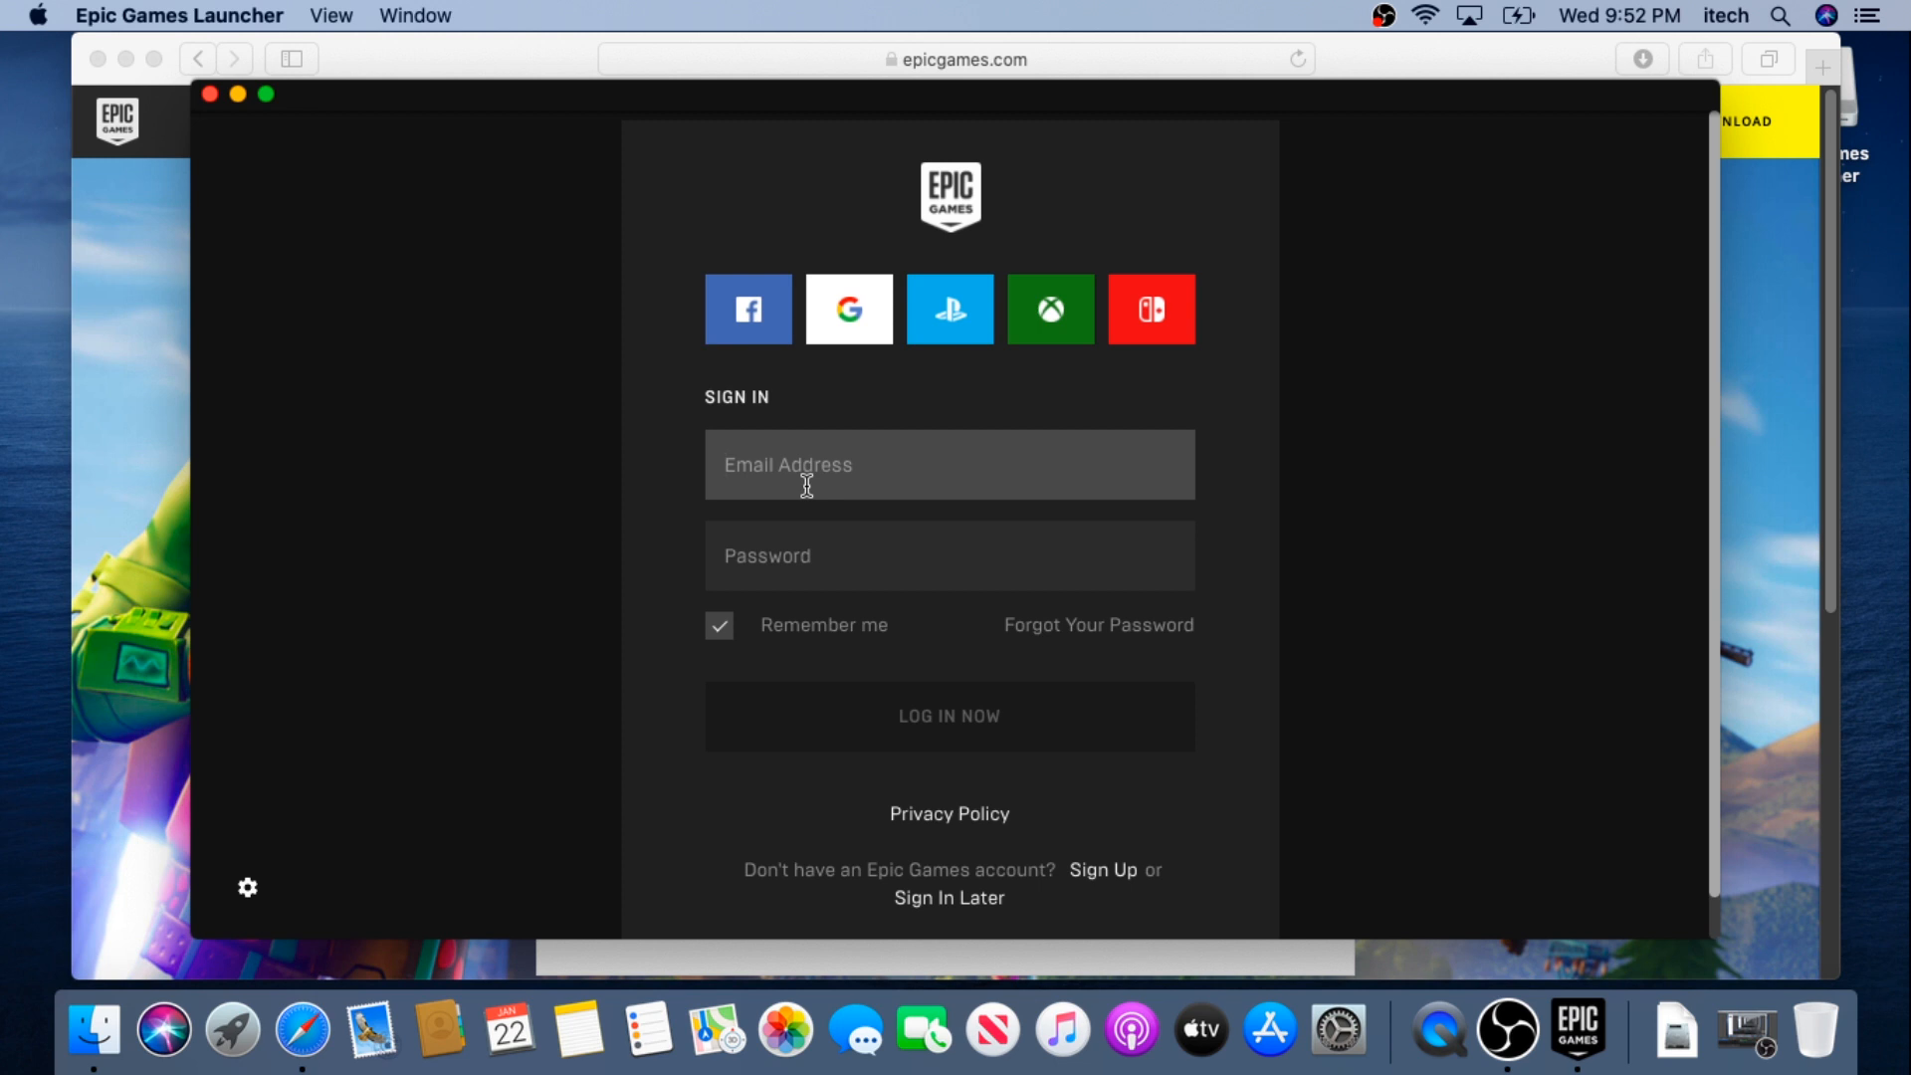
pyautogui.moveTo(863, 354)
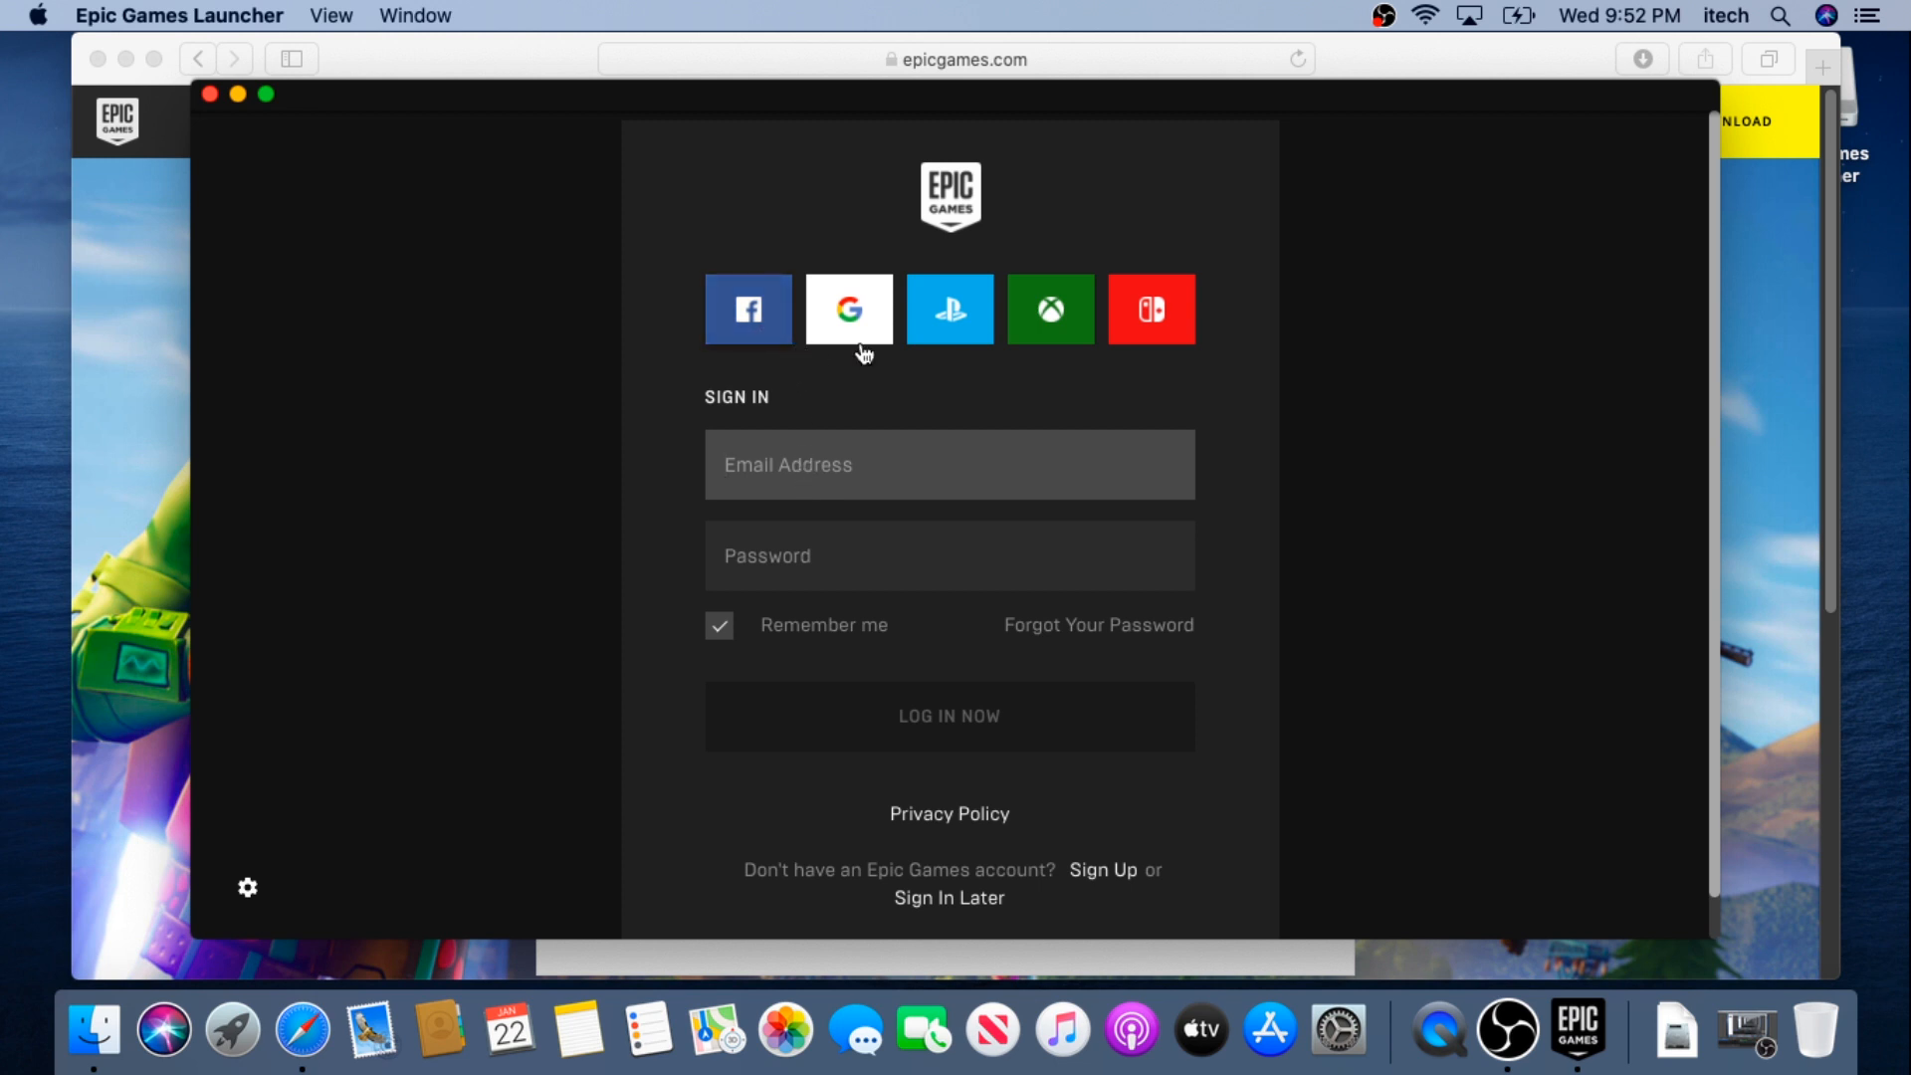
pyautogui.moveTo(1049, 331)
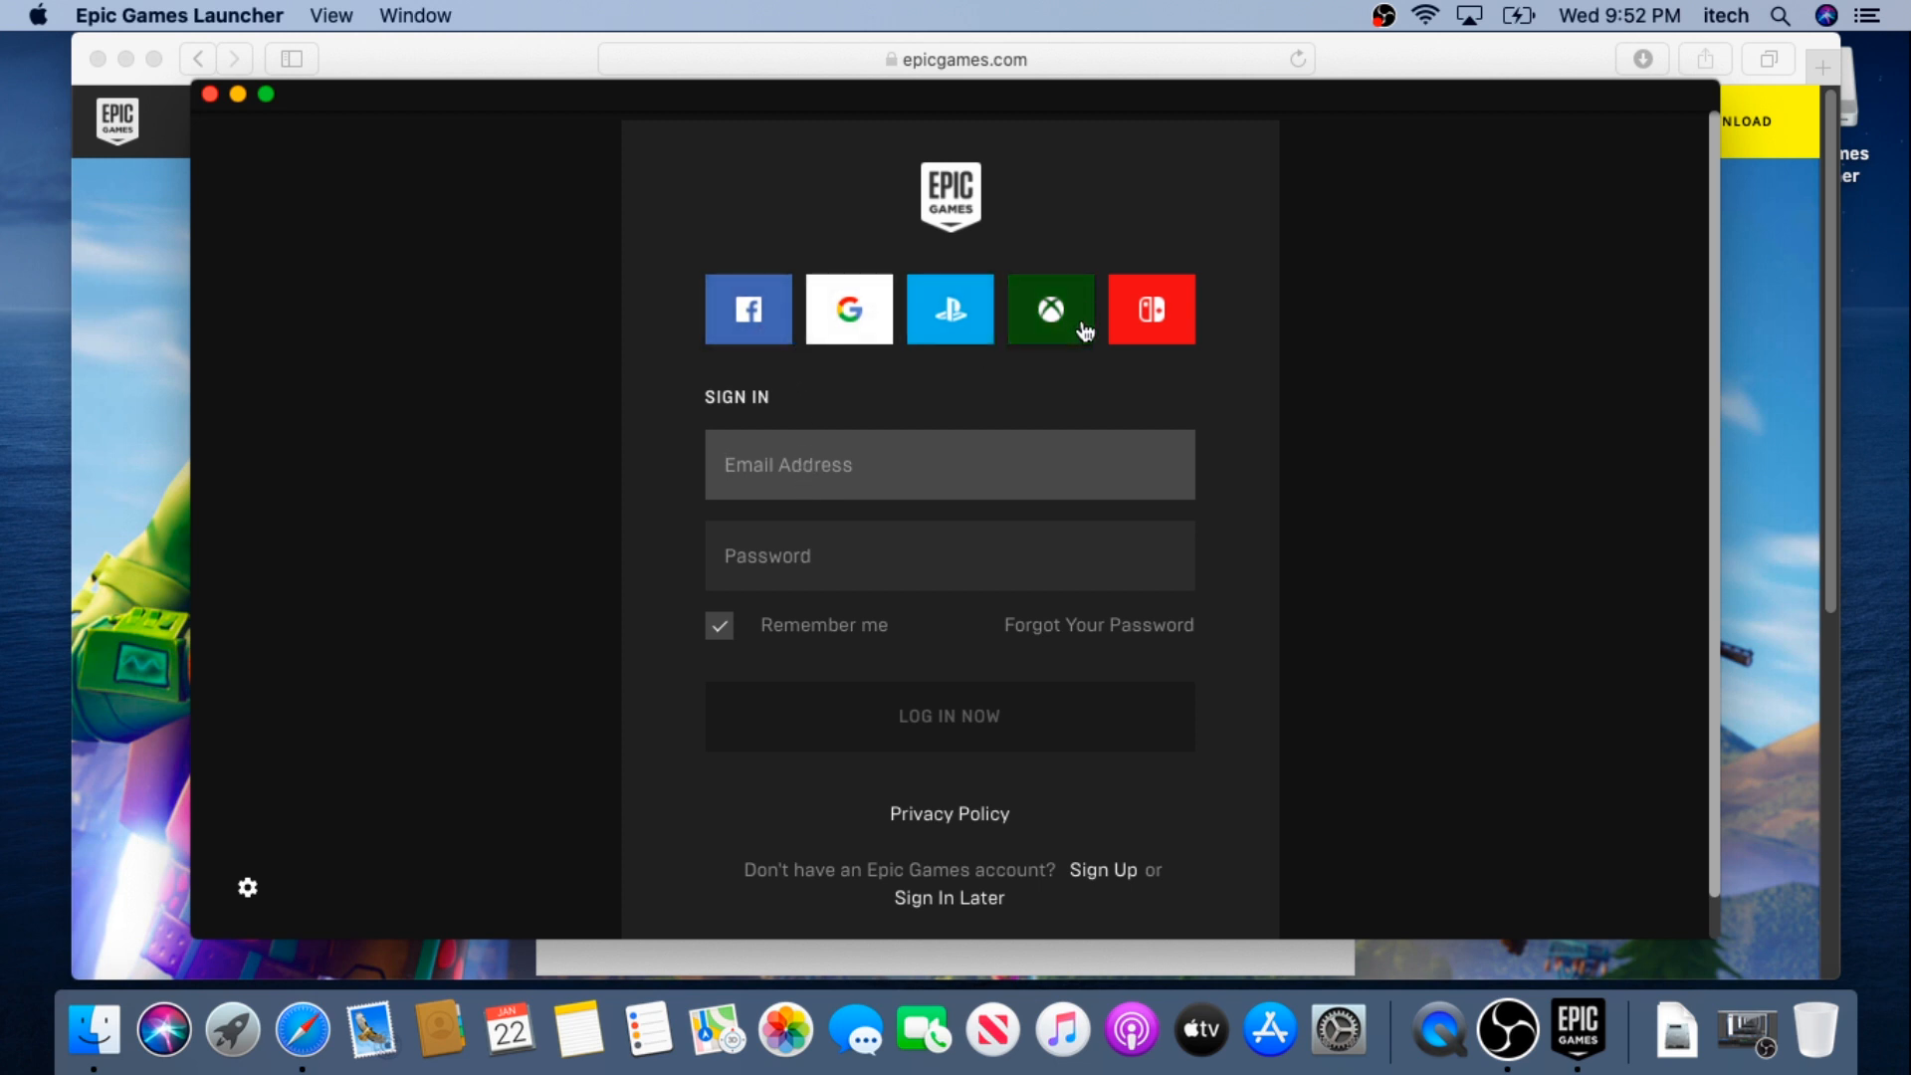
pyautogui.moveTo(1176, 548)
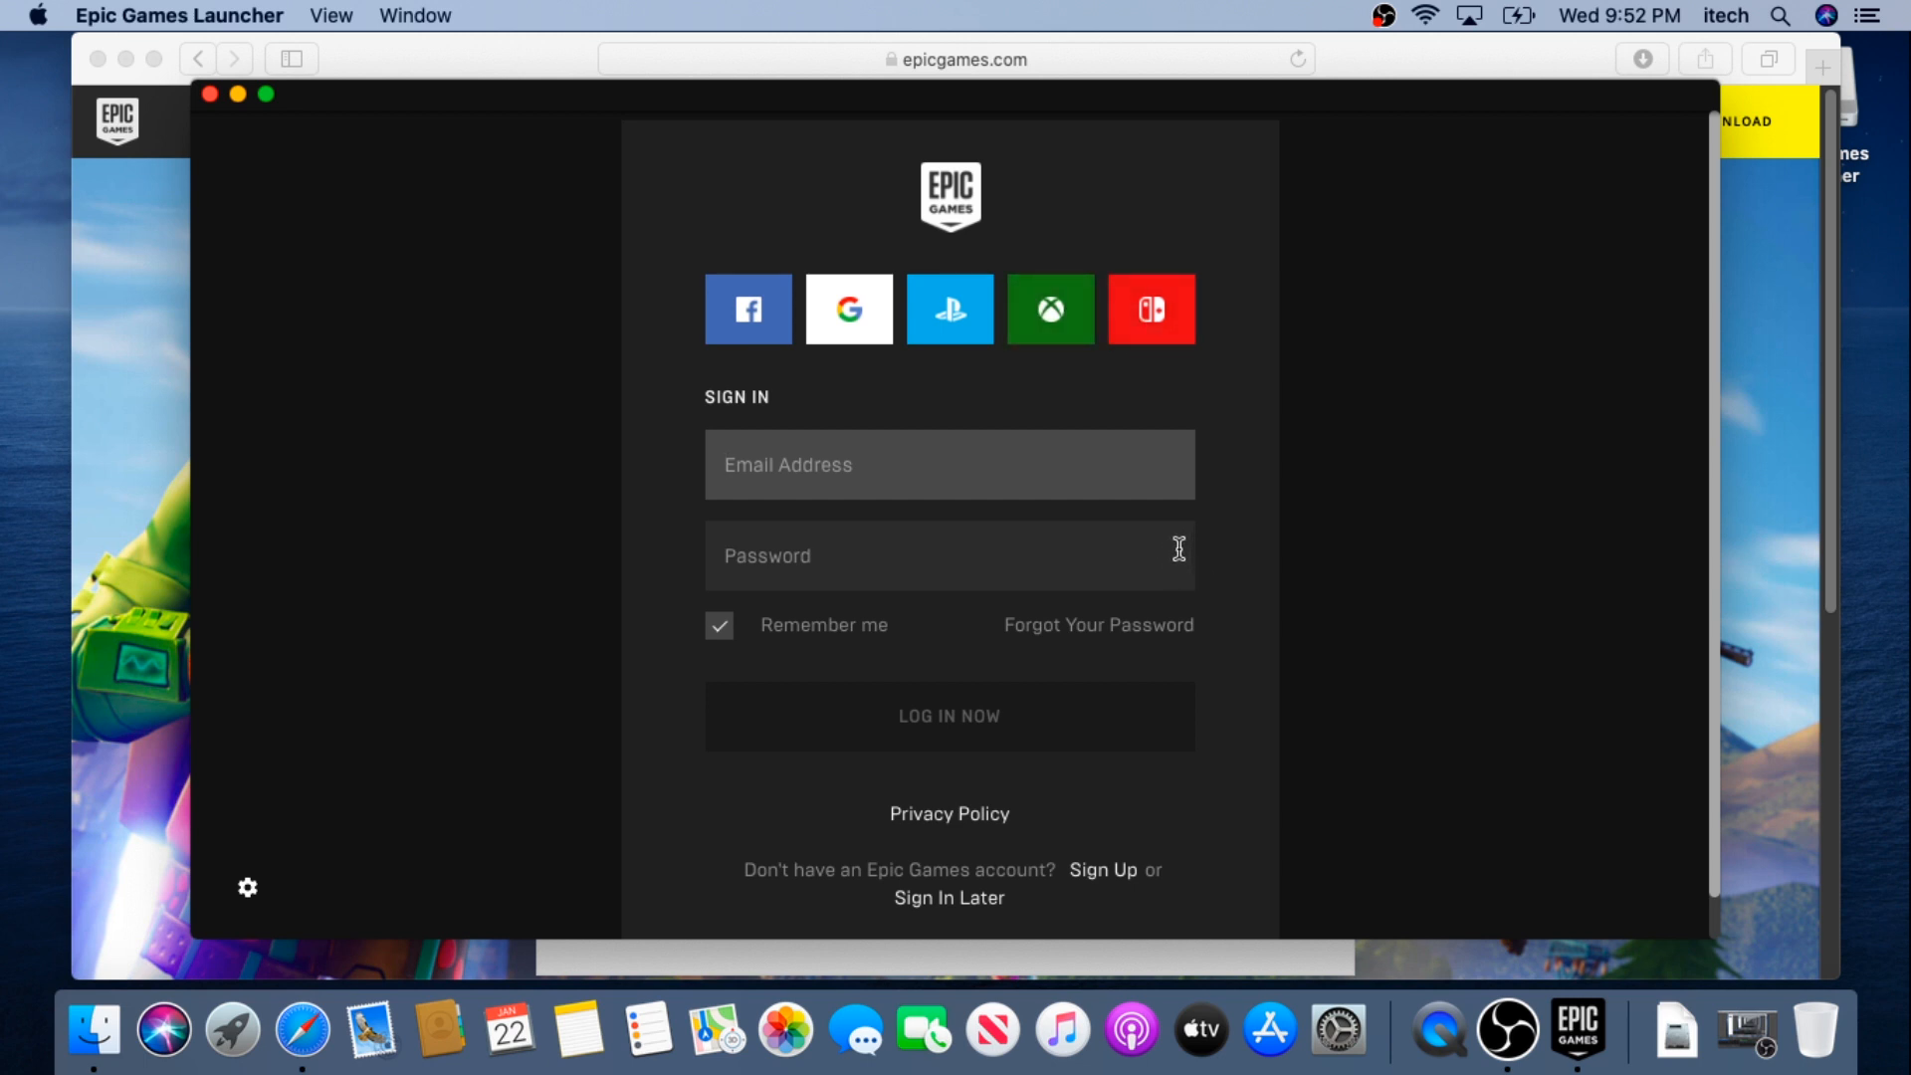
pyautogui.moveTo(1051, 798)
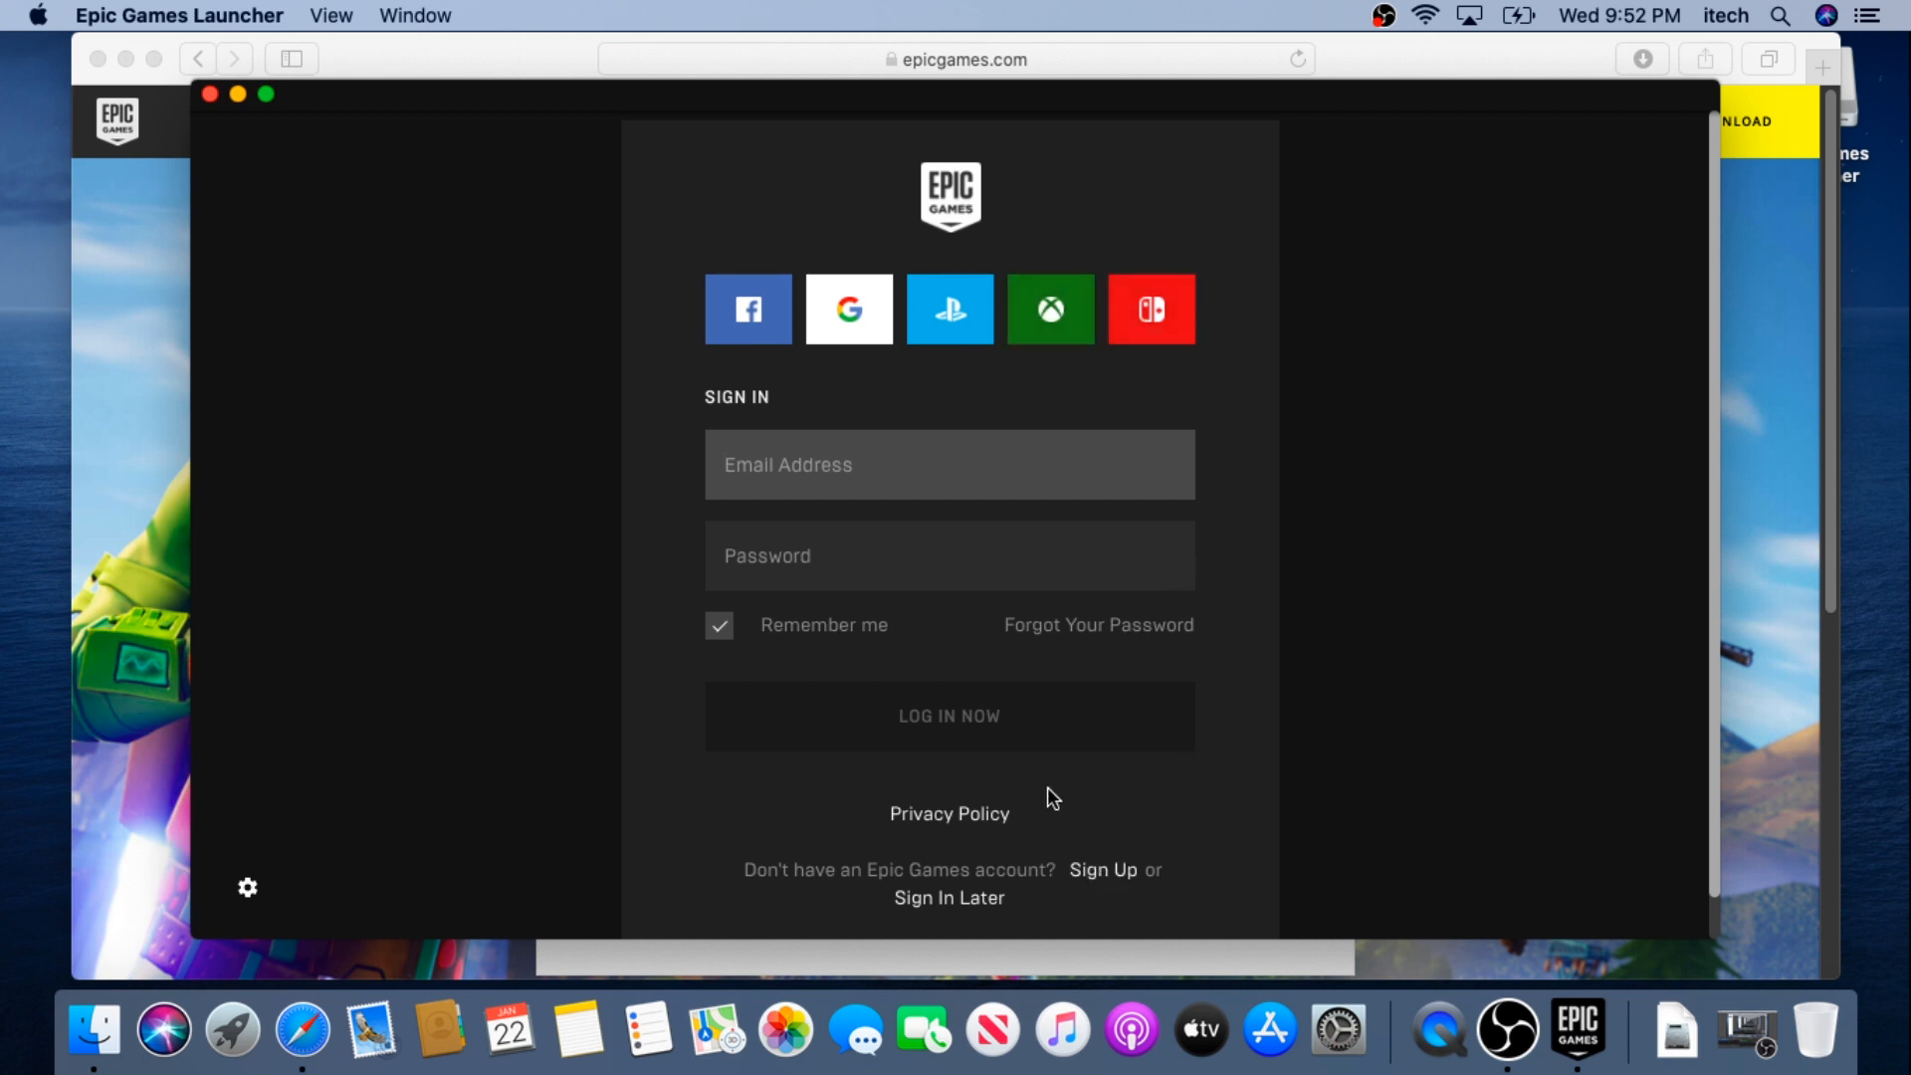
pyautogui.moveTo(1043, 399)
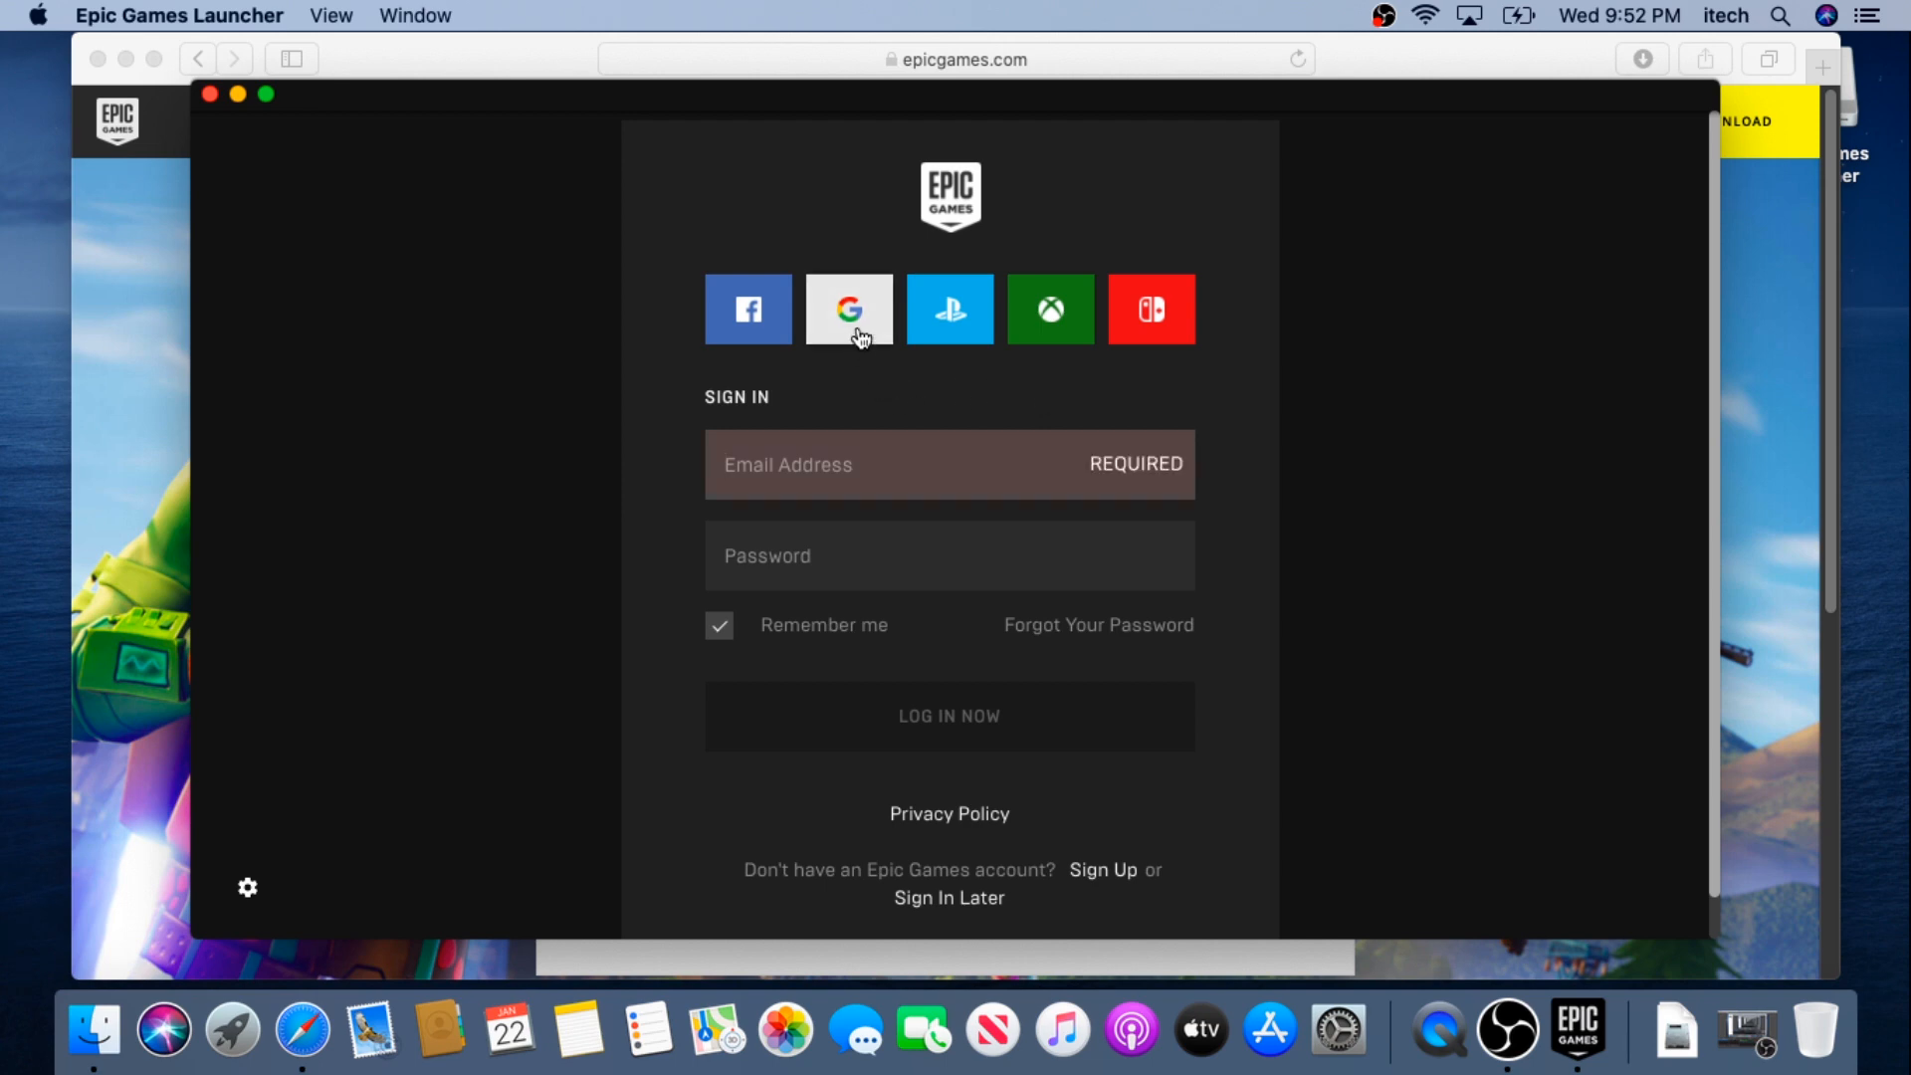
# Step: Sign in to Epic Games with a Google account, then close Safari
pyautogui.click(848, 309)
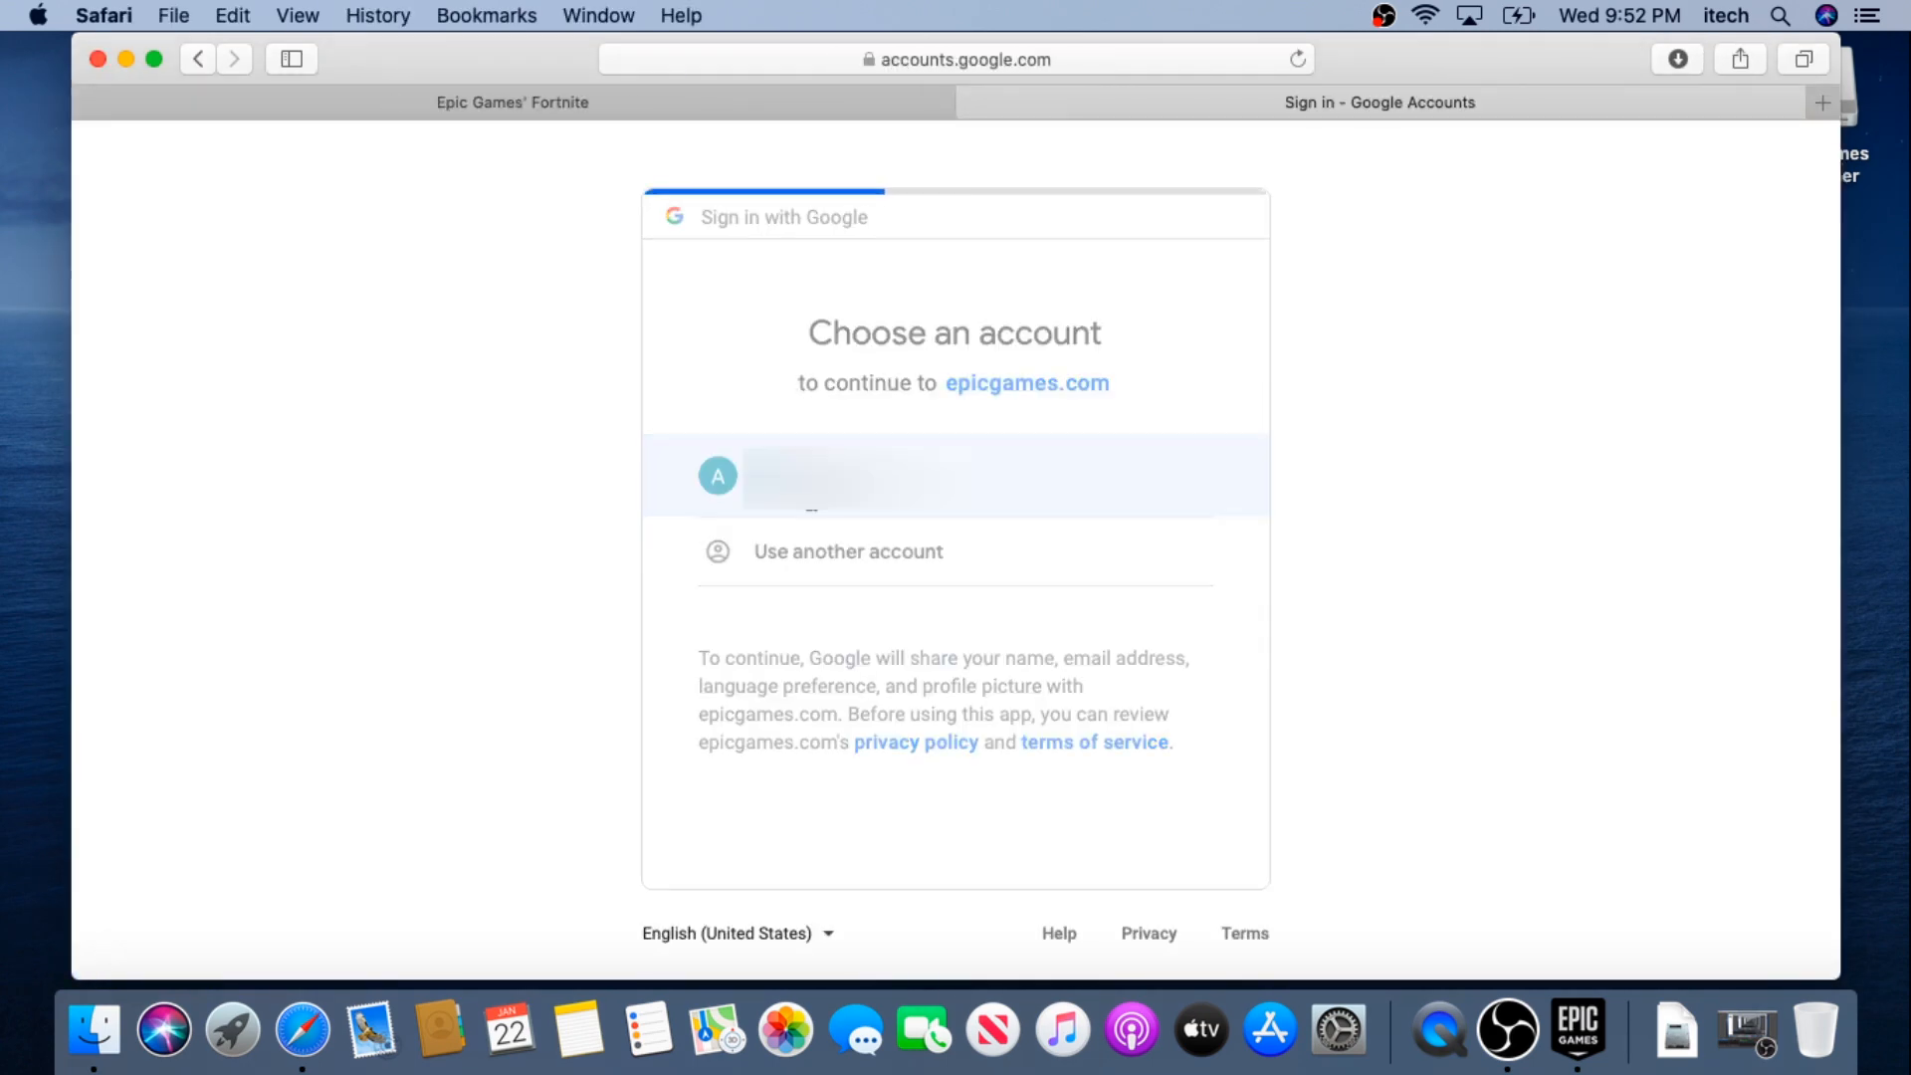
pyautogui.click(954, 476)
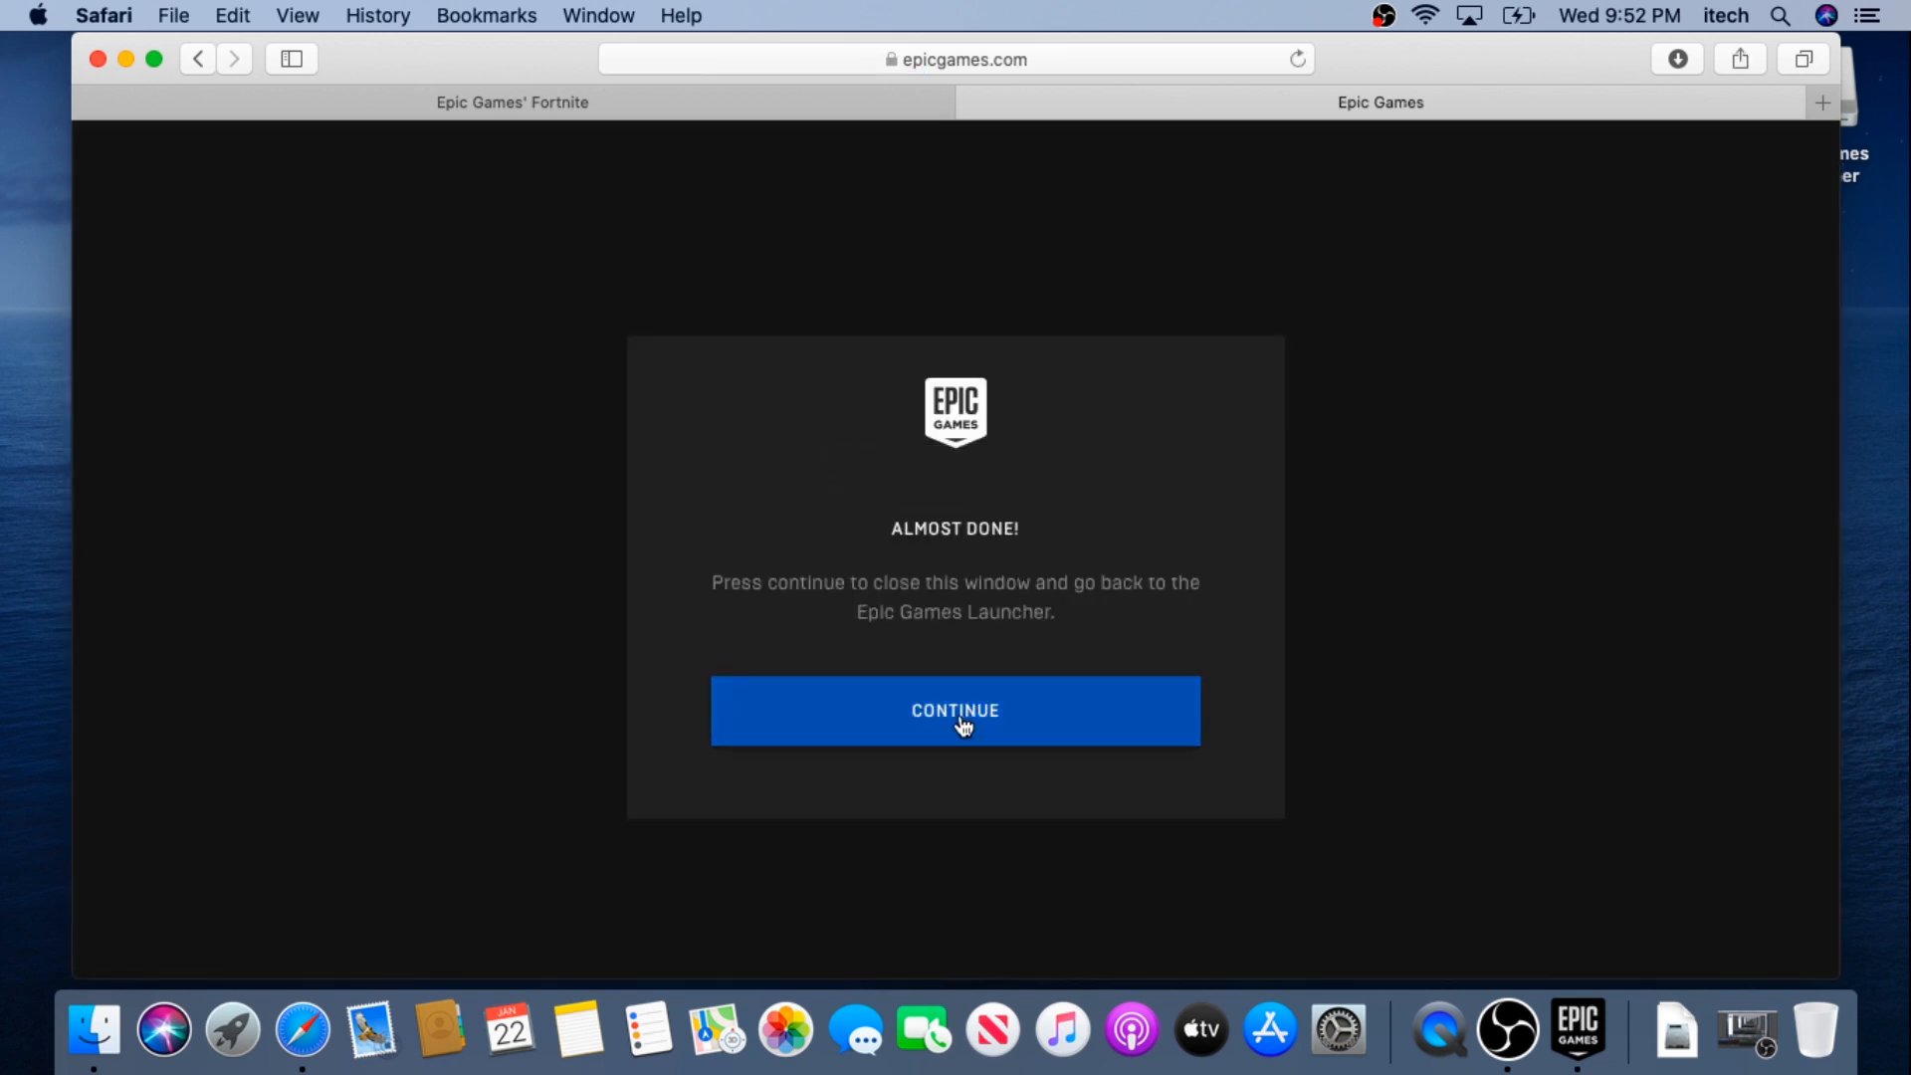
pyautogui.click(956, 711)
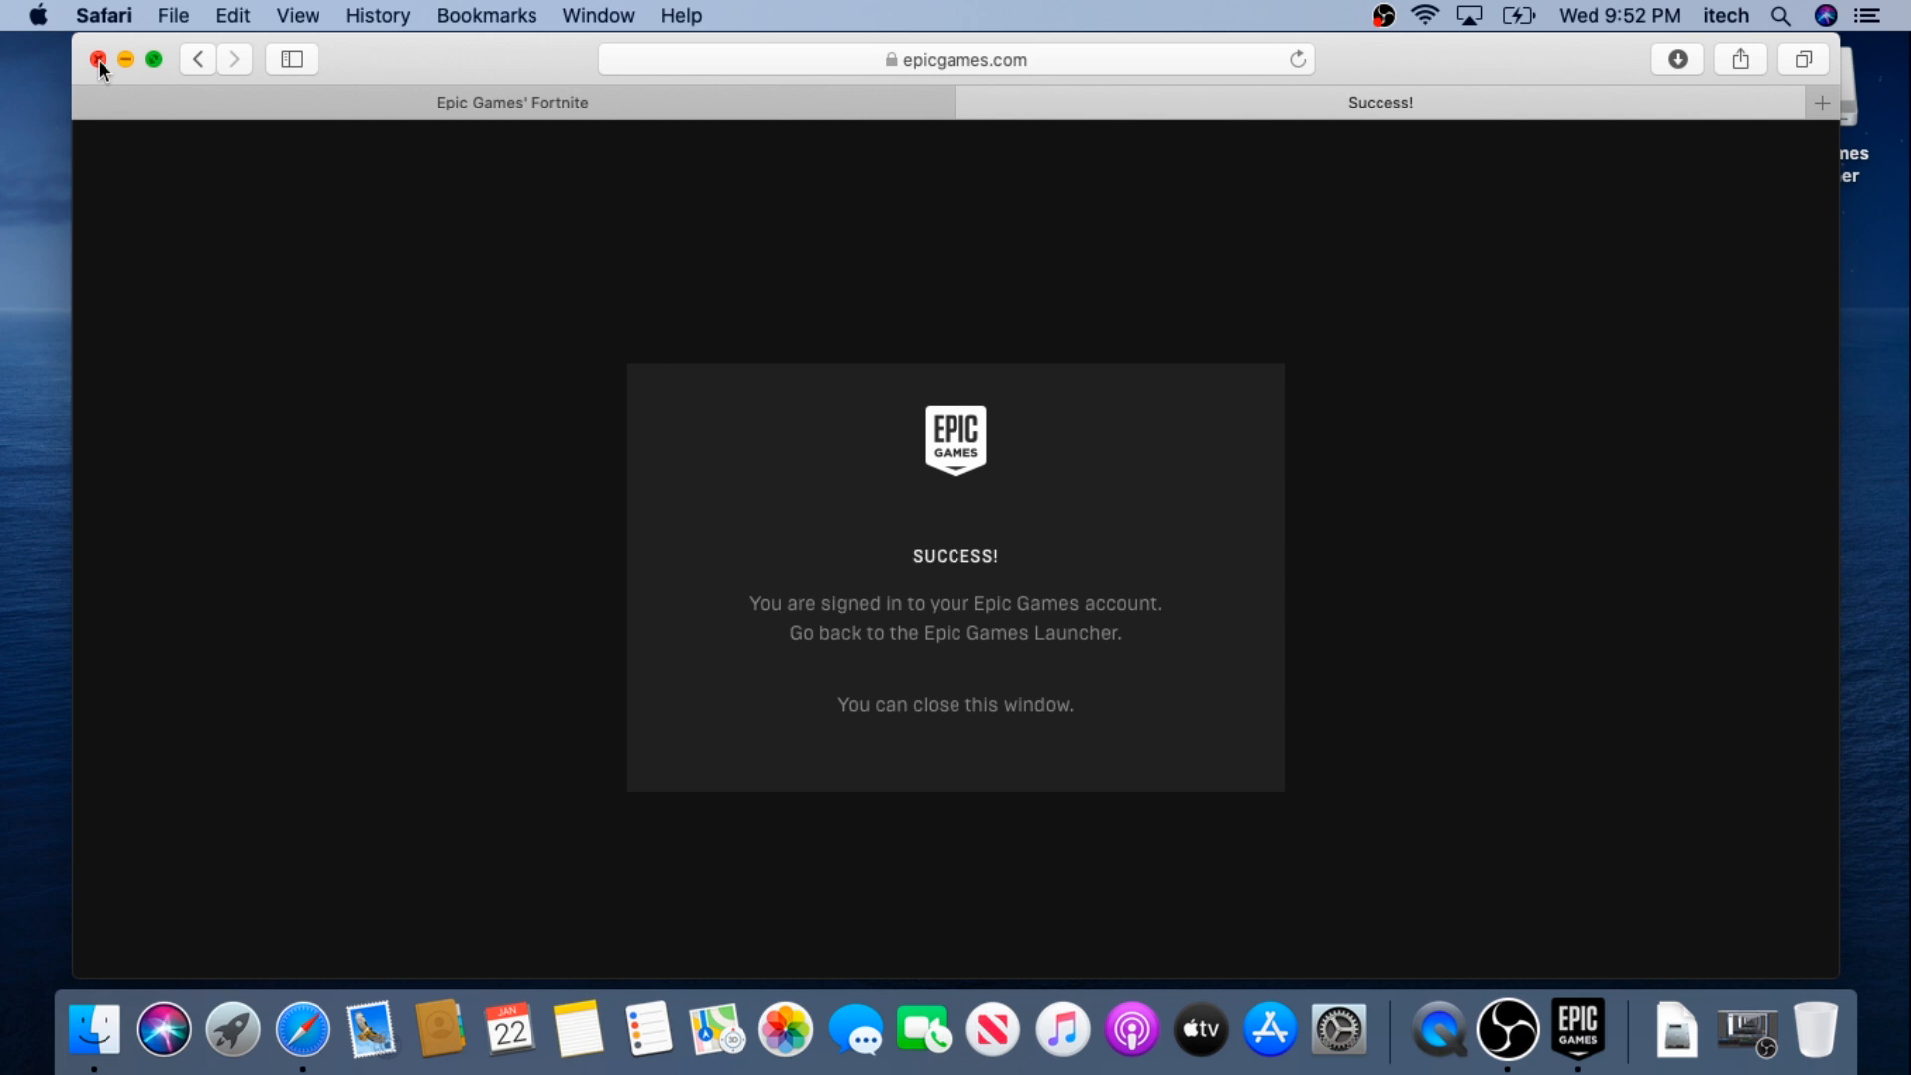
pyautogui.click(98, 60)
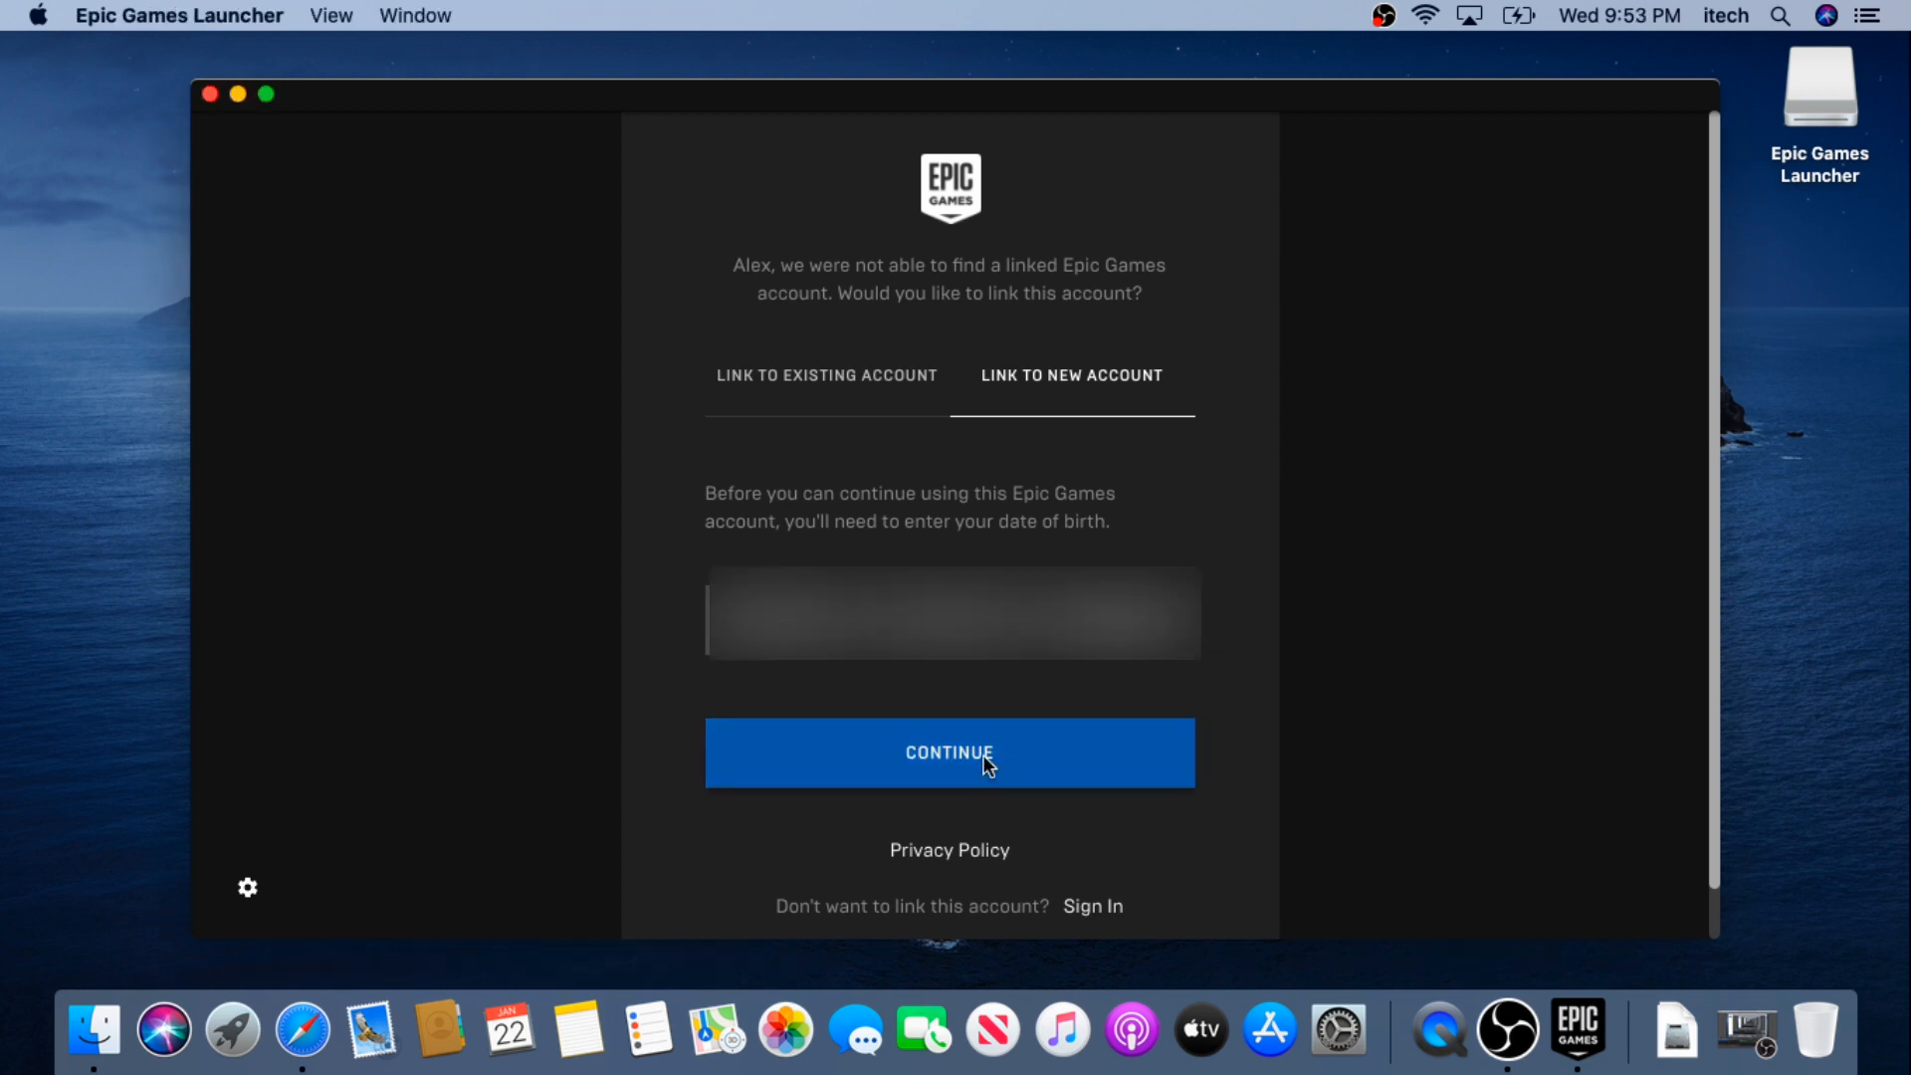
# Step: Submit date of birth, accept the terms of service, and create the Epic account
pyautogui.click(949, 753)
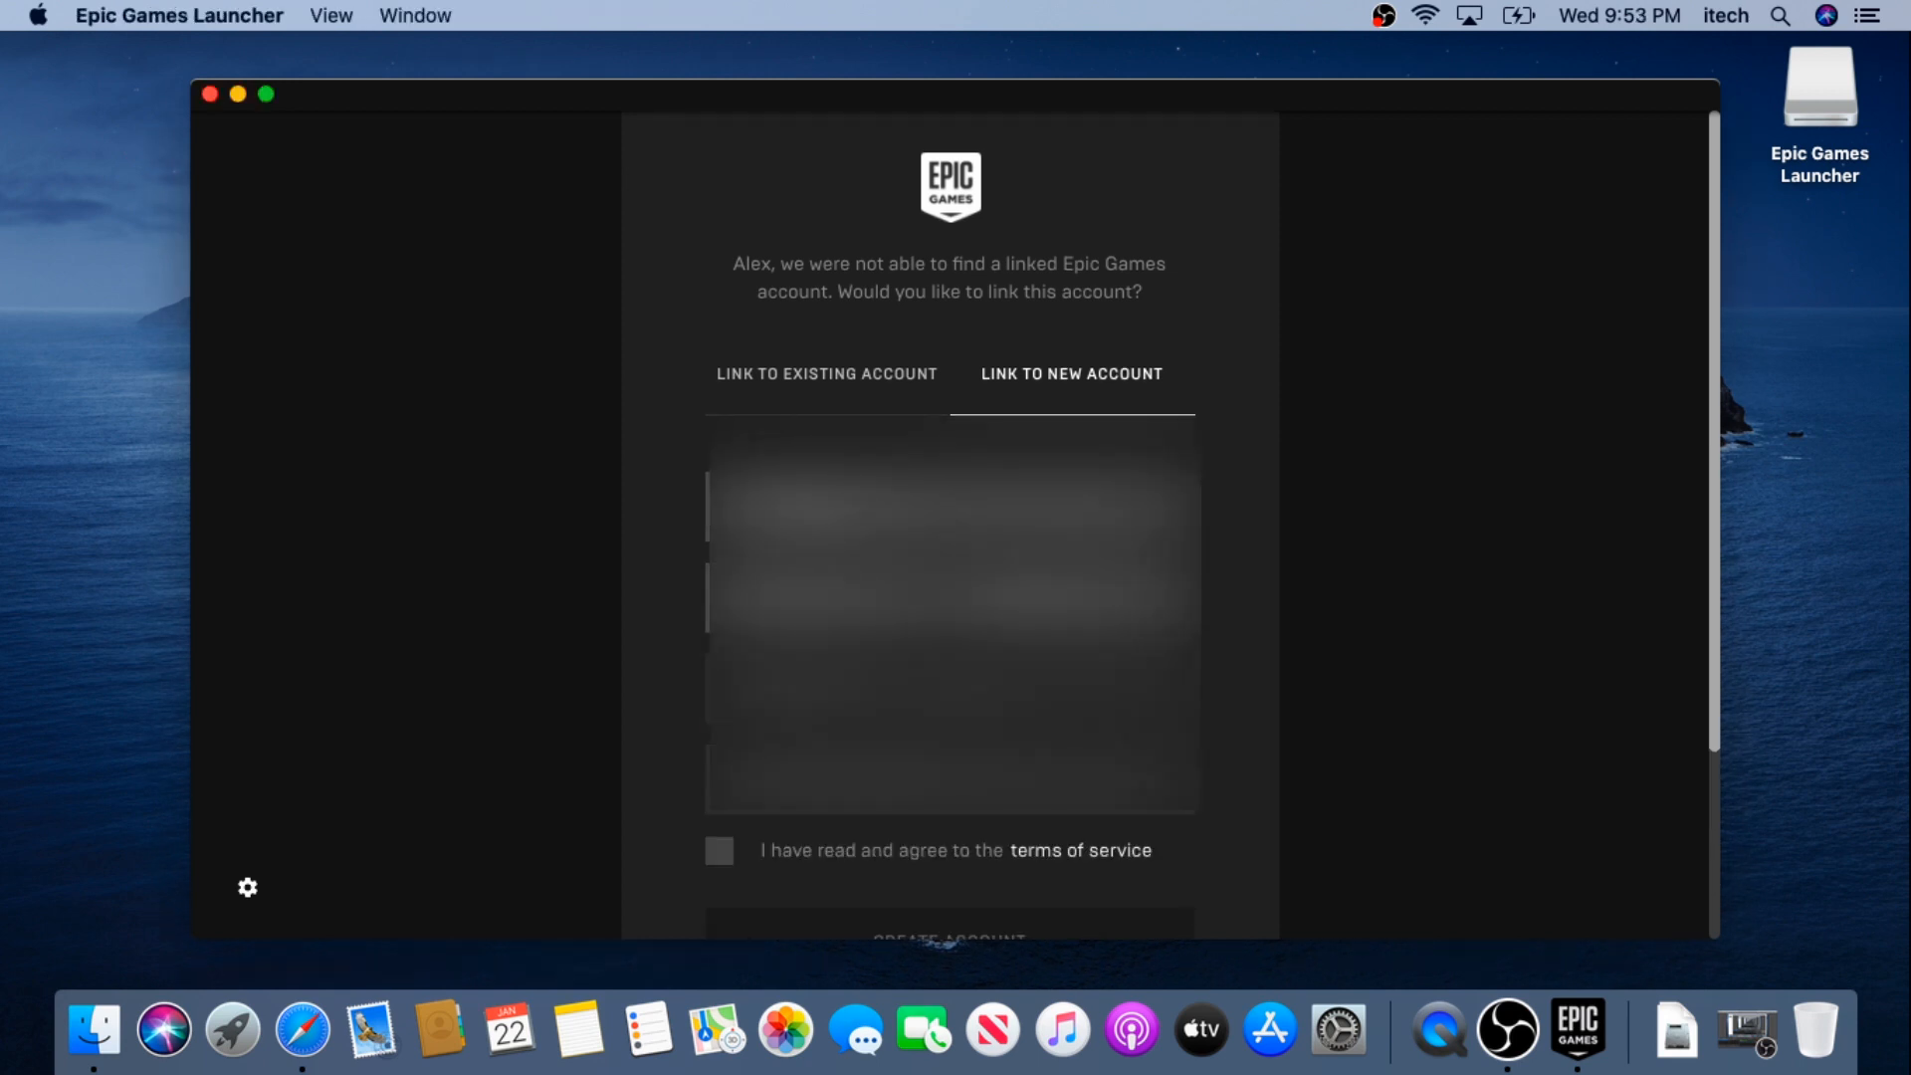
pyautogui.click(718, 849)
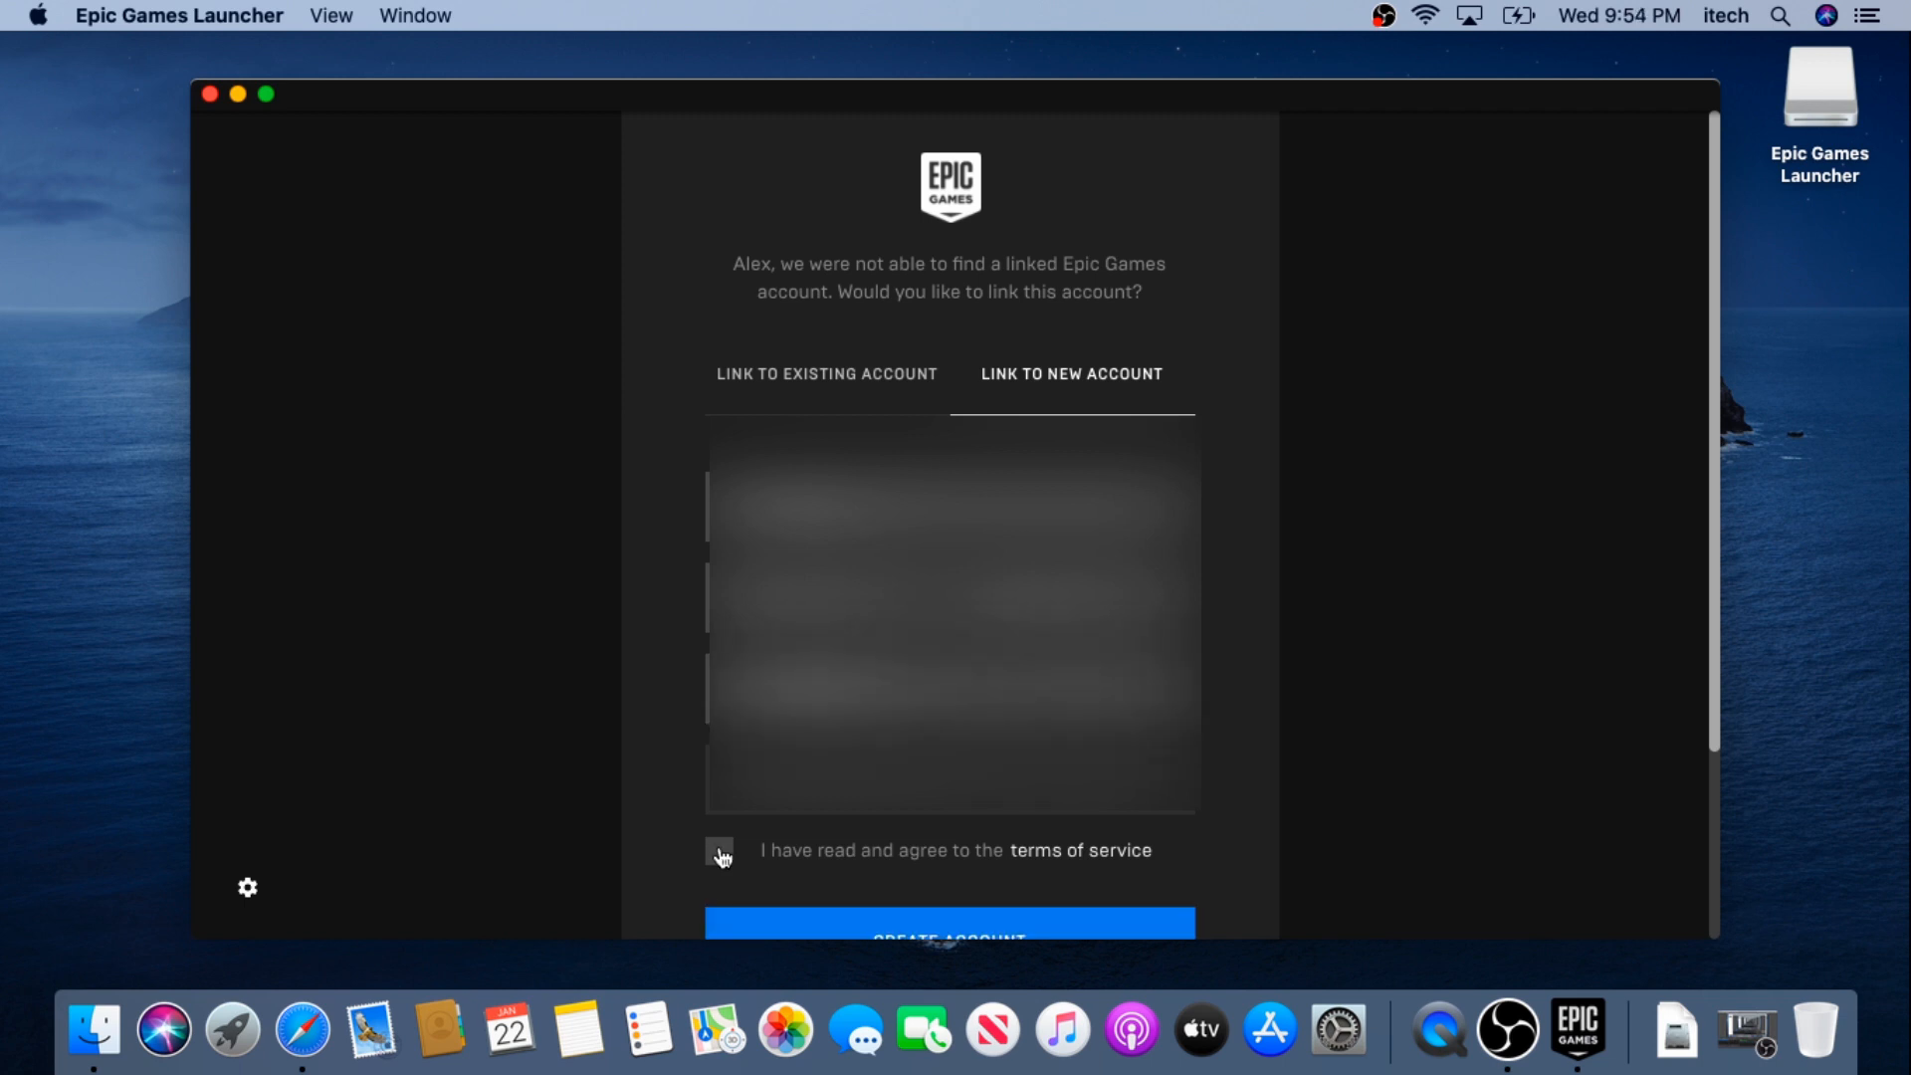
pyautogui.click(719, 851)
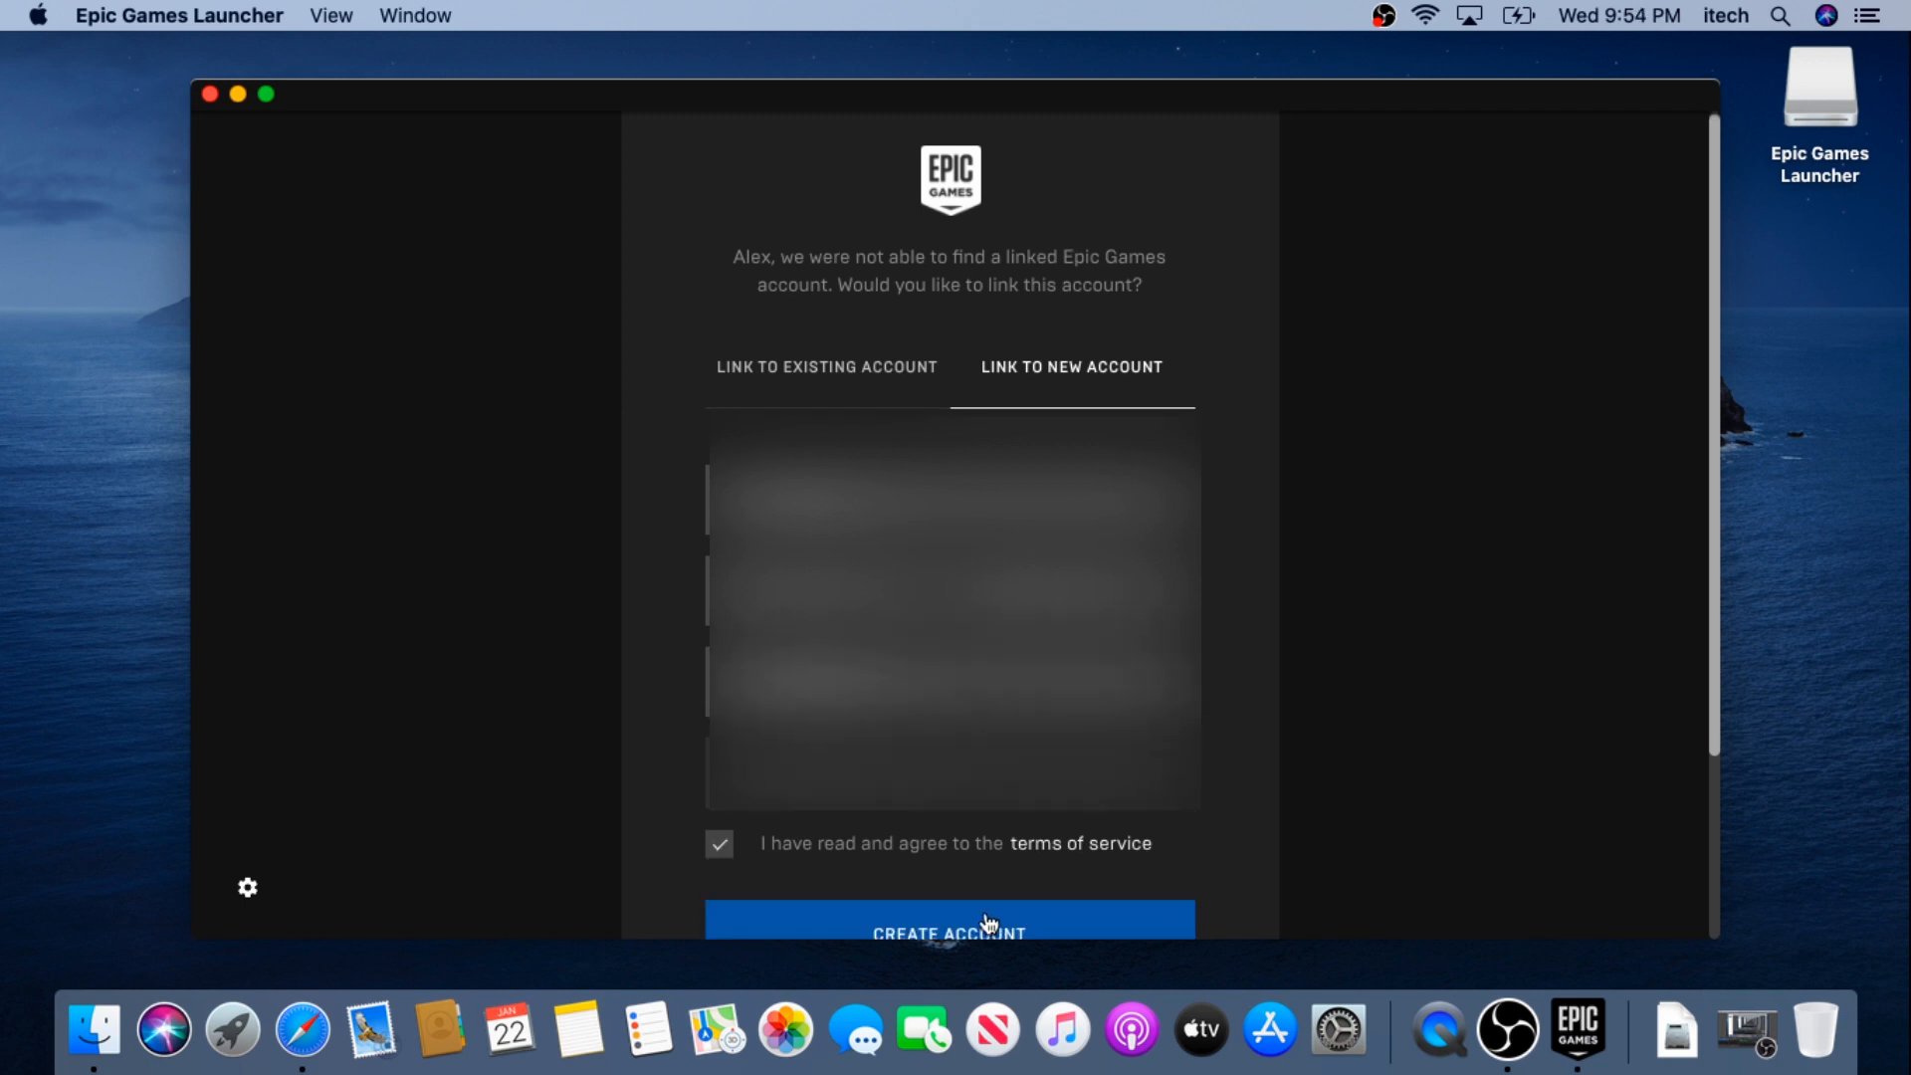
pyautogui.click(948, 920)
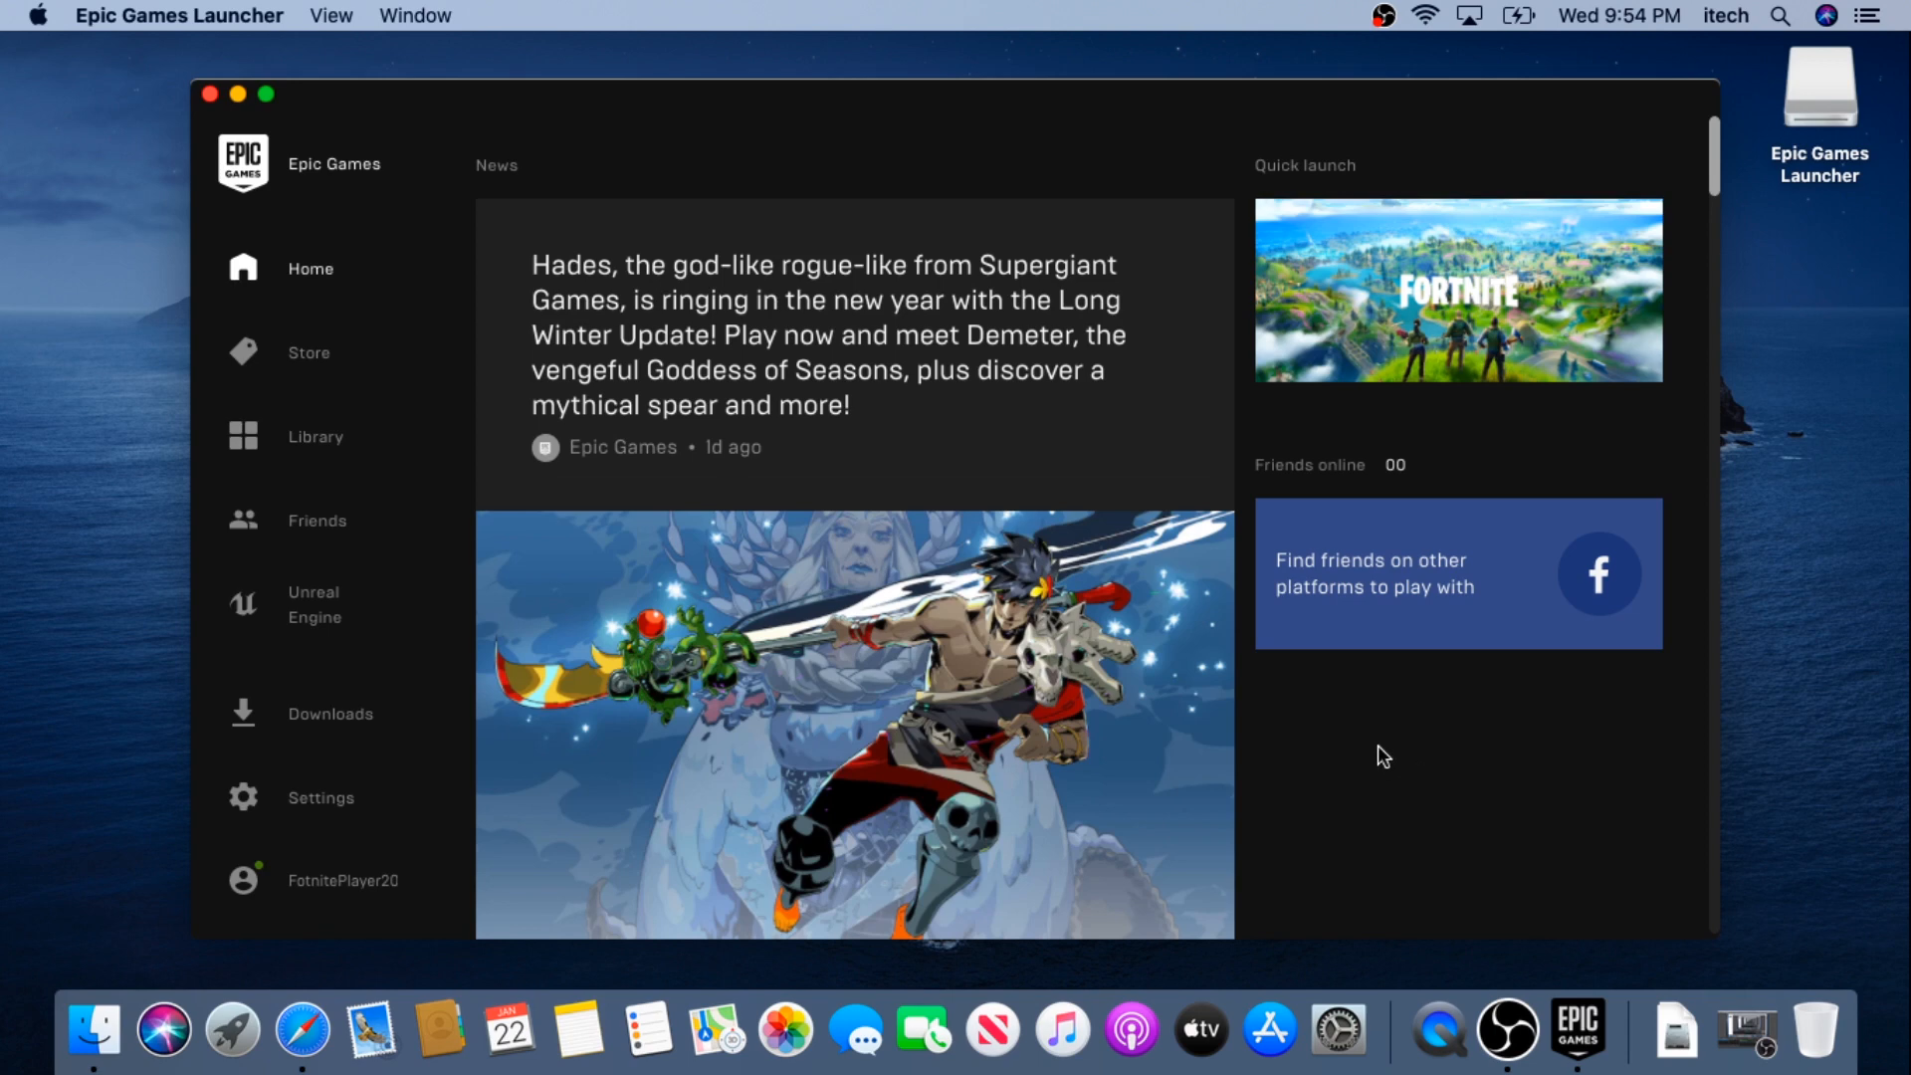
pyautogui.moveTo(1386, 332)
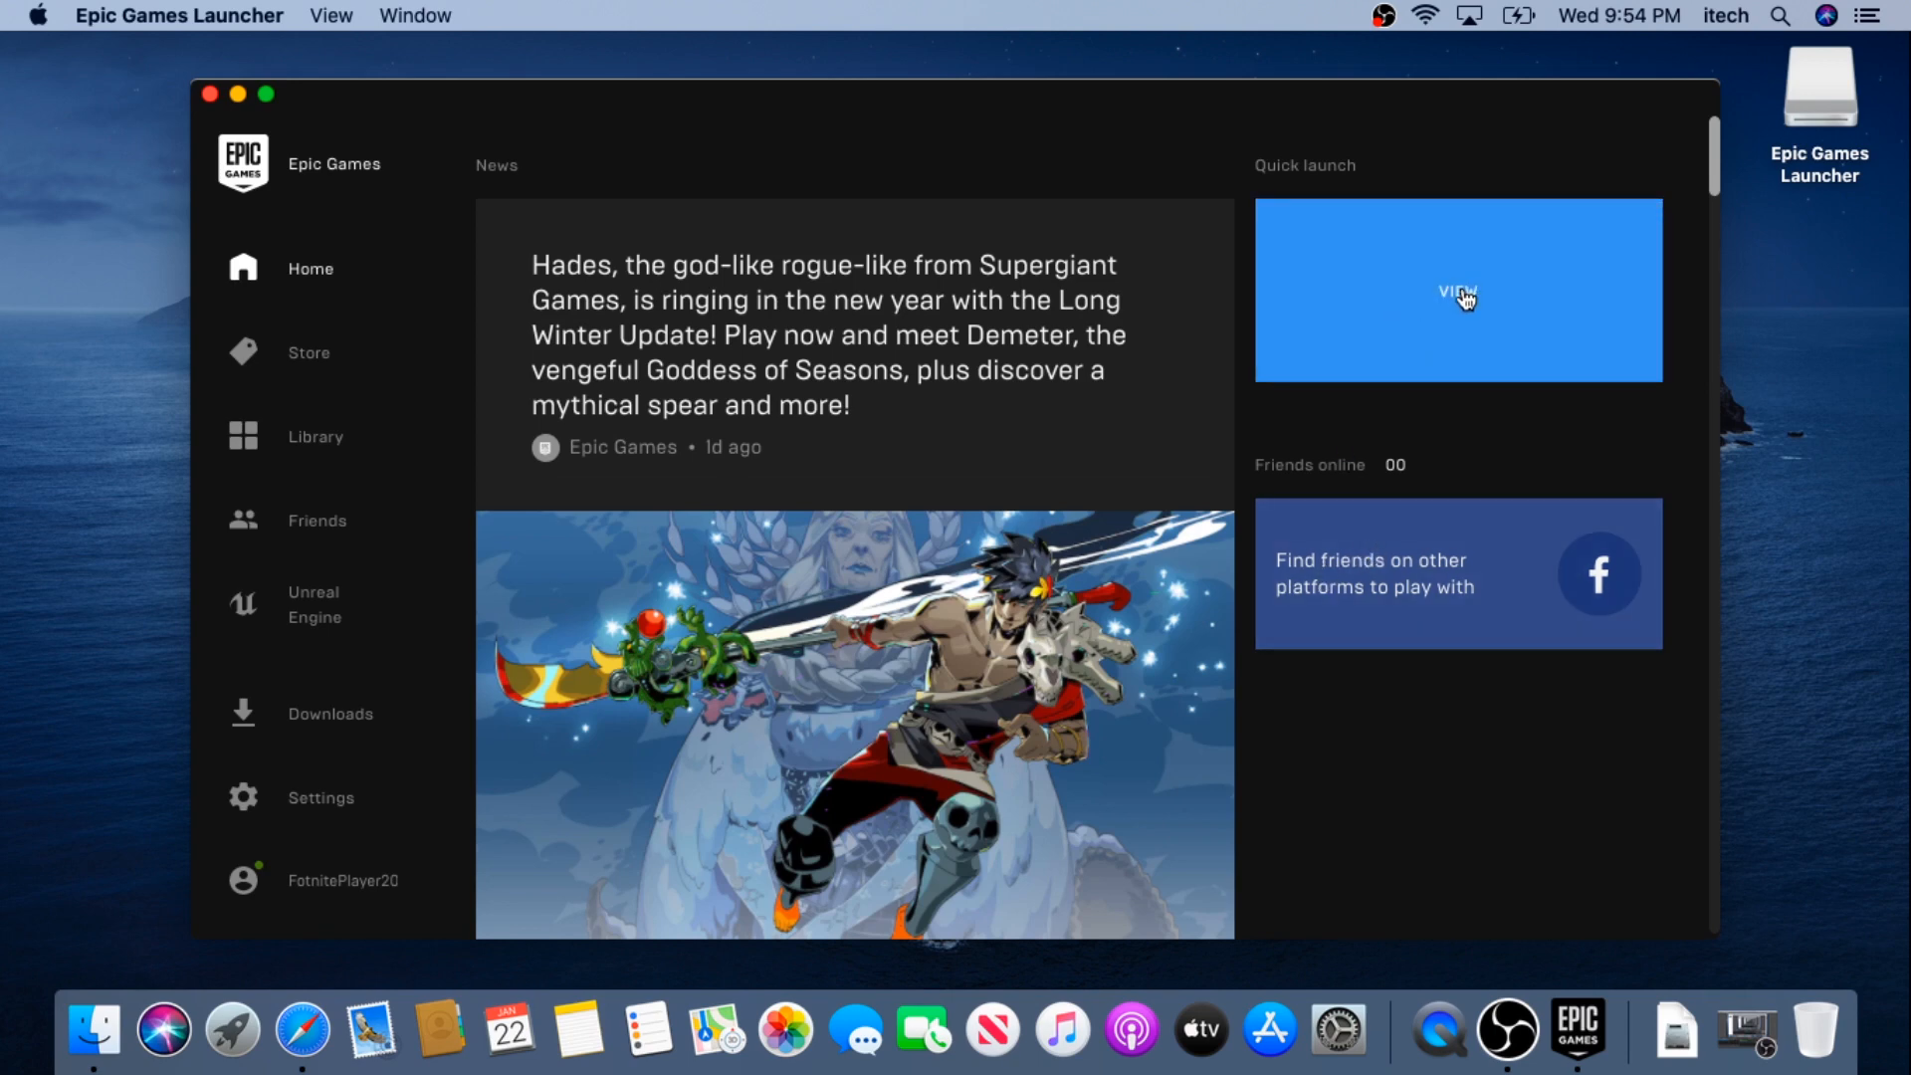
# Step: Get Fortnite from its store page and place the free $0 order
pyautogui.click(1457, 289)
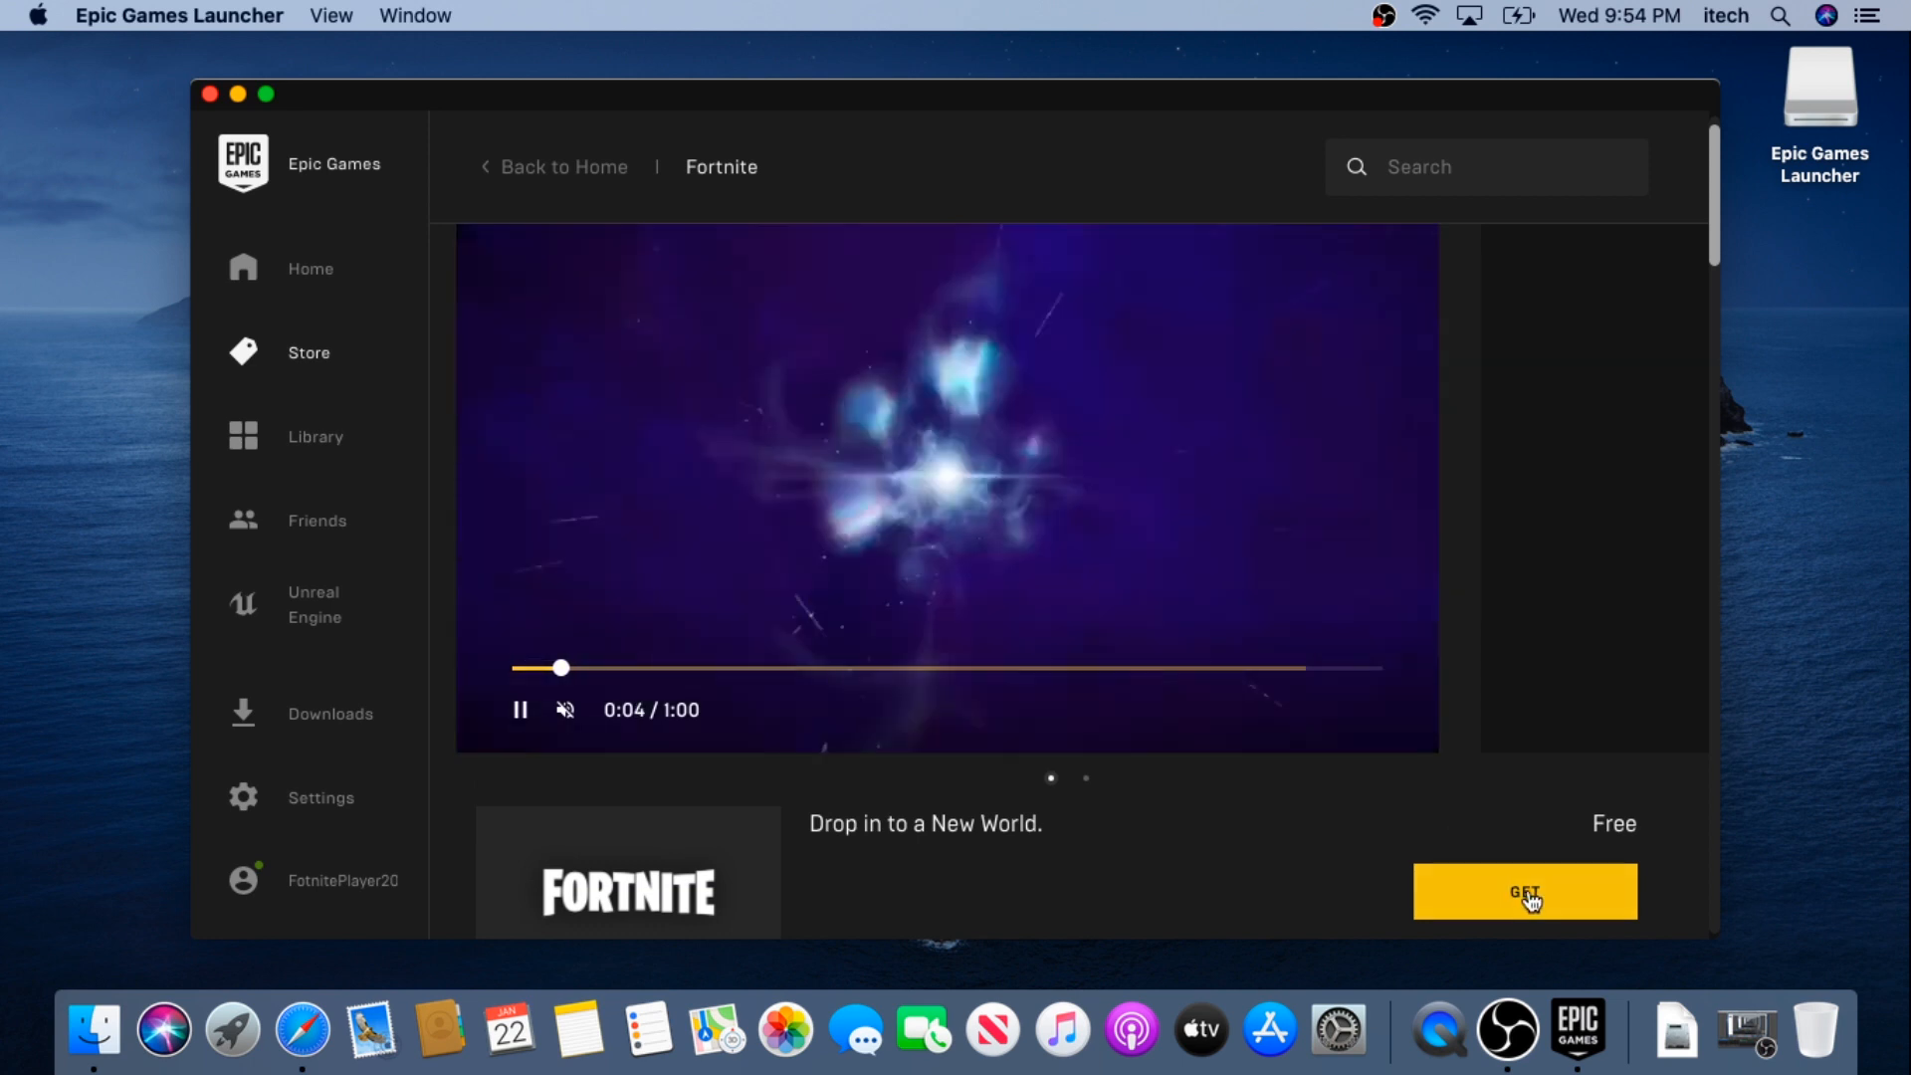
pyautogui.click(1525, 891)
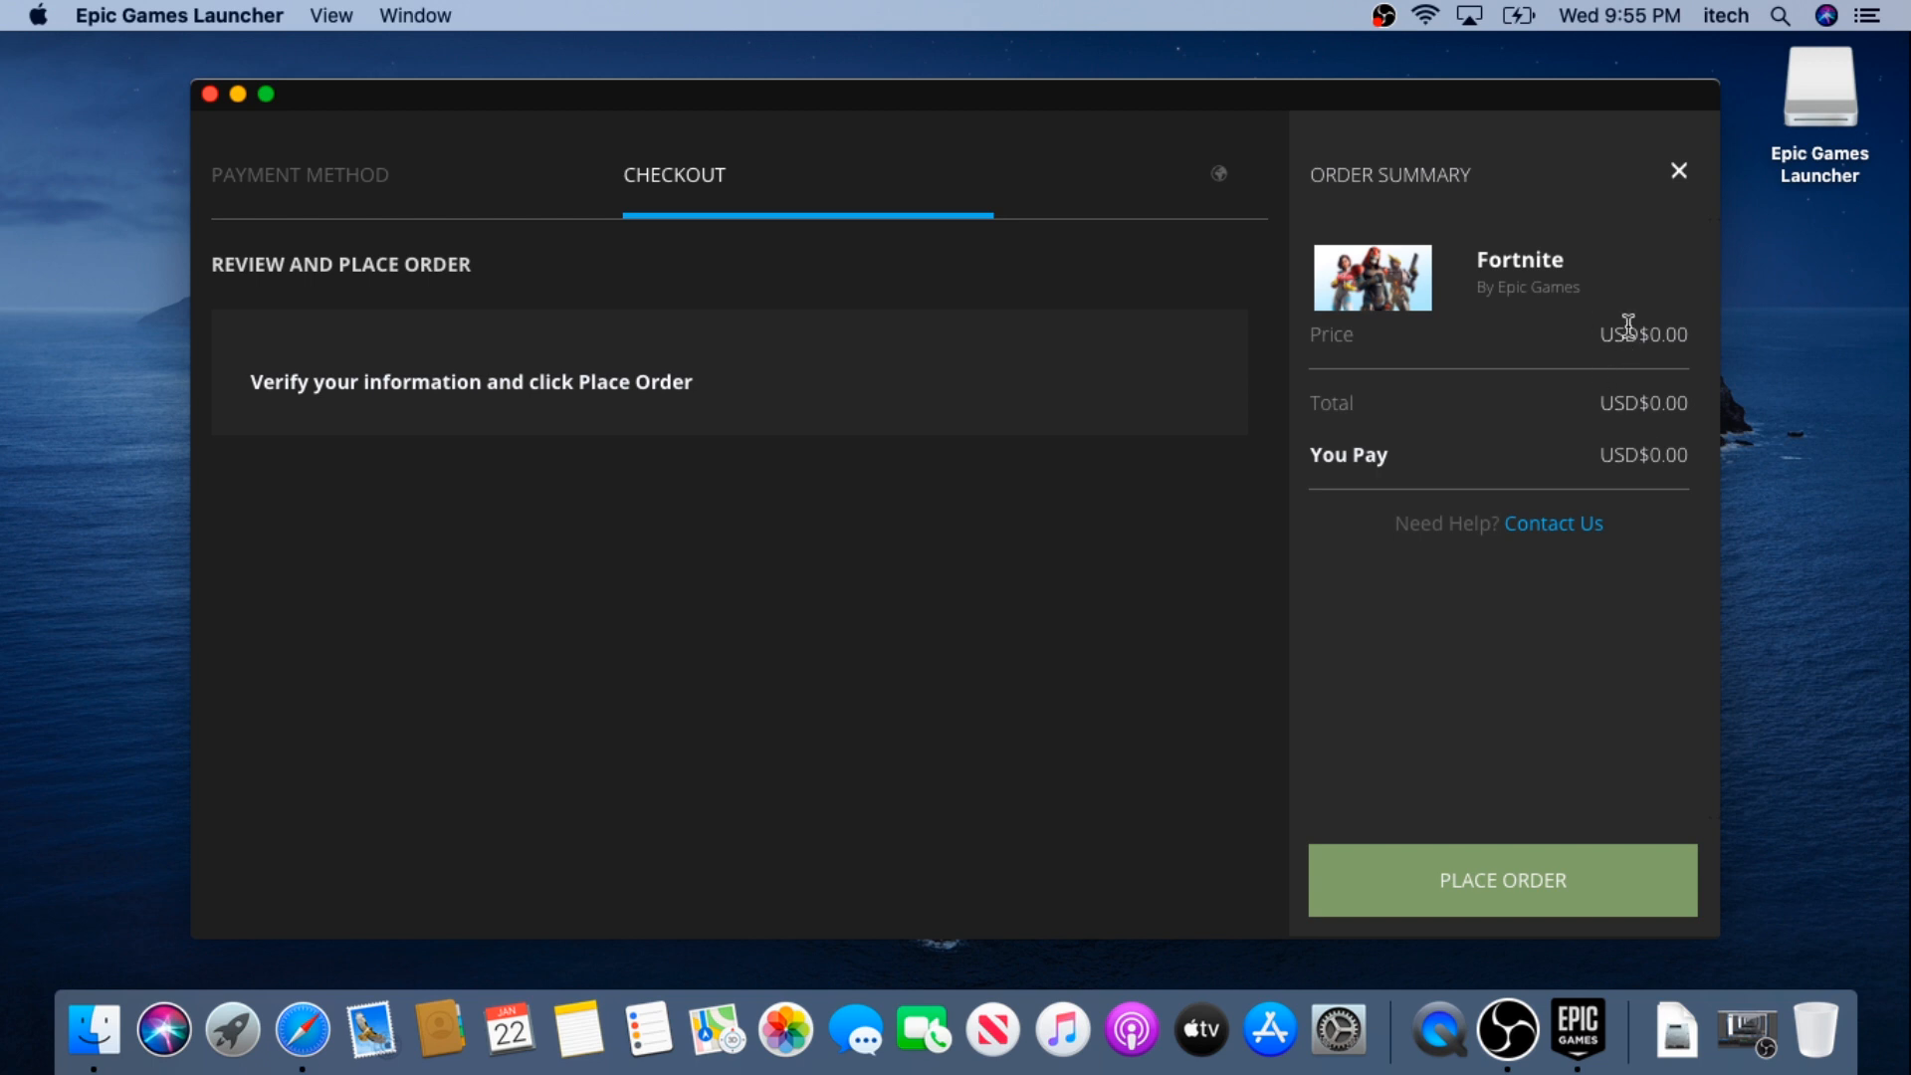
pyautogui.moveTo(1491, 868)
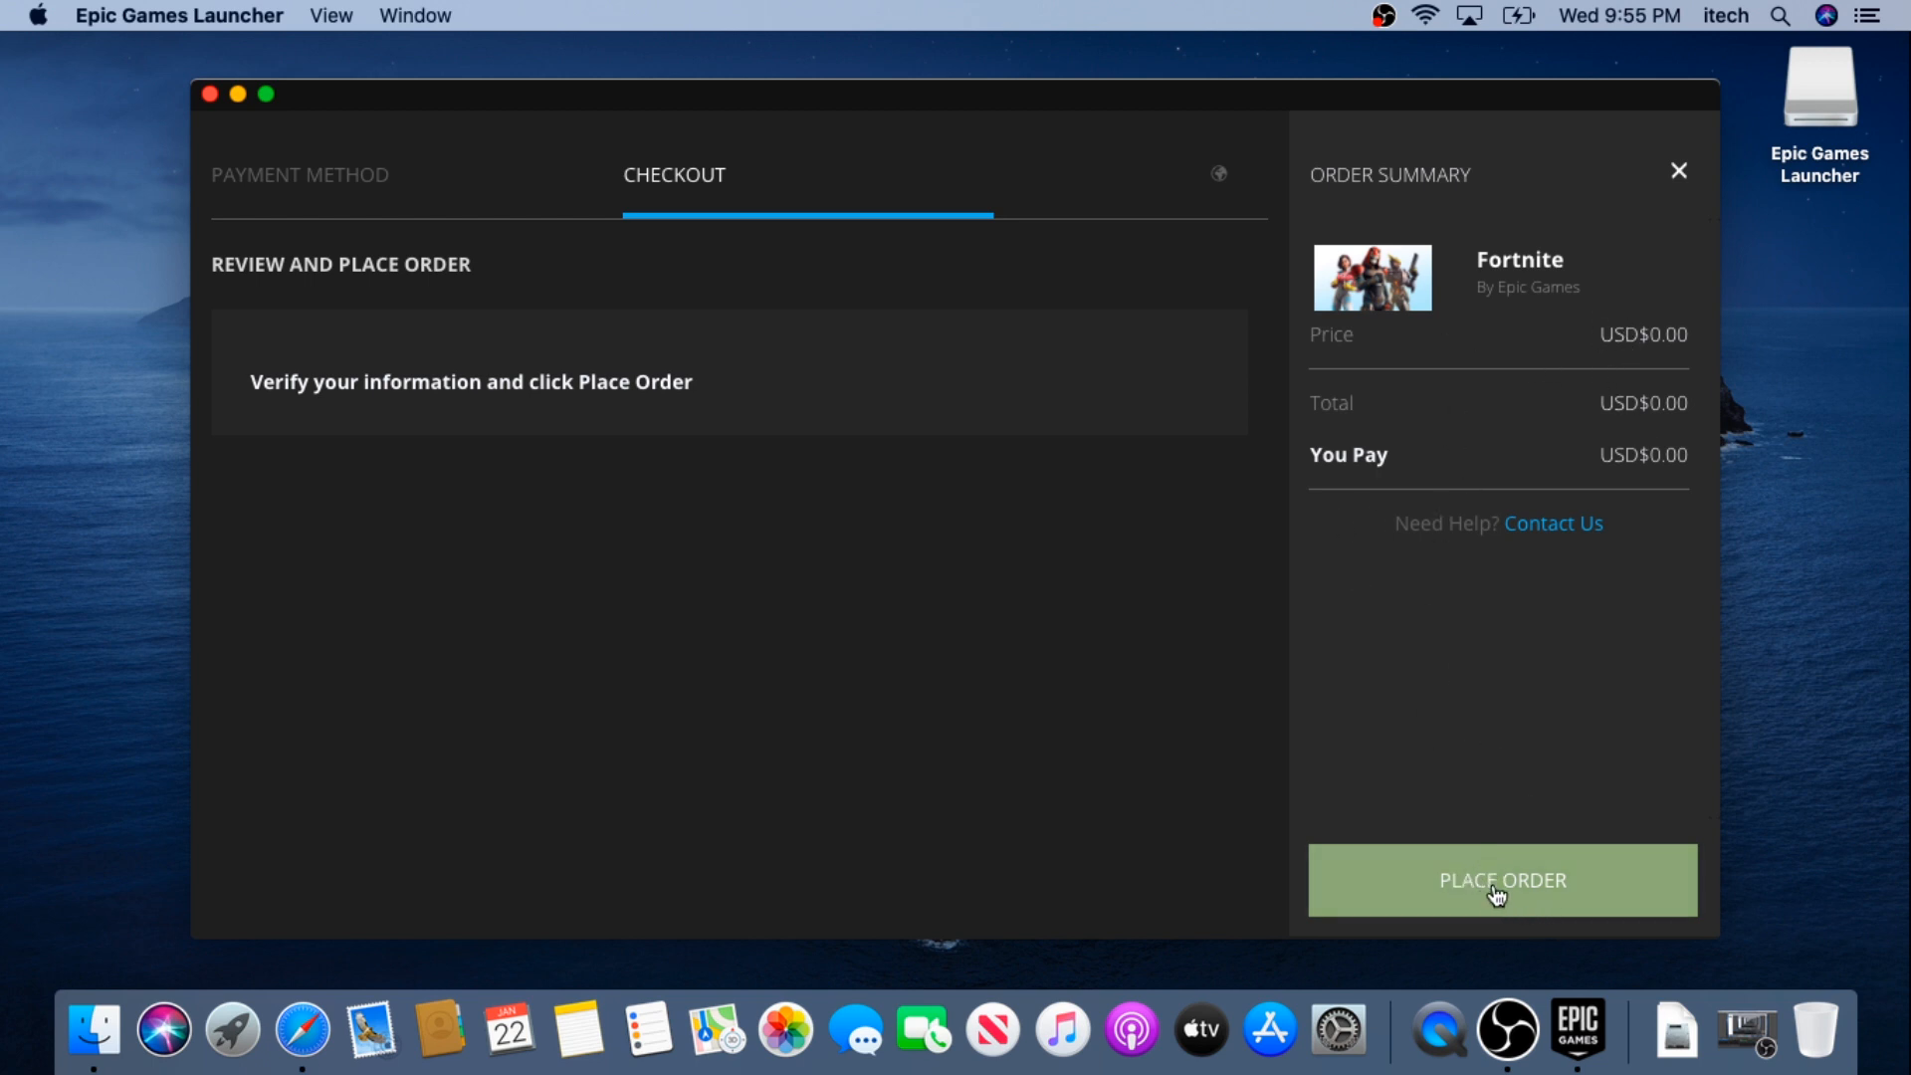
pyautogui.click(1500, 879)
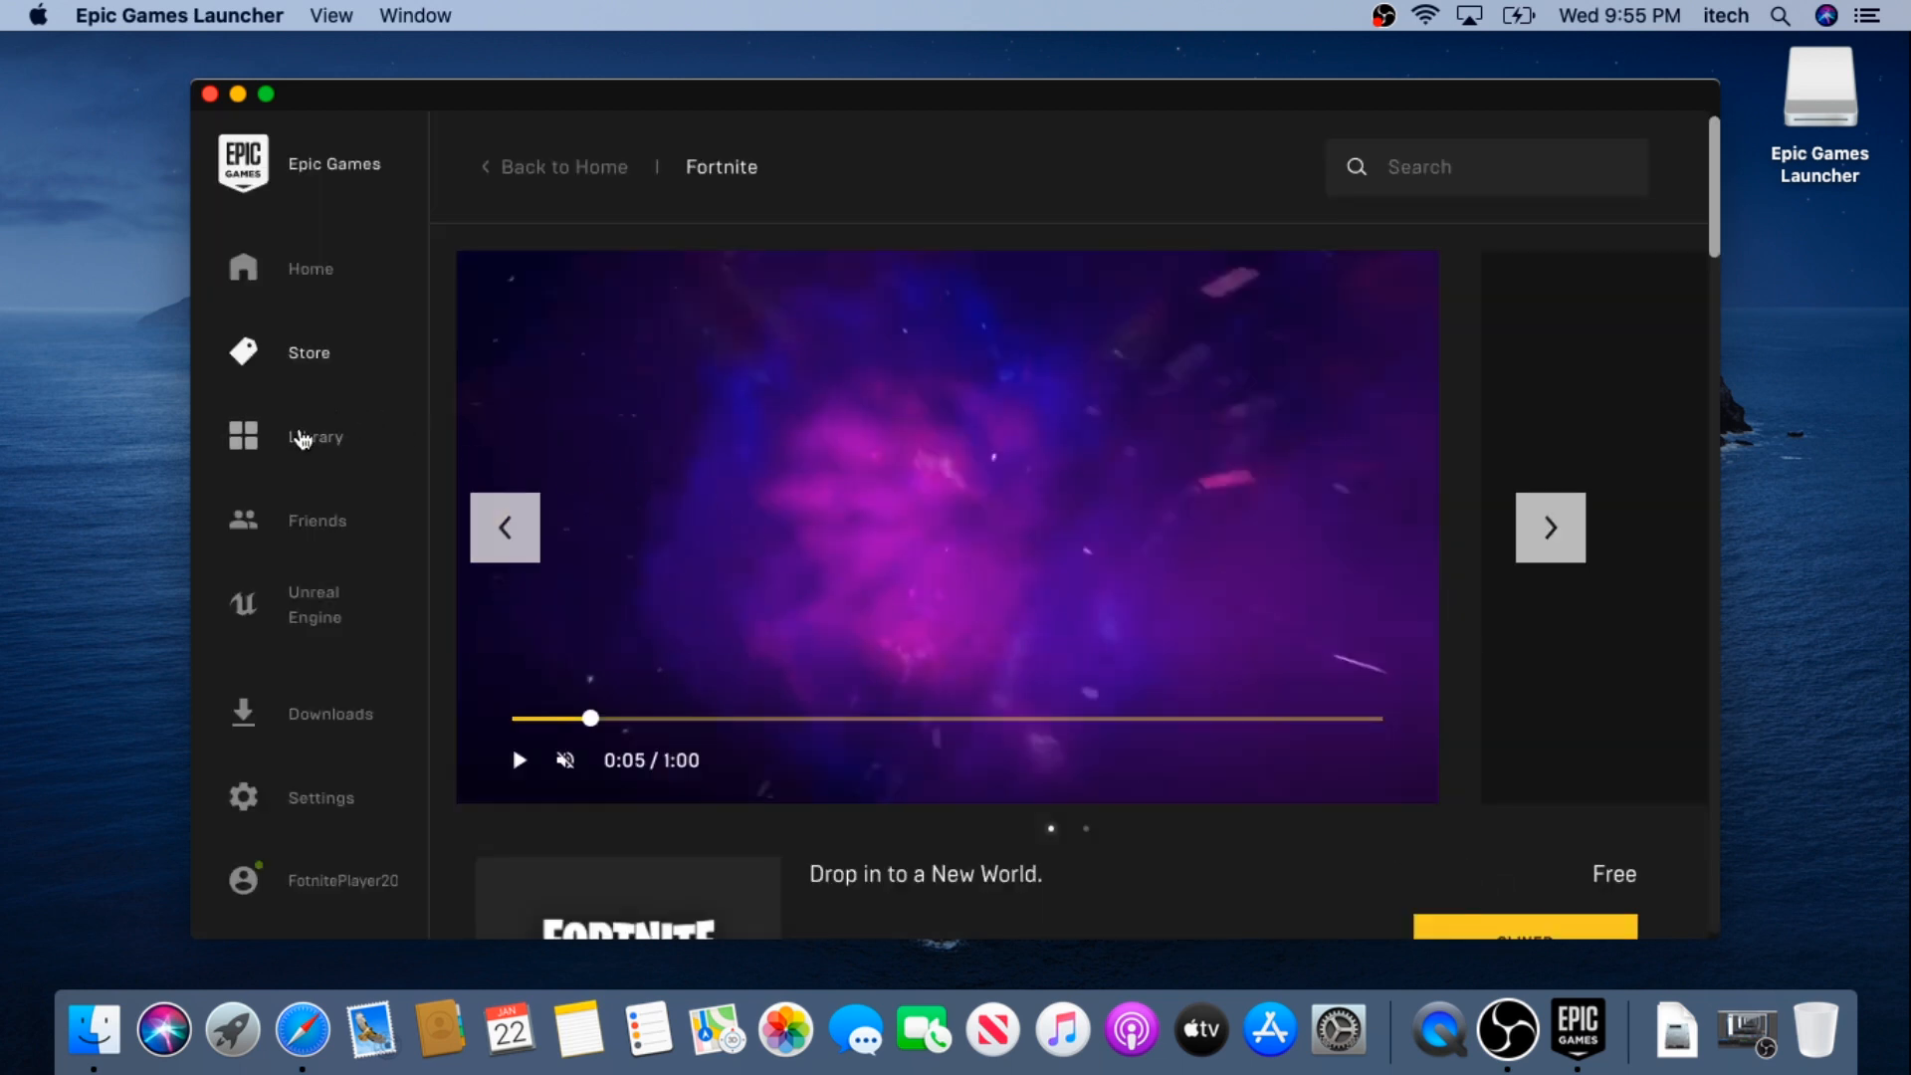
# Step: Launch Fortnite from the Library and accept its End User License Agreement
pyautogui.click(315, 436)
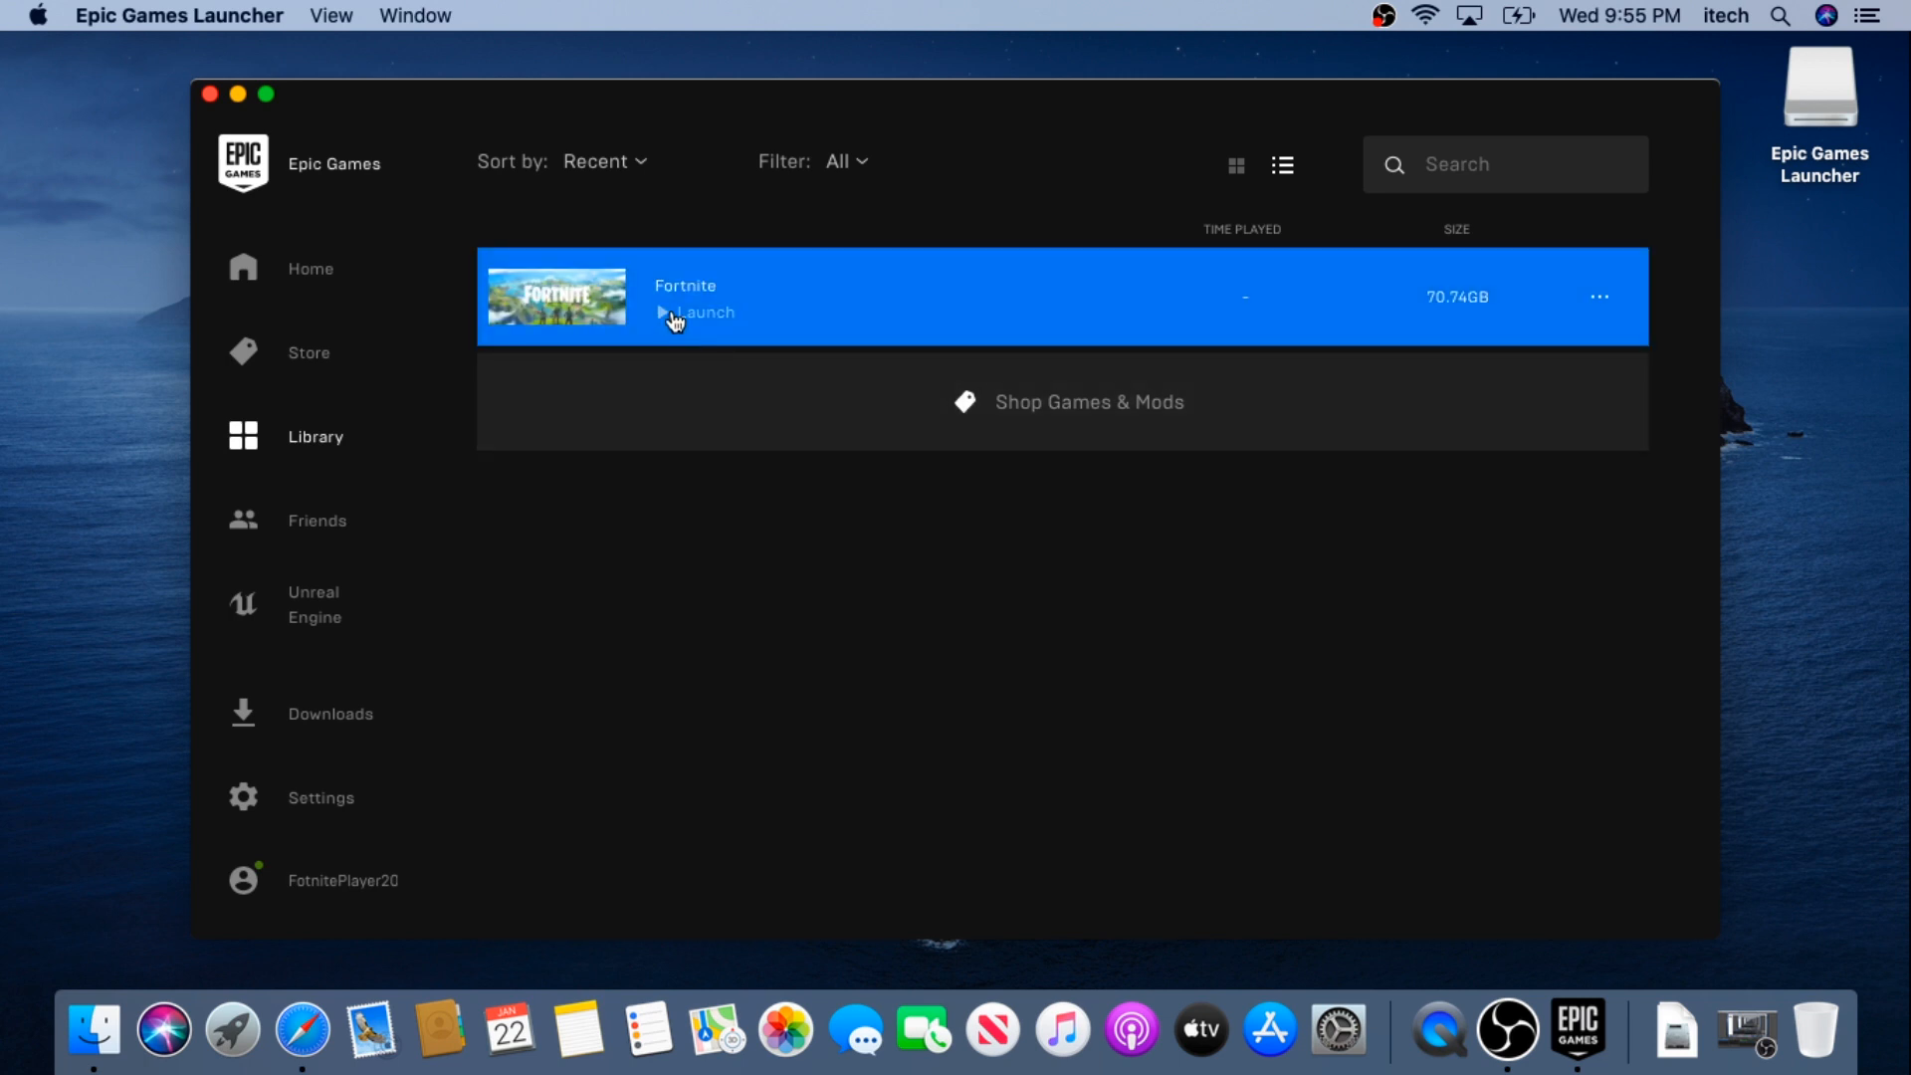
pyautogui.moveTo(1285, 354)
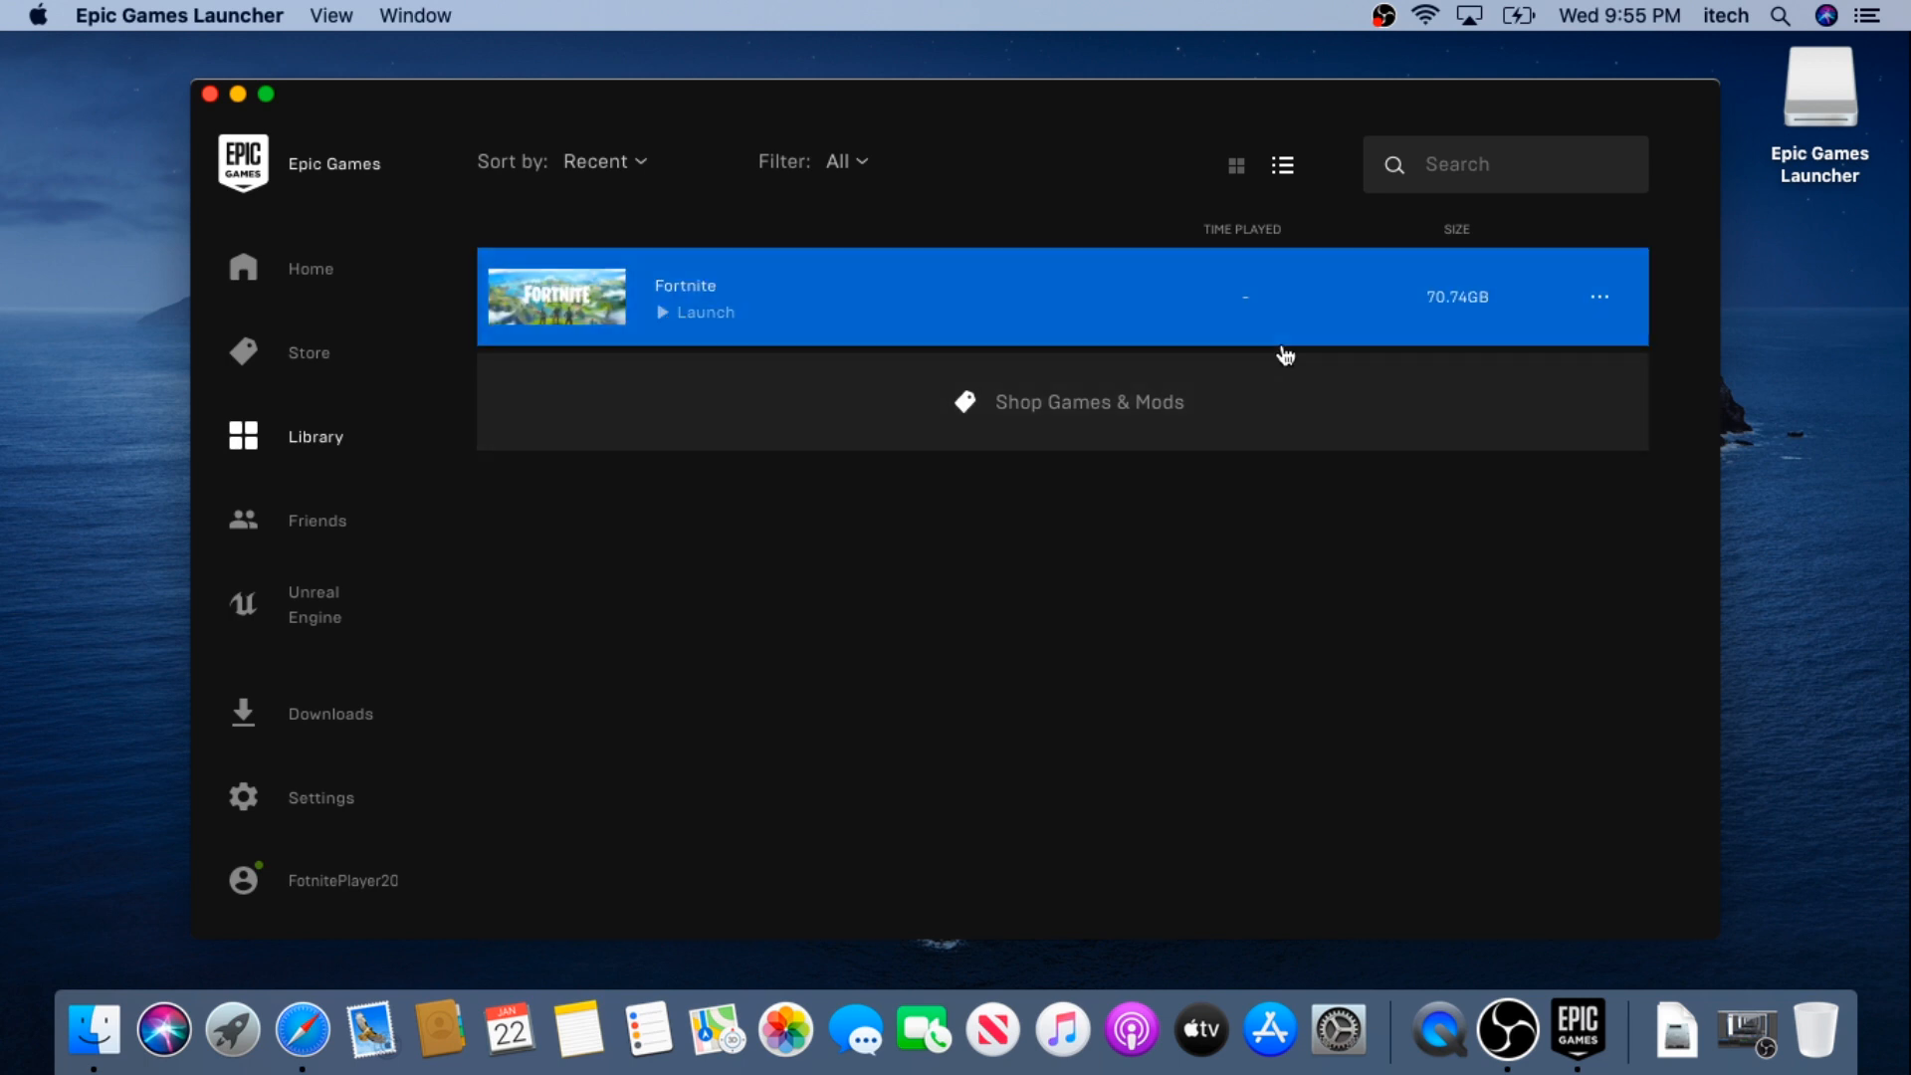
pyautogui.moveTo(1093, 296)
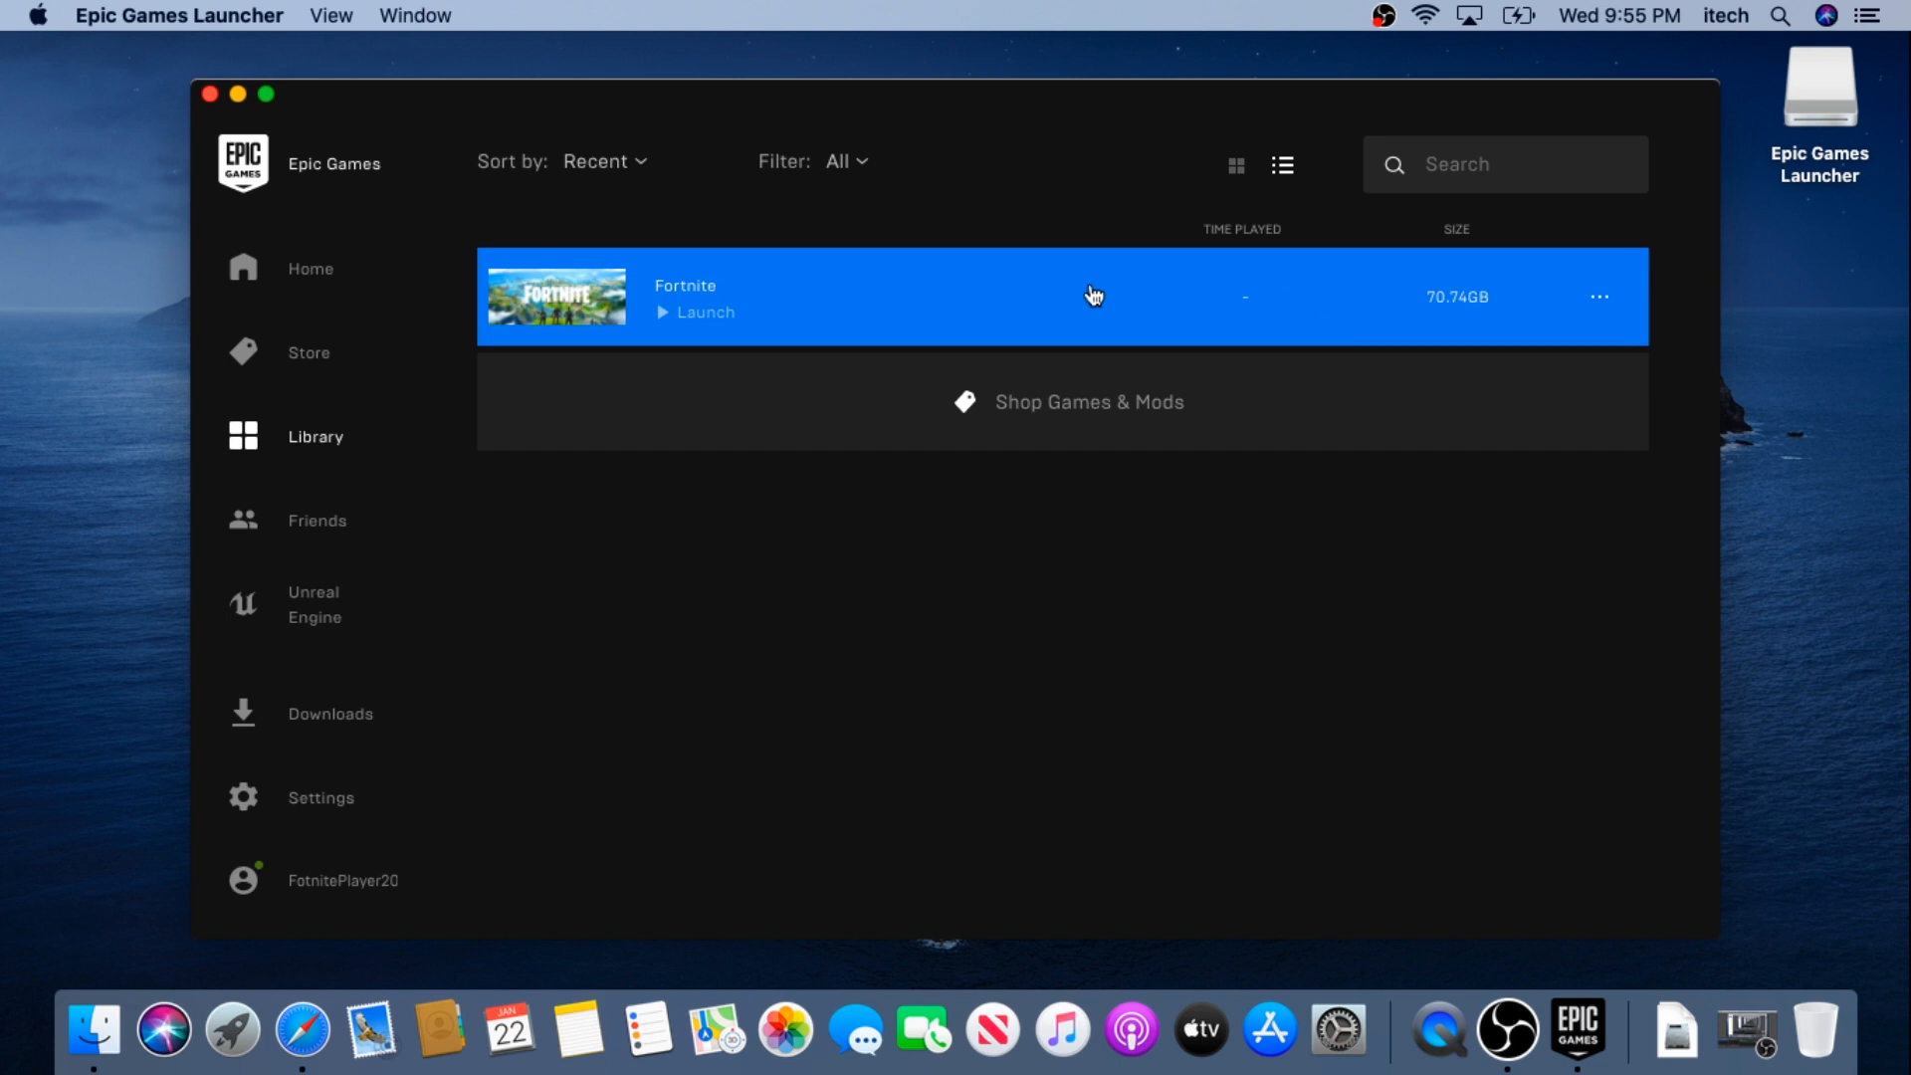
pyautogui.moveTo(763, 272)
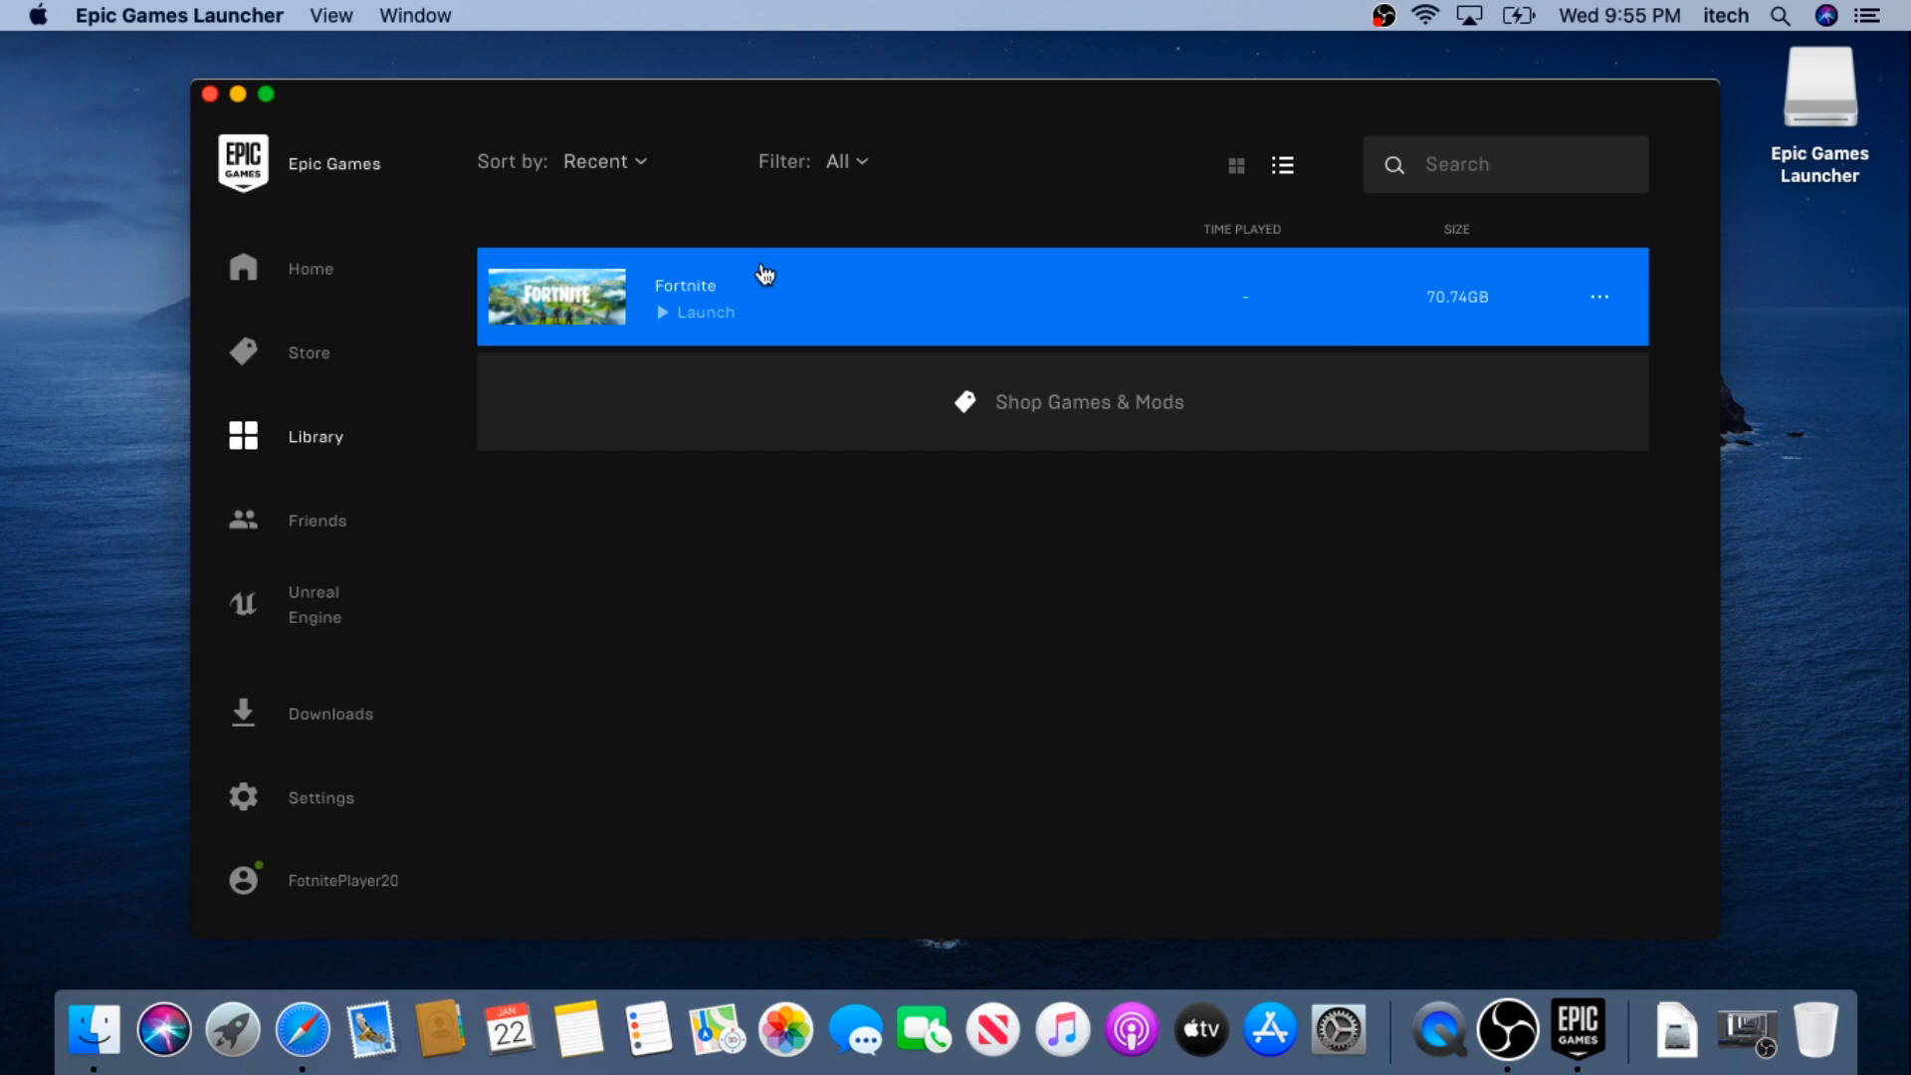
pyautogui.moveTo(697, 302)
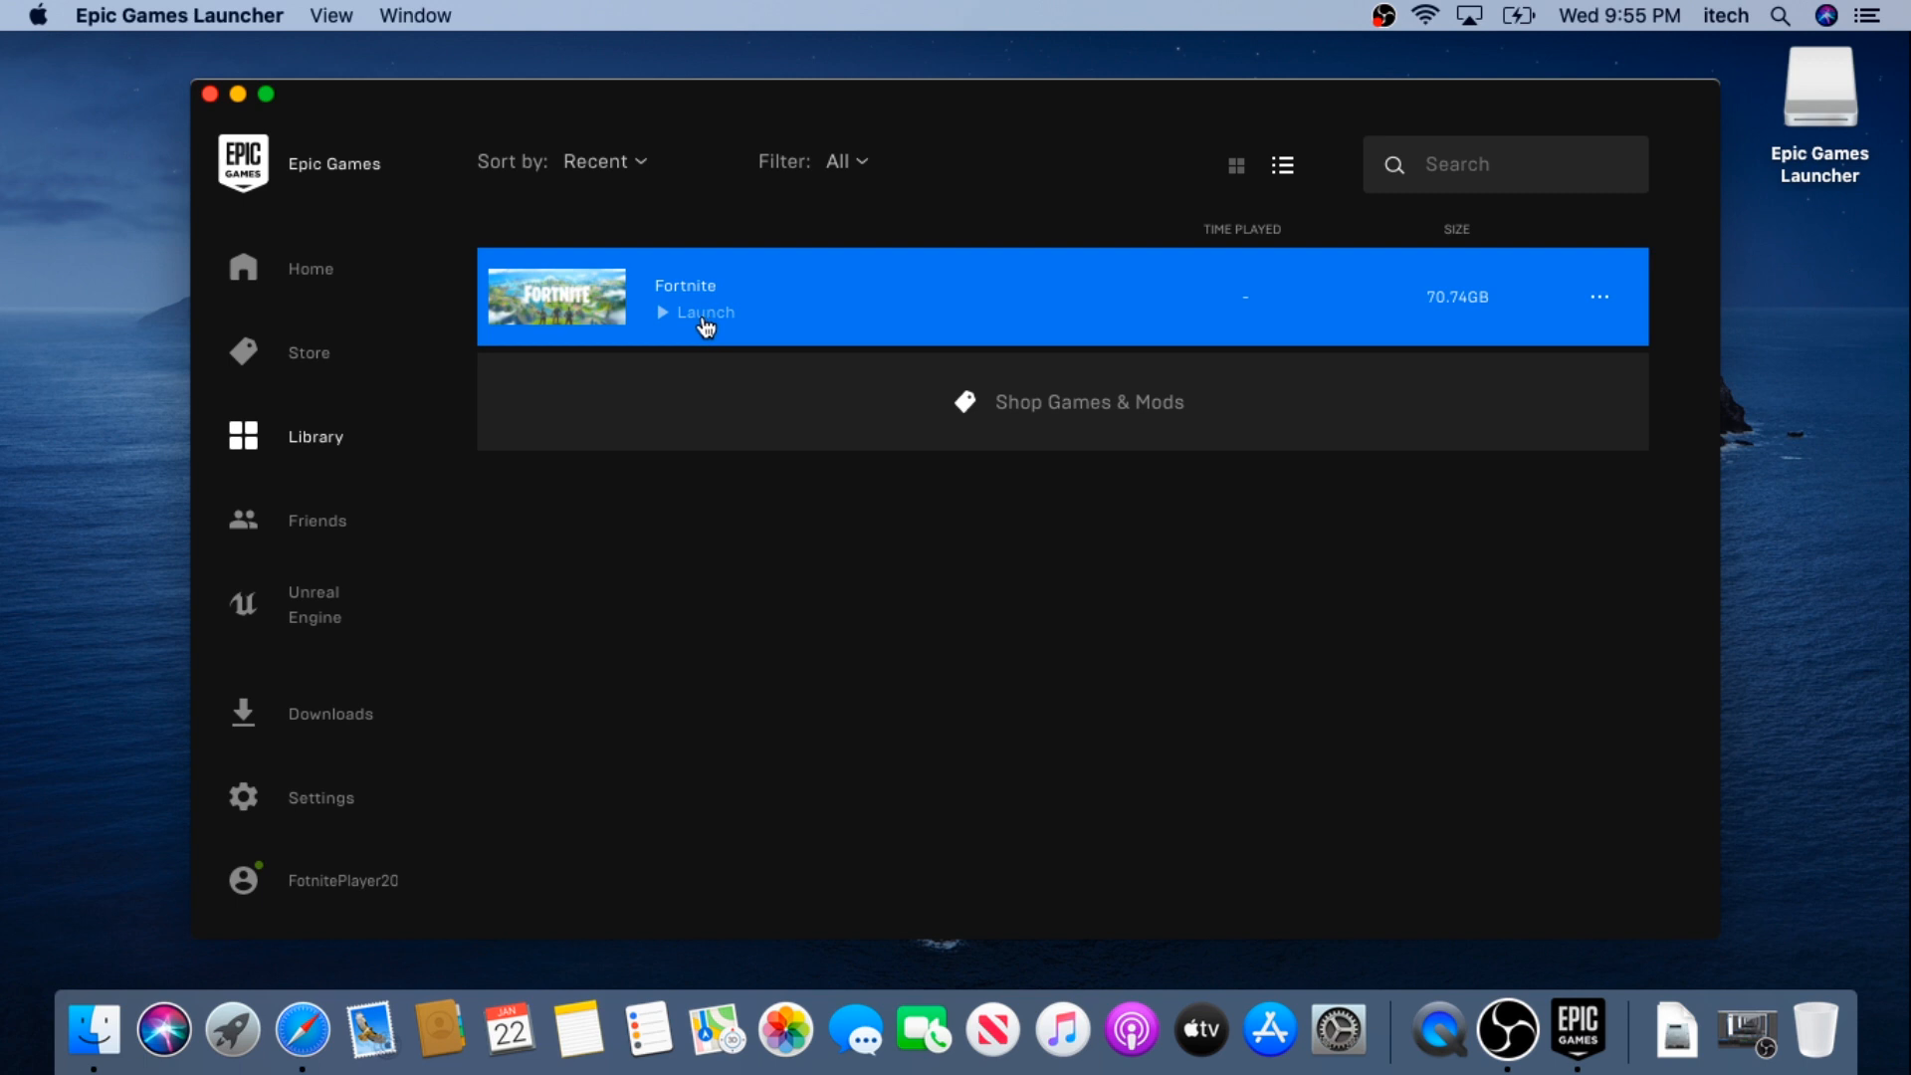
pyautogui.click(705, 312)
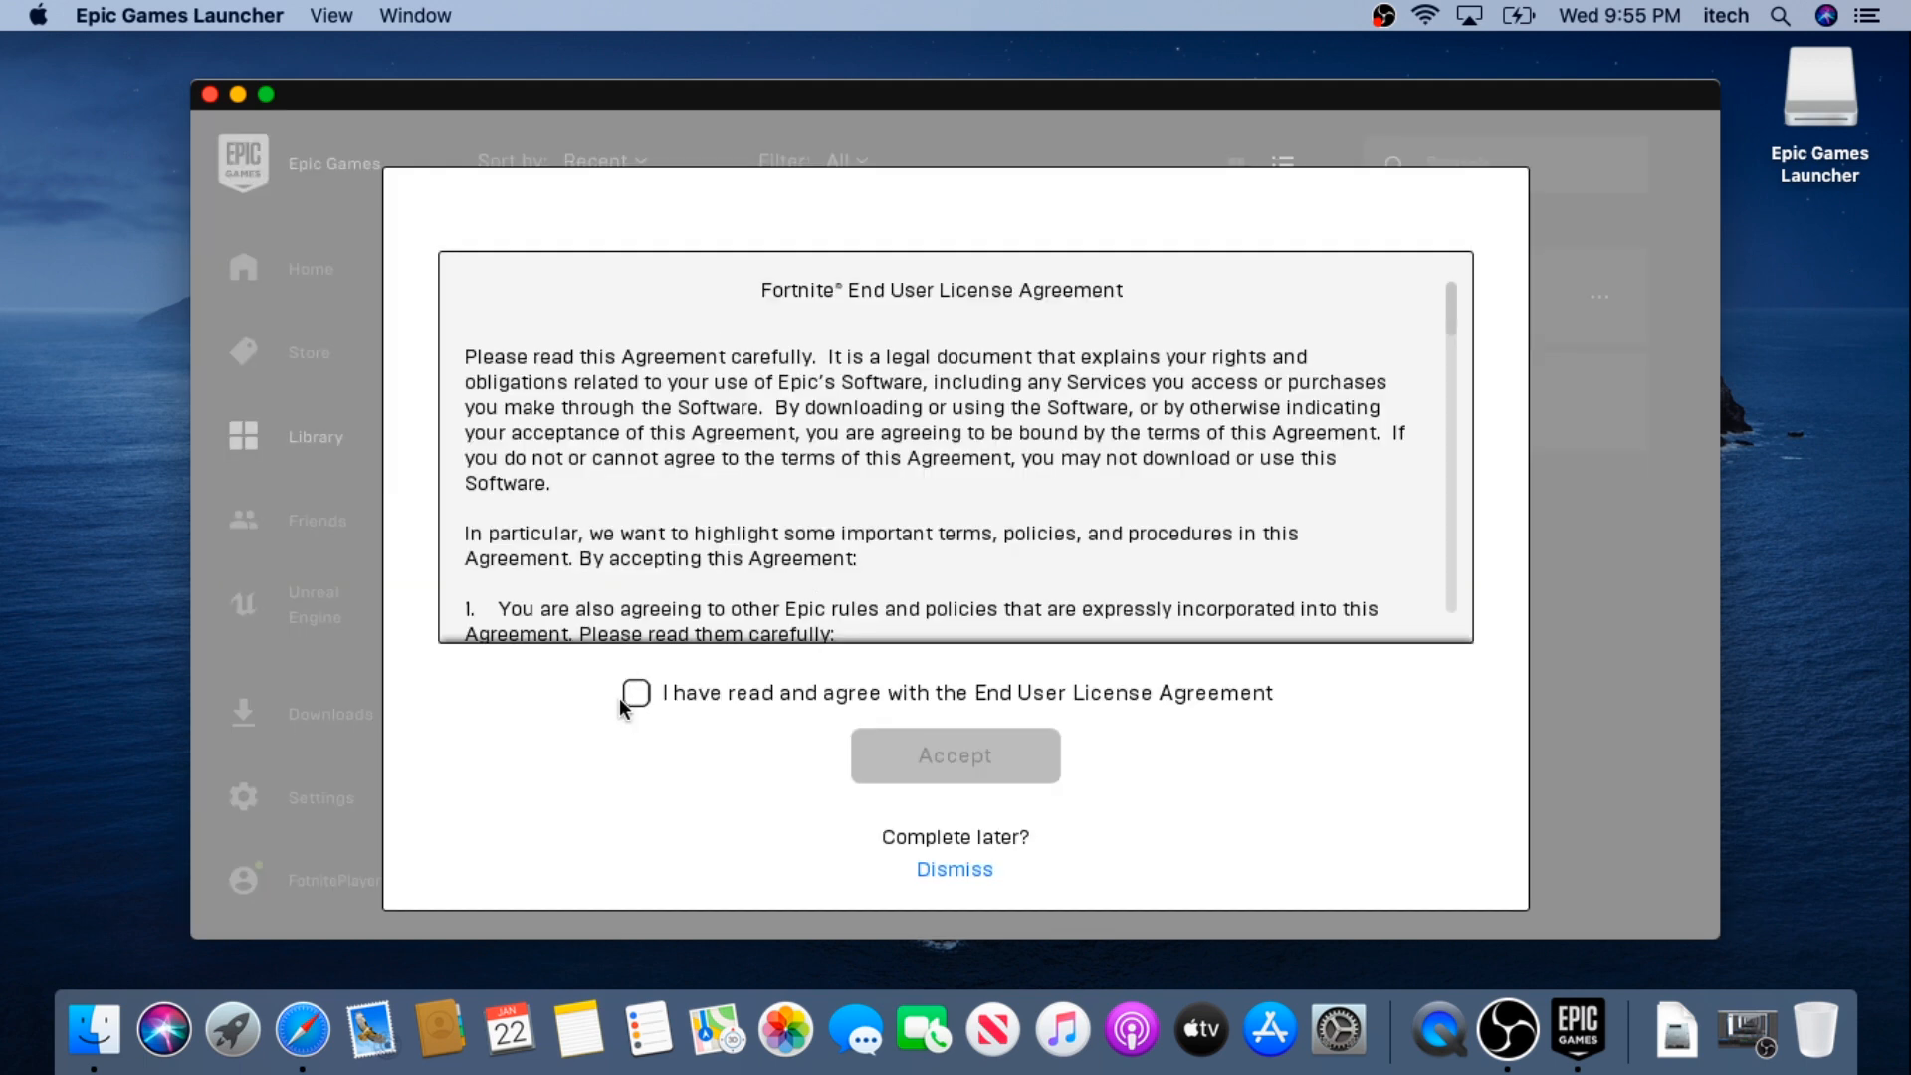
pyautogui.click(635, 693)
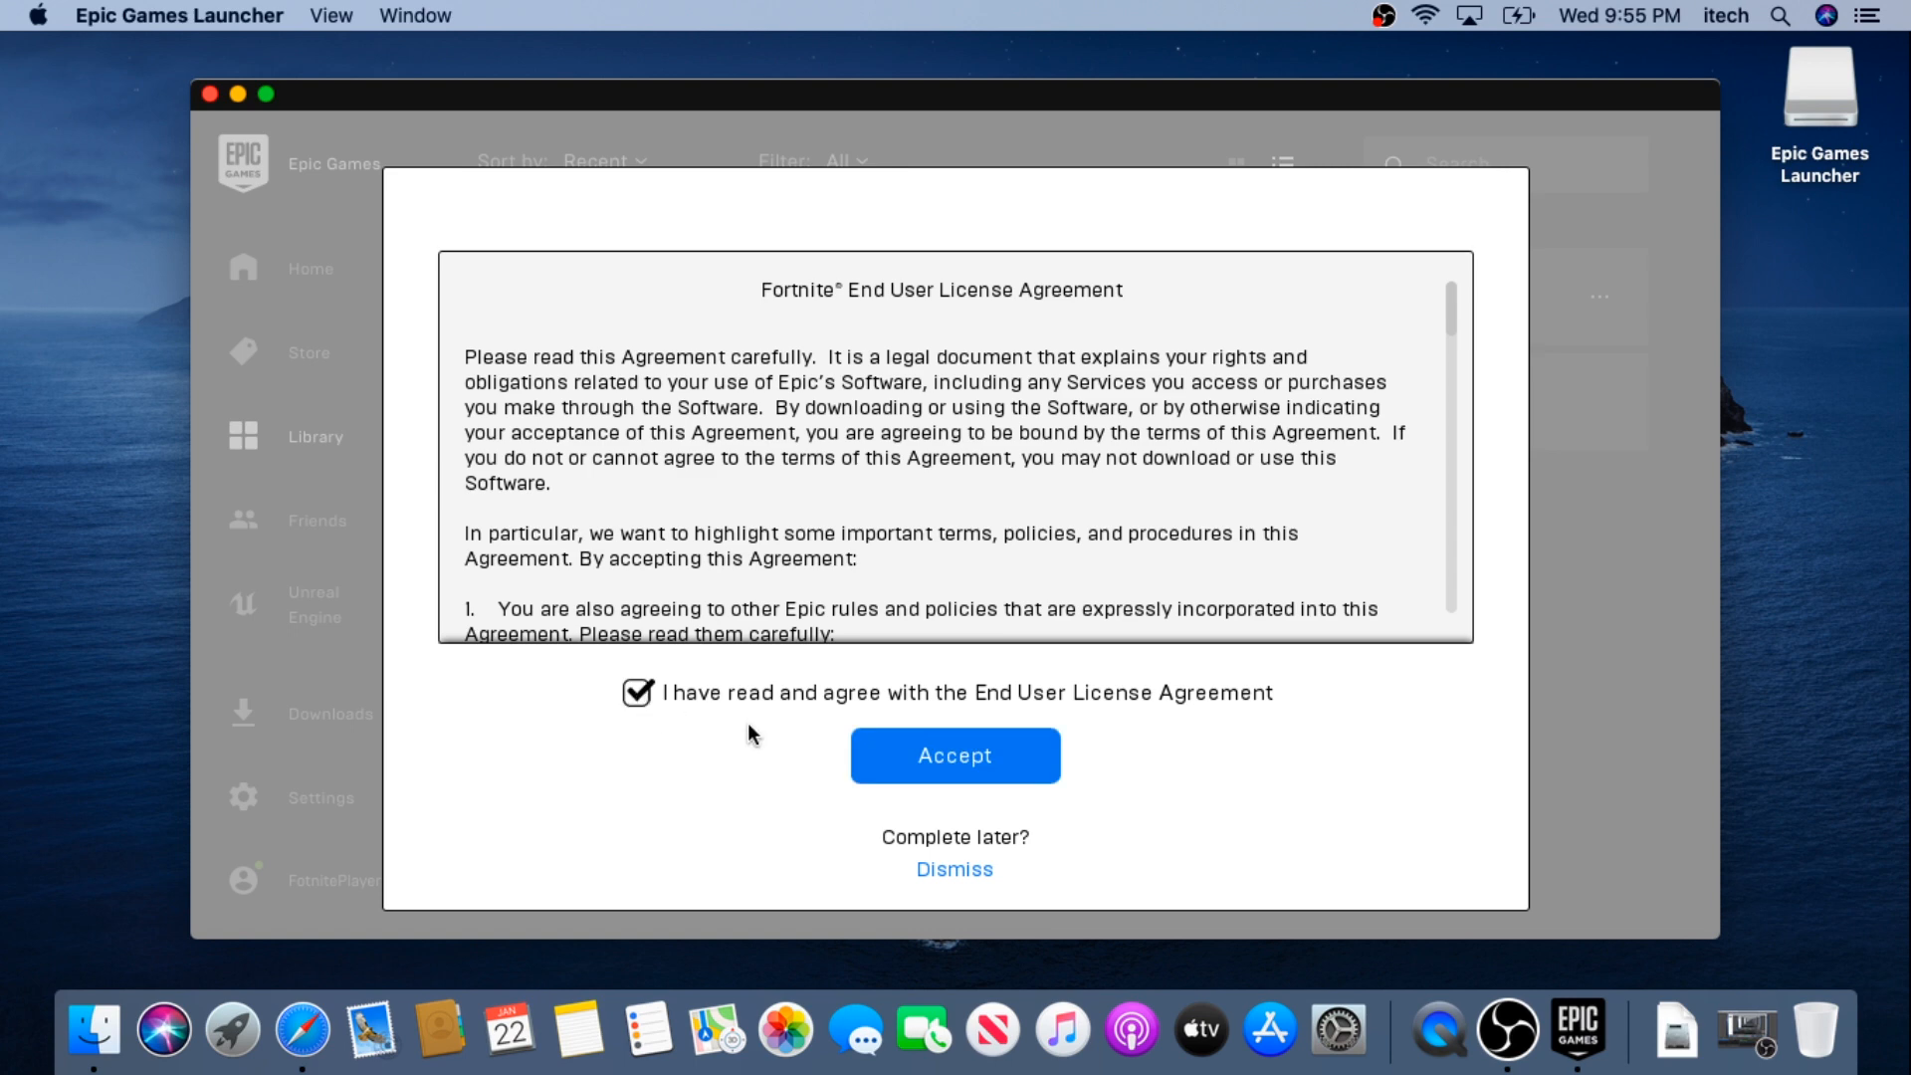
pyautogui.click(955, 754)
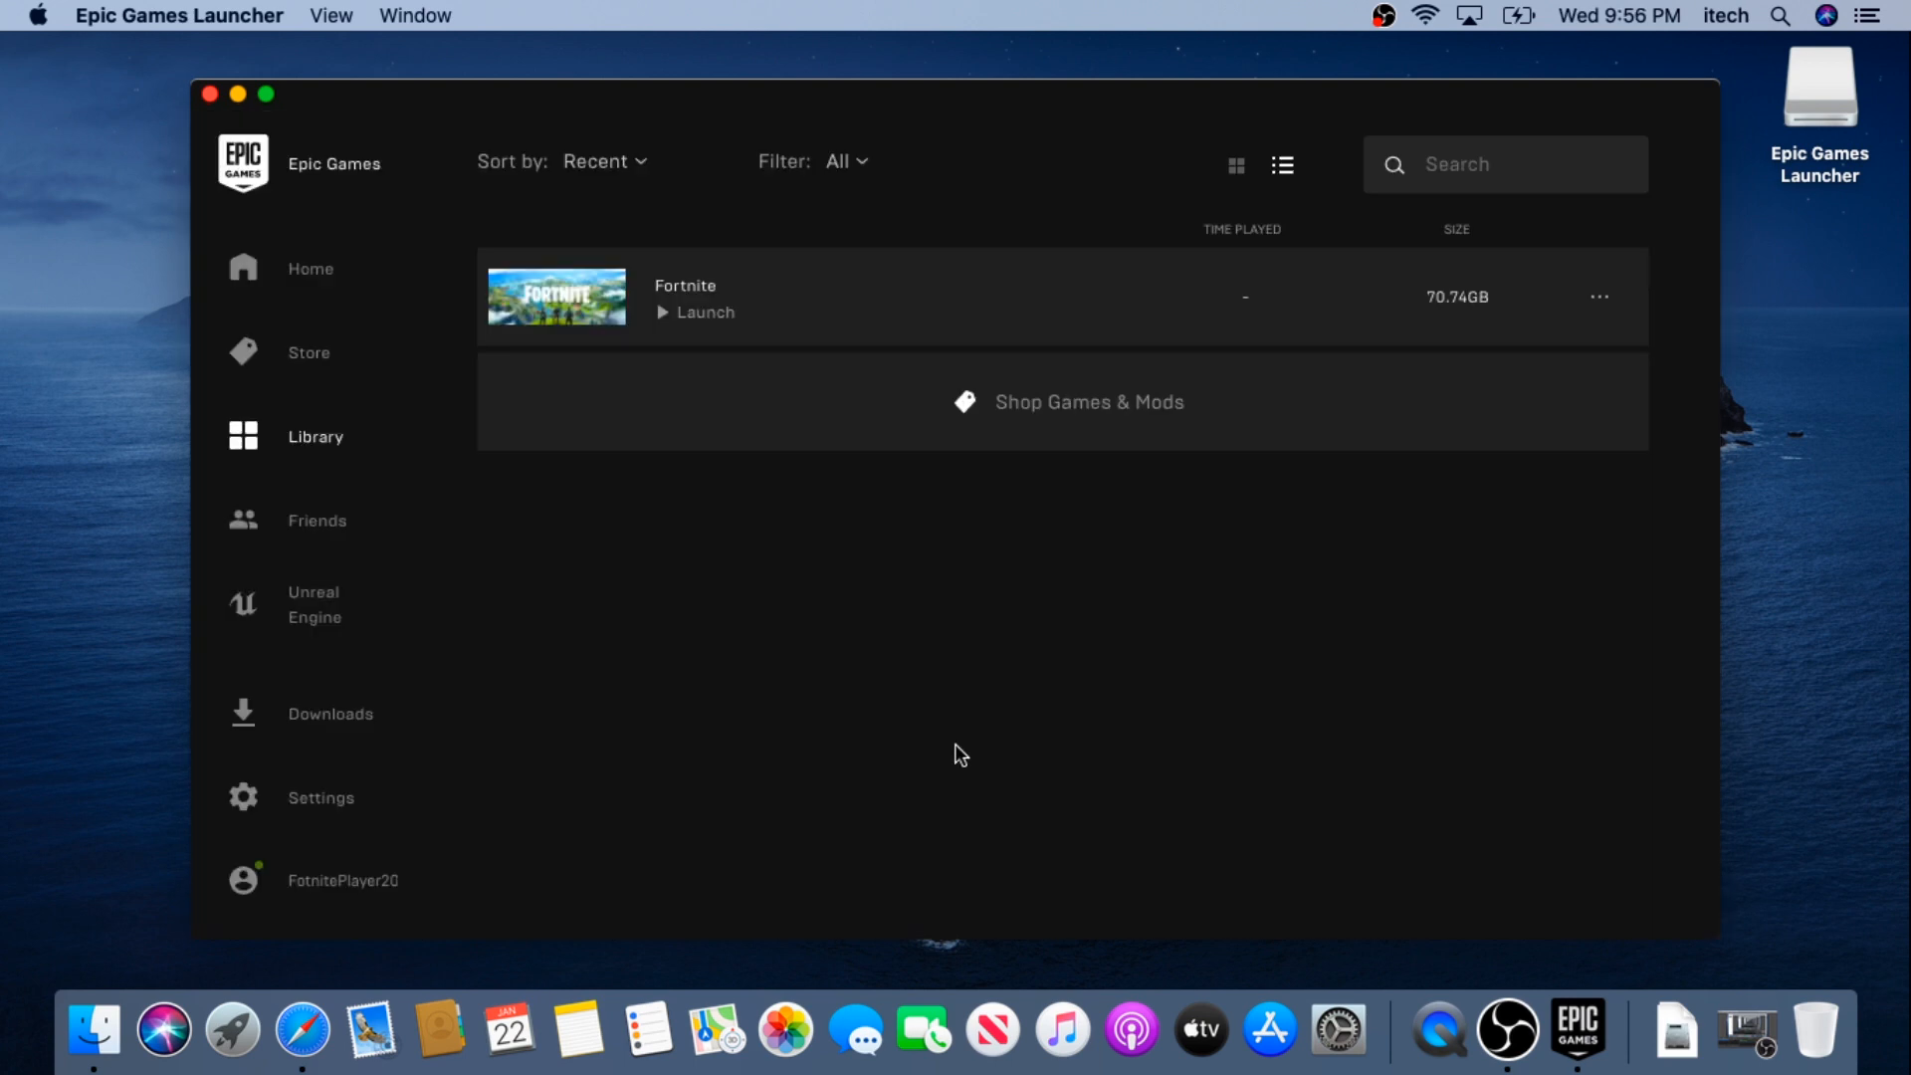
# Step: Launch Fortnite from the Library to reach the game mode selection screen
pyautogui.click(705, 311)
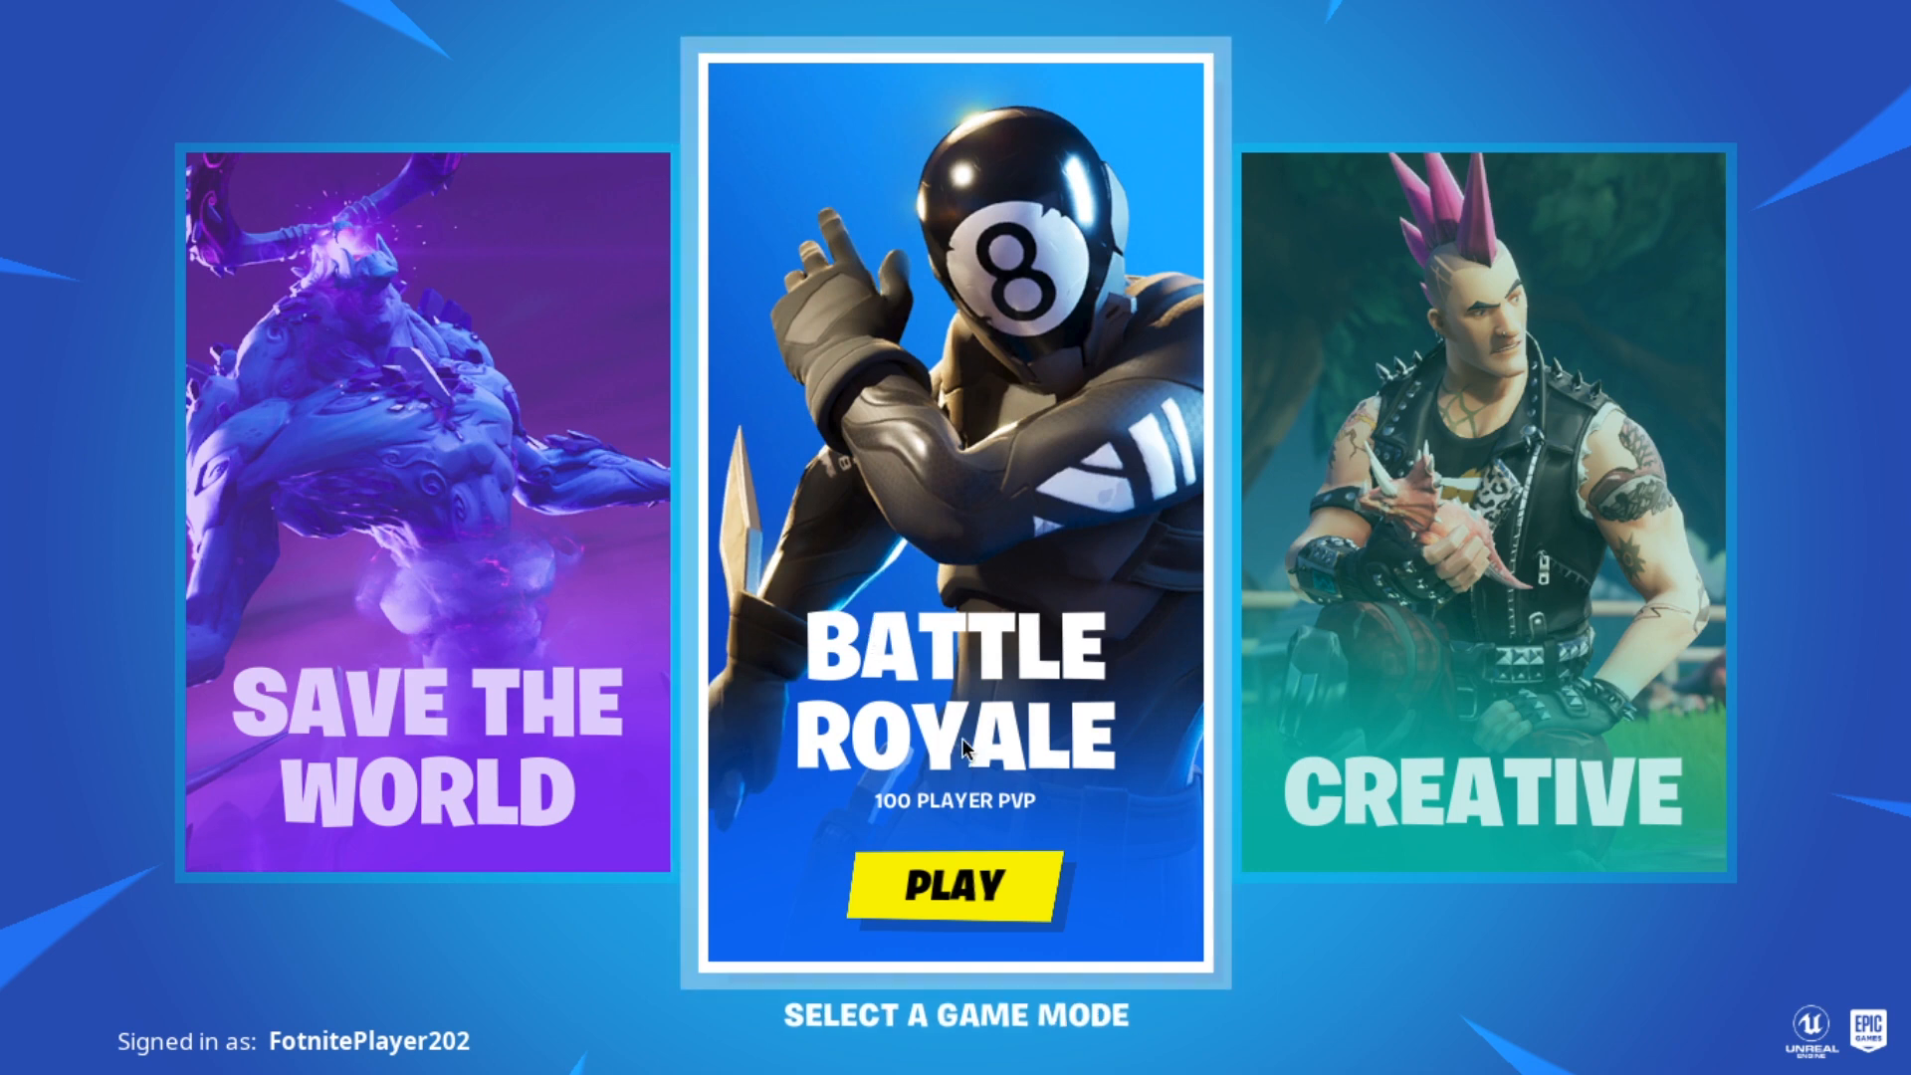
# Step: Choose Battle Royale and start matchmaking for a Squads match
pyautogui.click(954, 885)
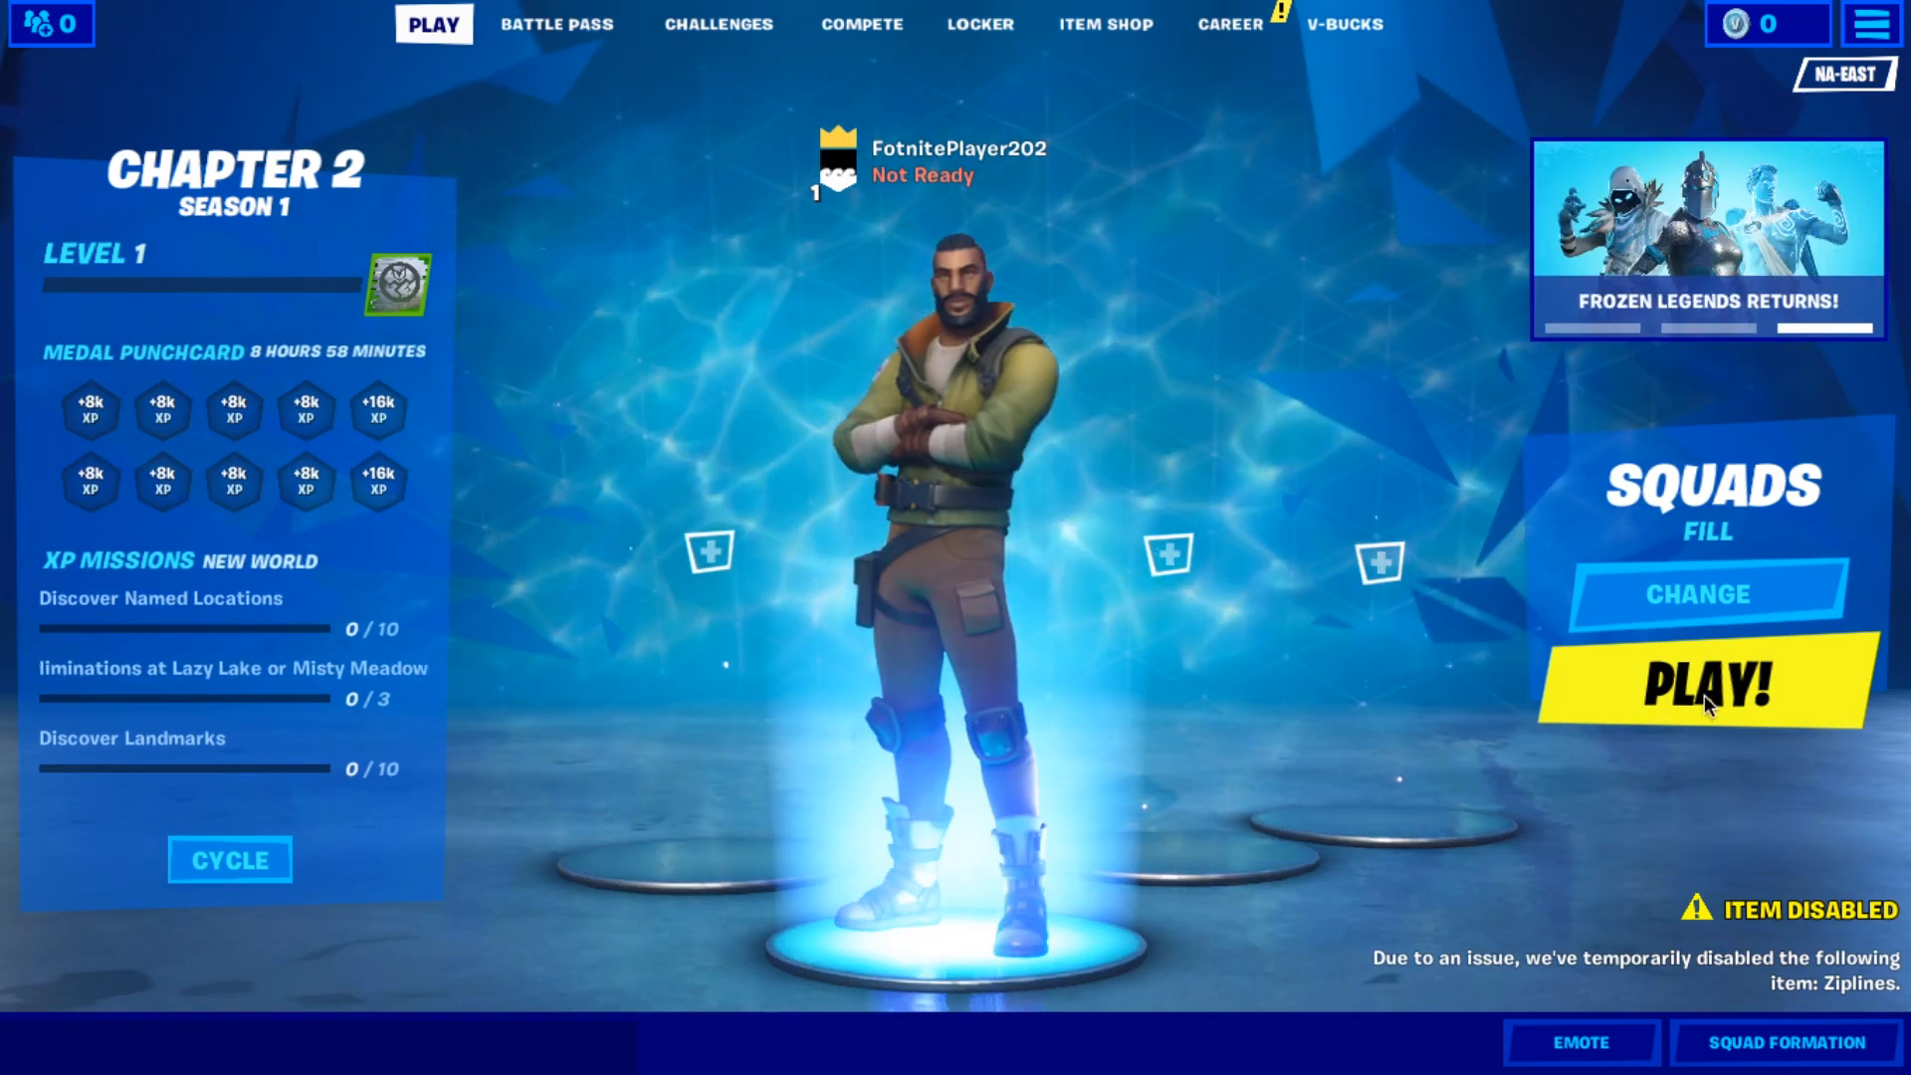
pyautogui.click(1706, 680)
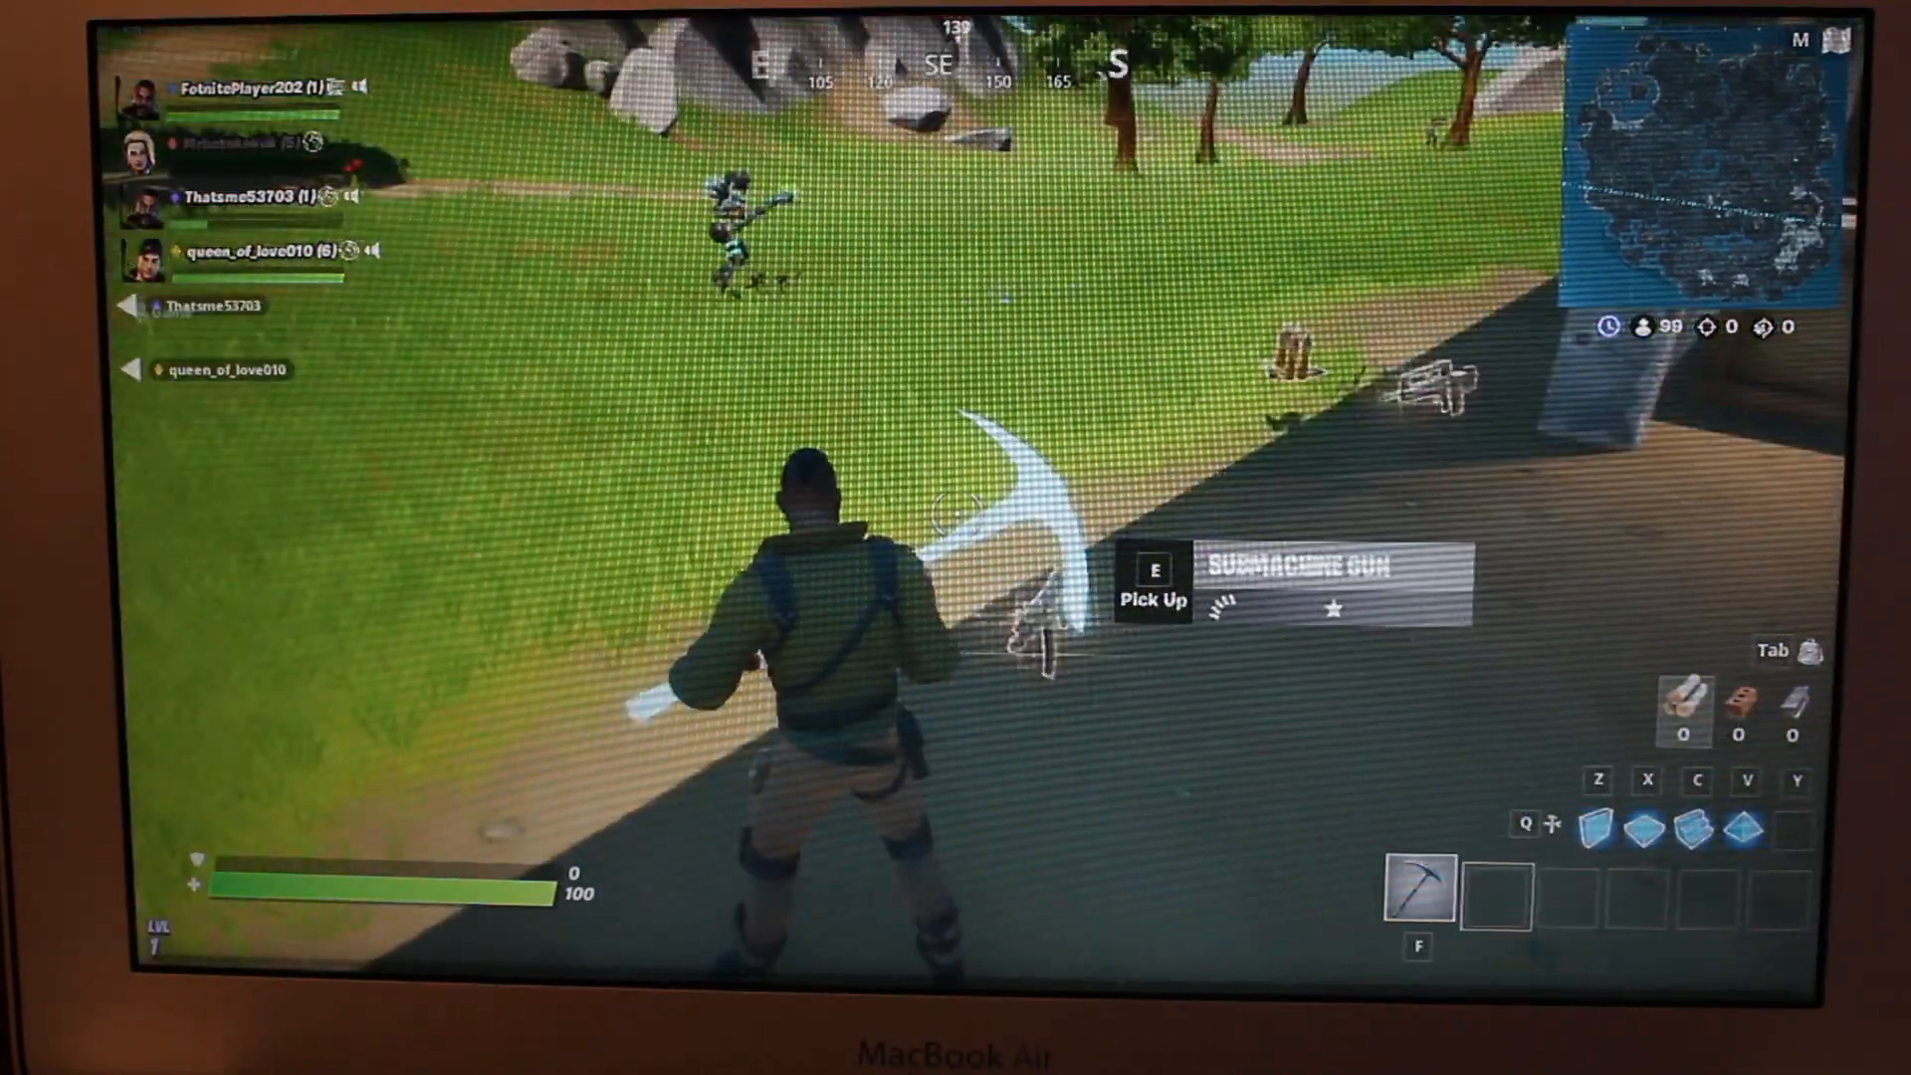
# Step: Grab the submachine gun lying on the ground into the inventory
pyautogui.press('e')
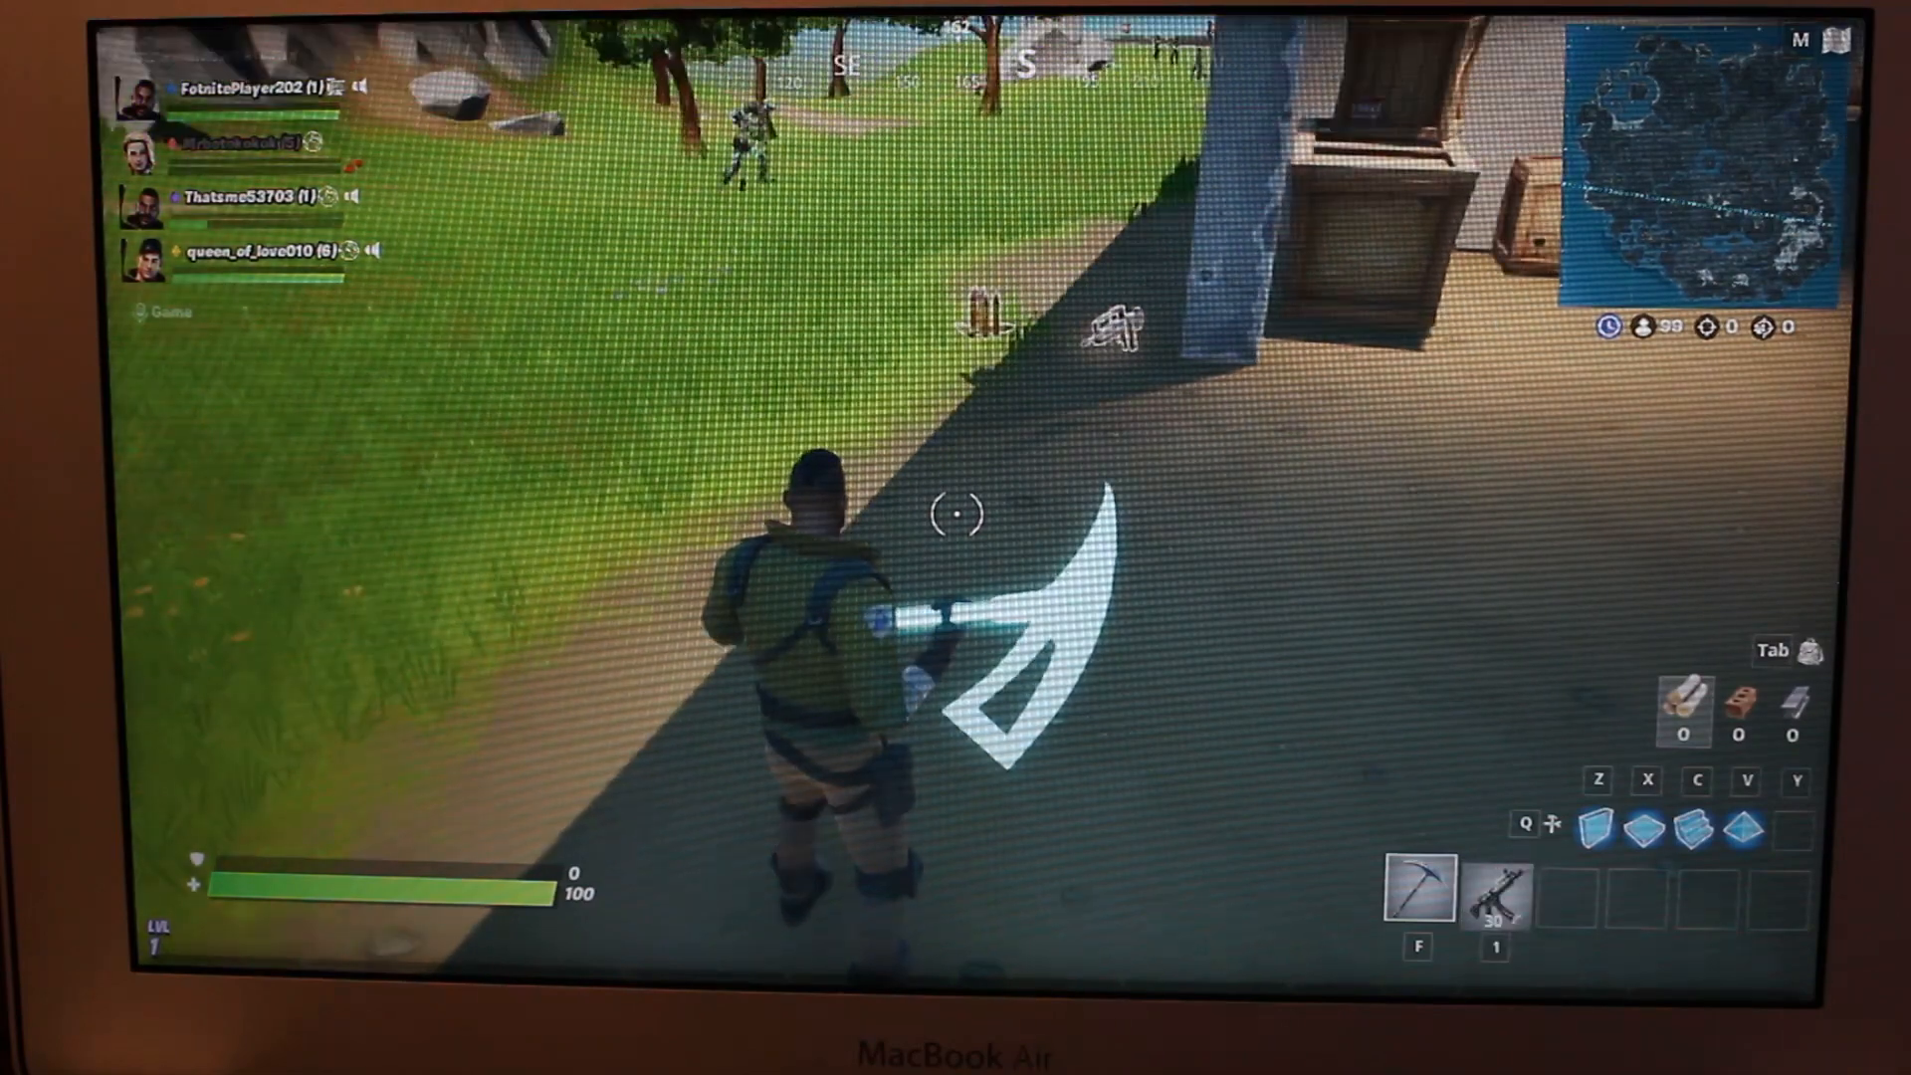